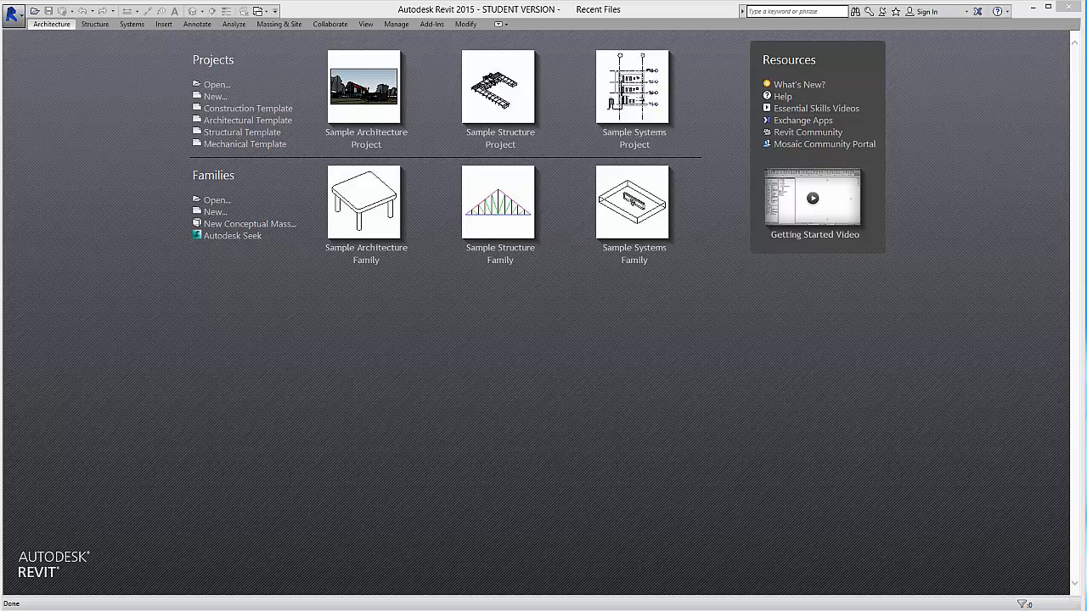
mouse_move(655, 91)
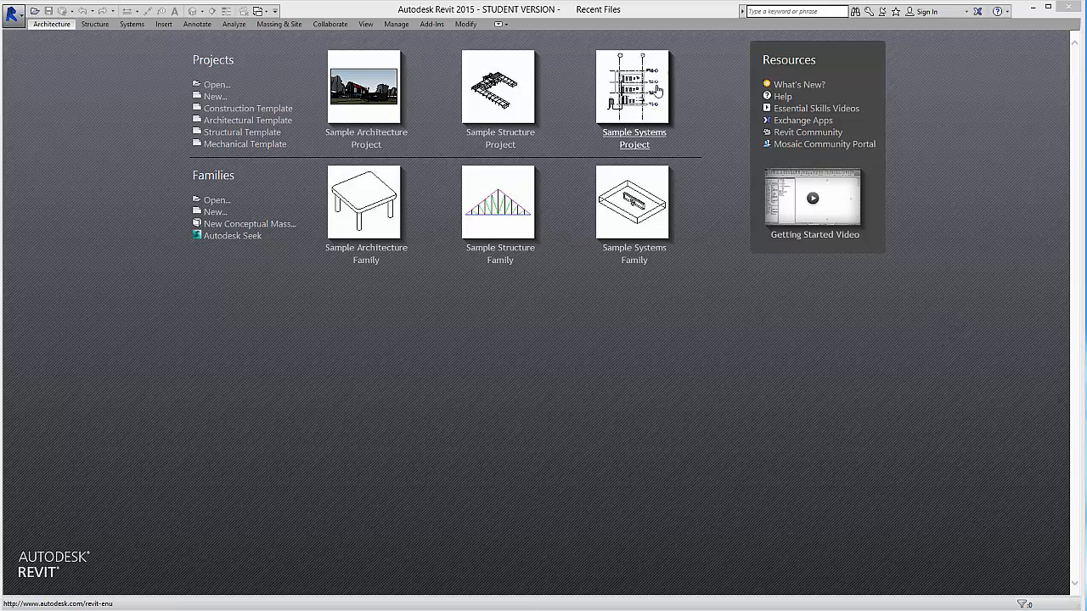
mouse_move(665, 18)
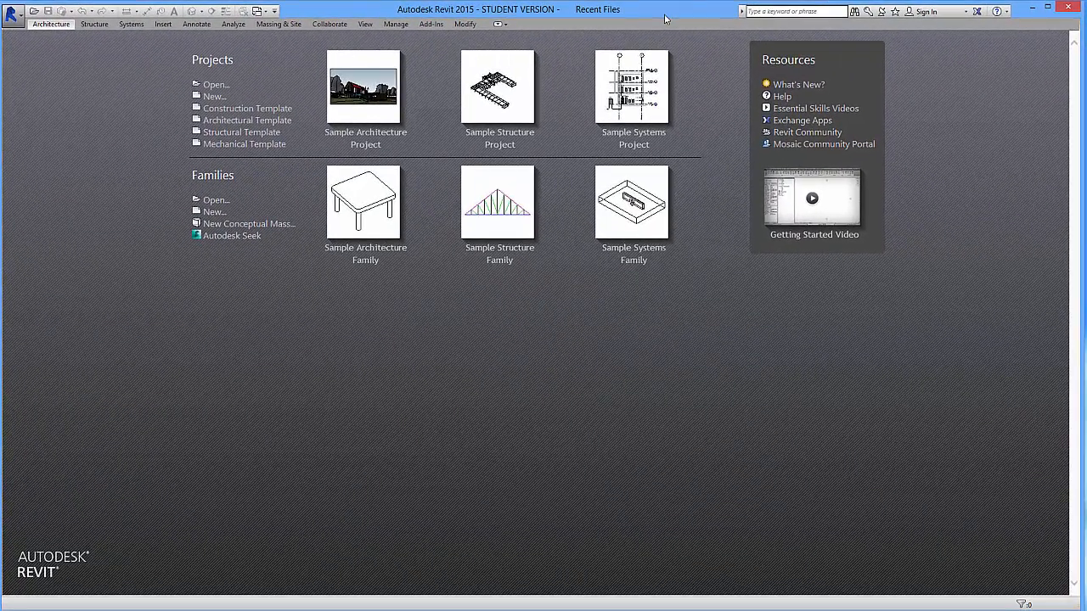
mouse_move(965, 151)
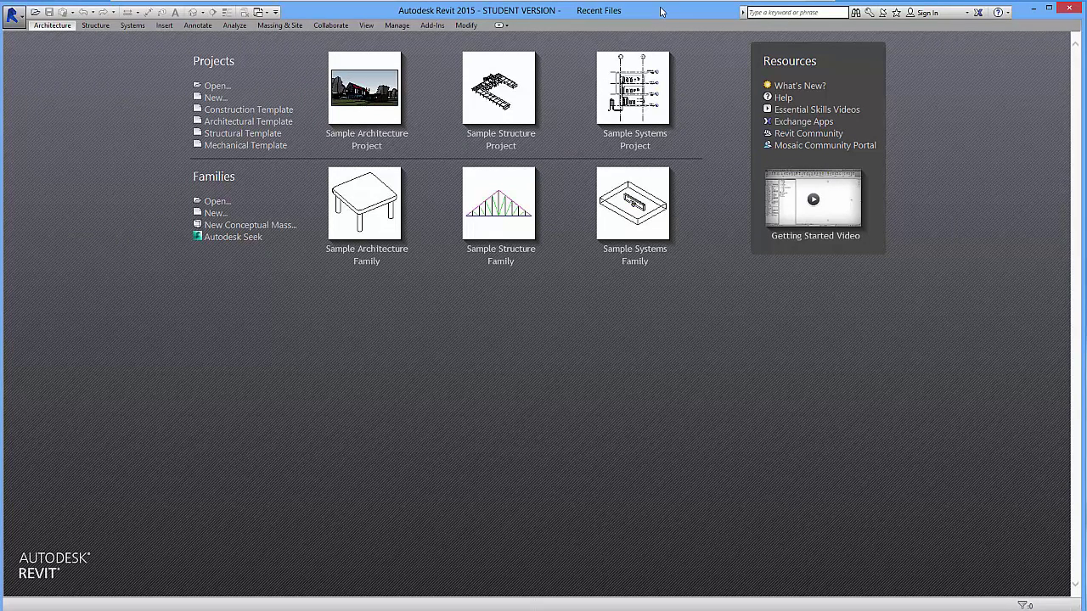
mouse_move(659, 41)
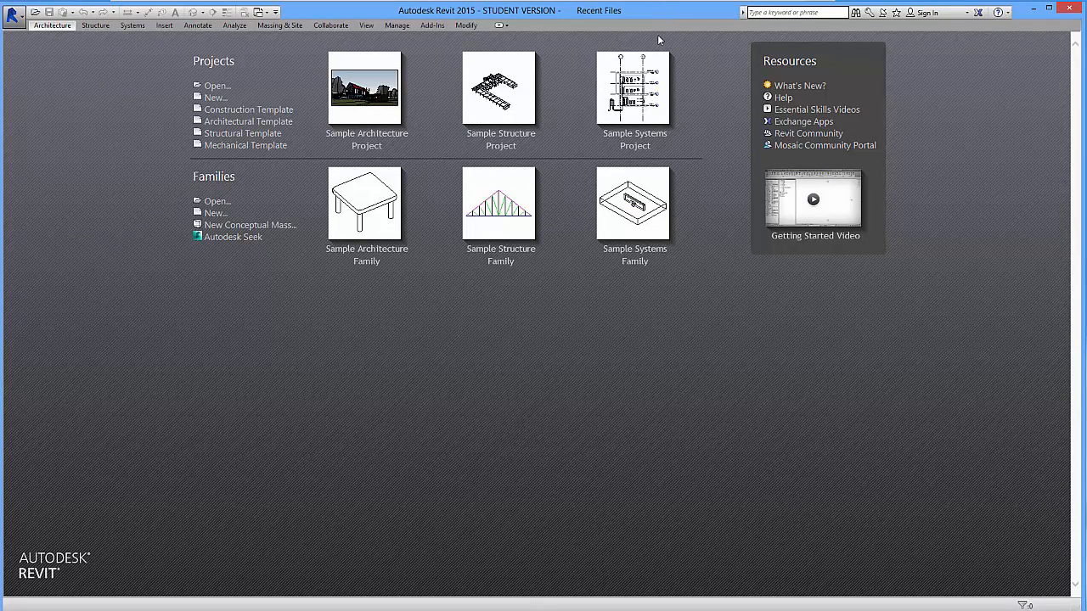
mouse_move(650, 10)
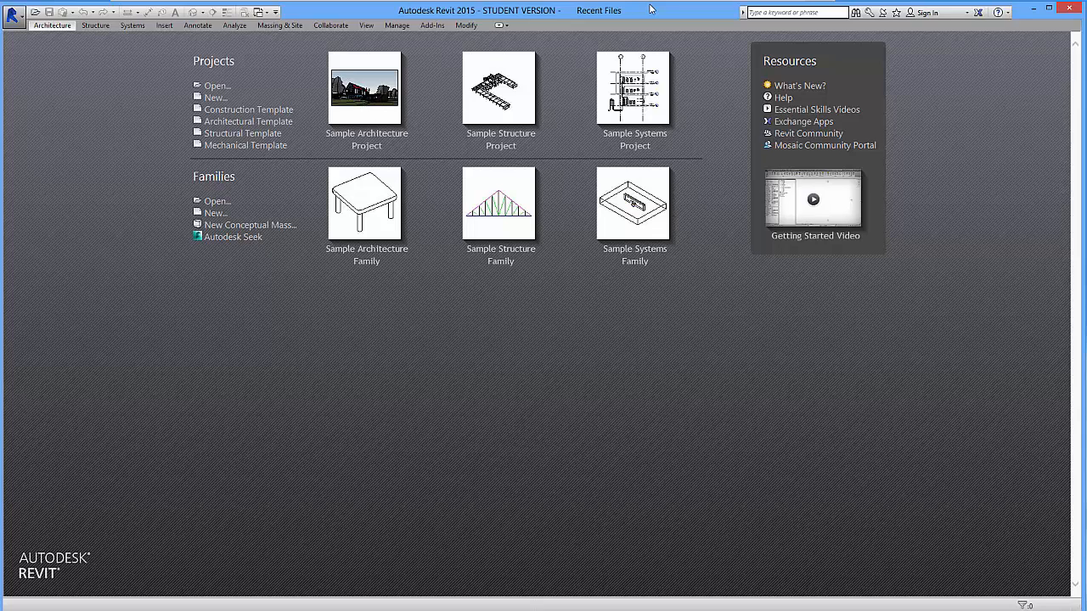
mouse_move(650, 13)
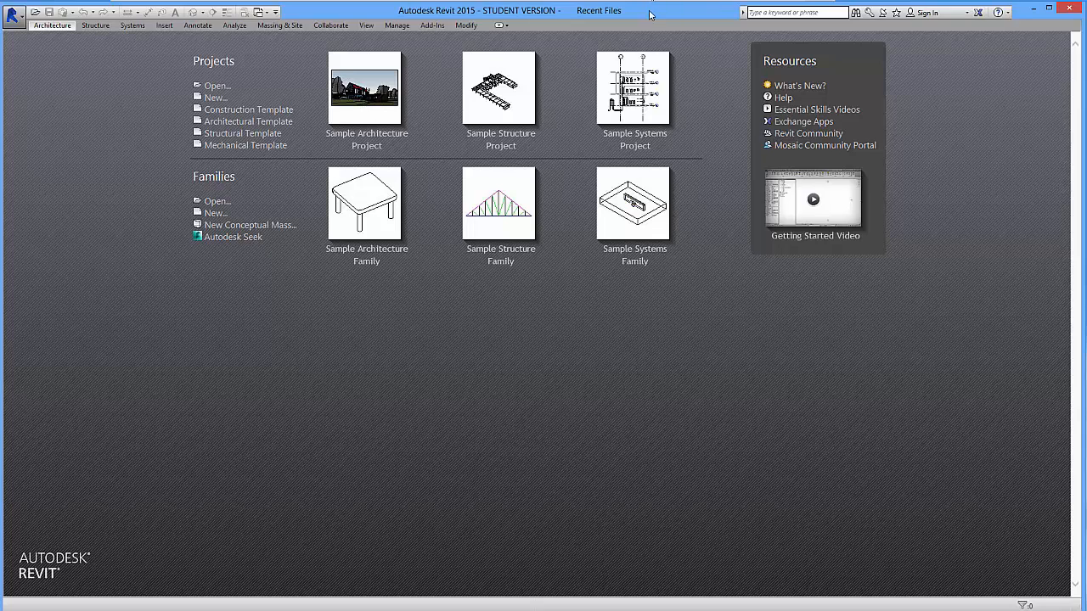
mouse_move(687, 68)
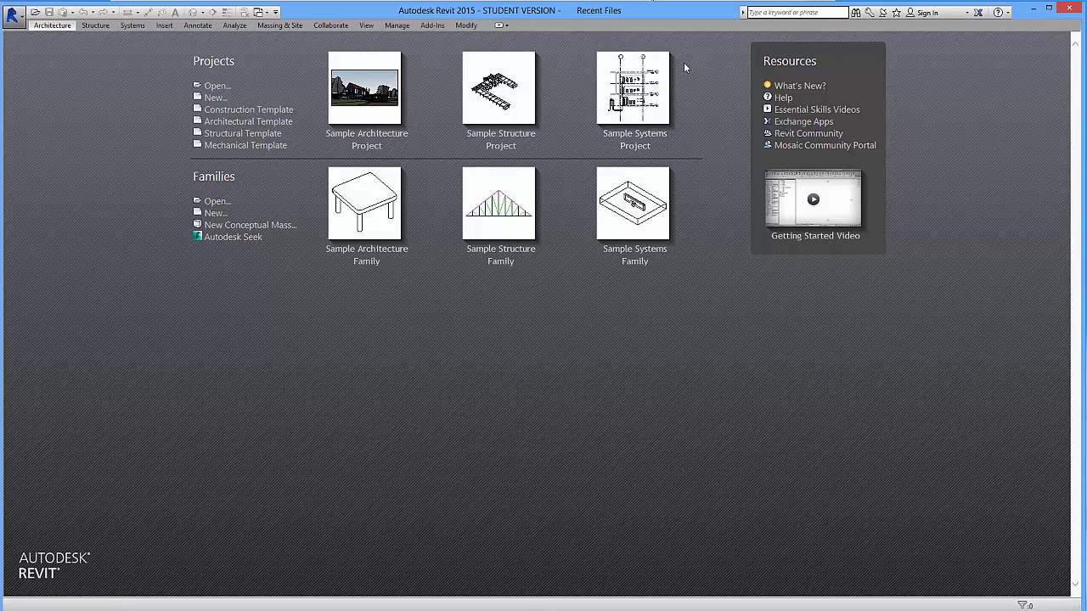
Create a new project from the Architectural Template, opening on the Level 1 floor plan
left_click(14, 12)
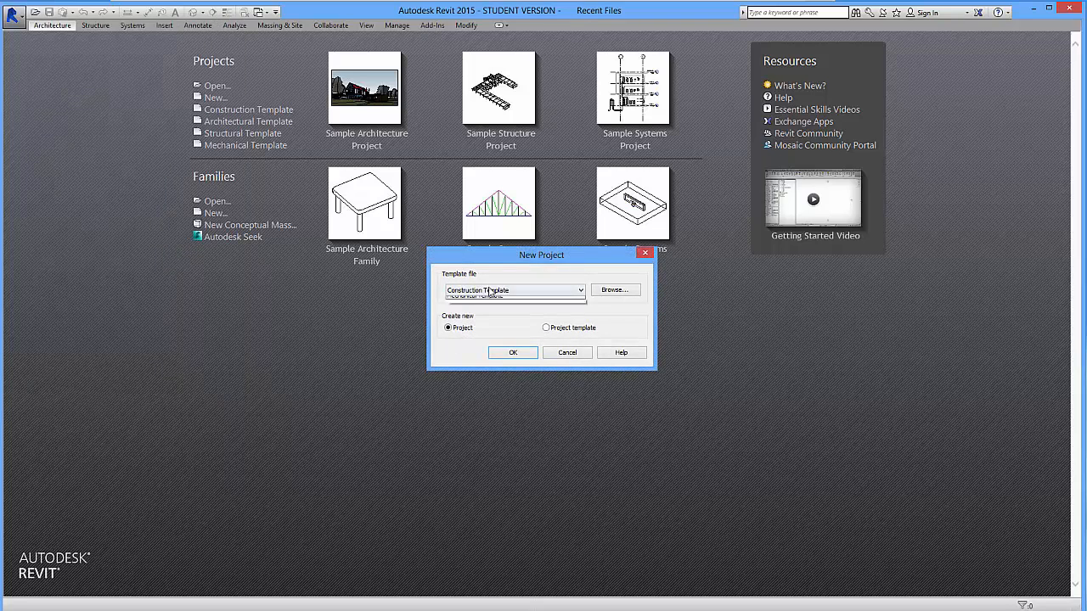
left_click(579, 288)
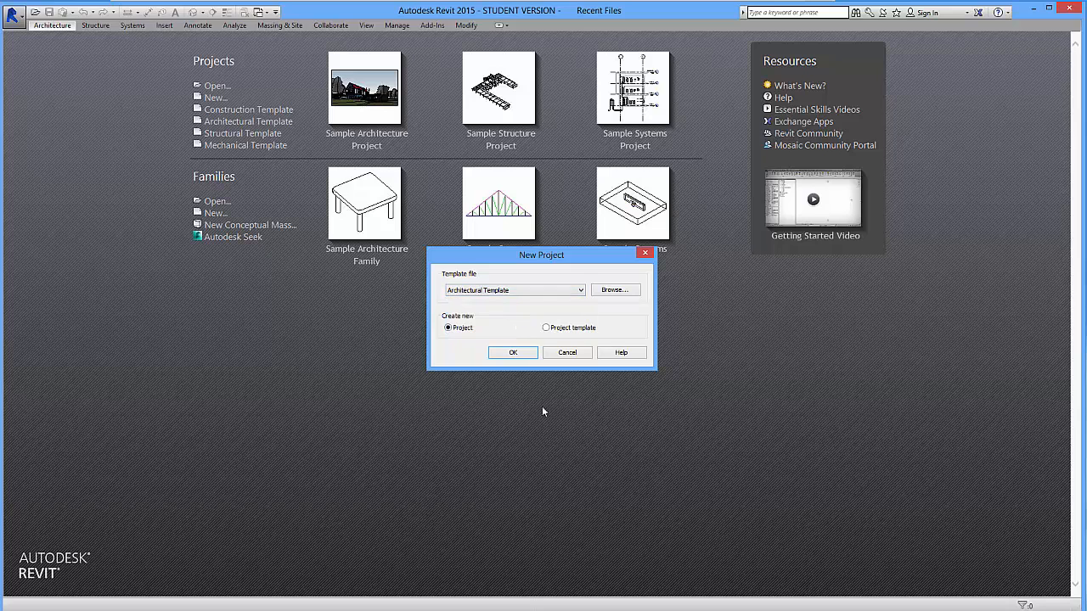
left_click(513, 351)
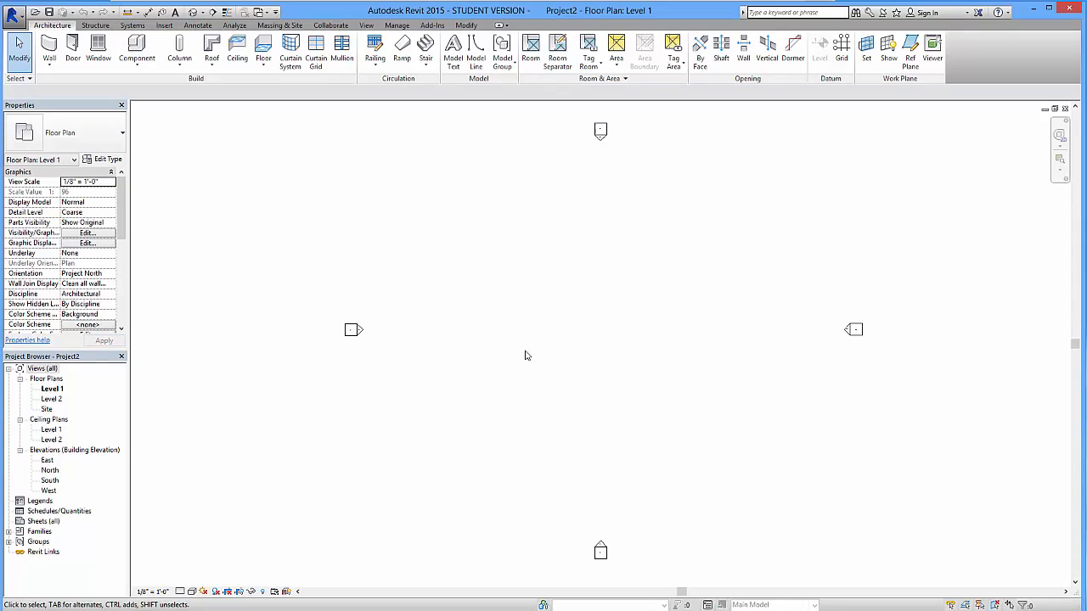
mouse_move(801, 428)
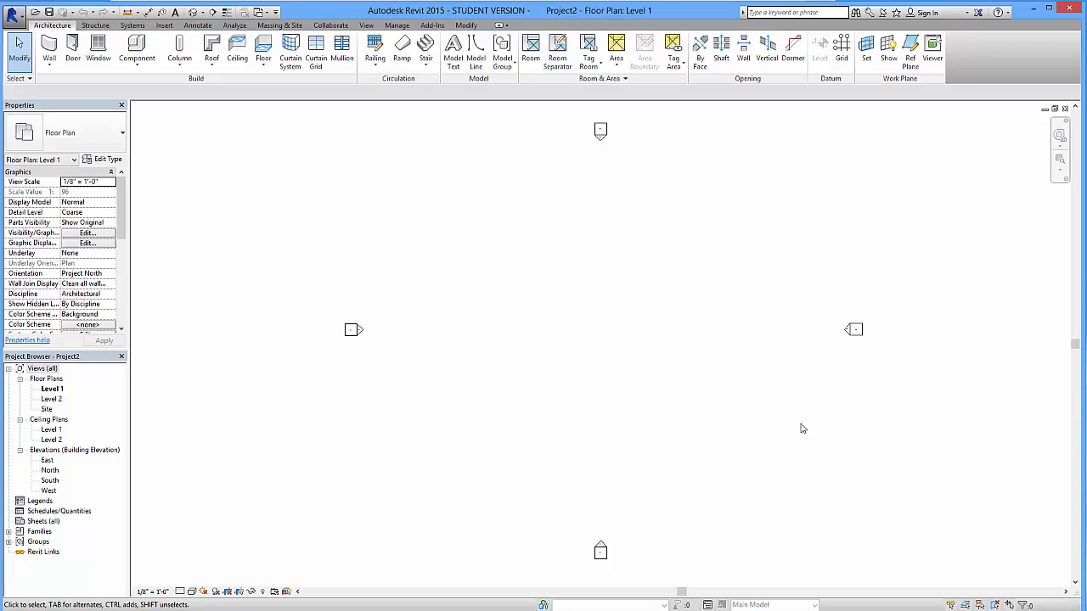
mouse_move(764, 533)
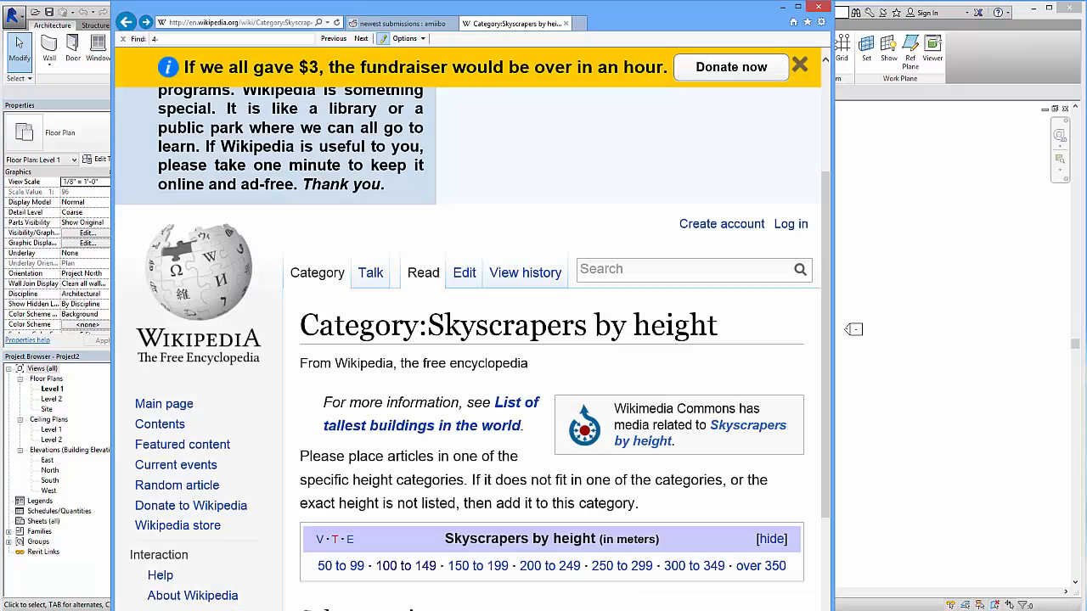
mouse_move(841, 465)
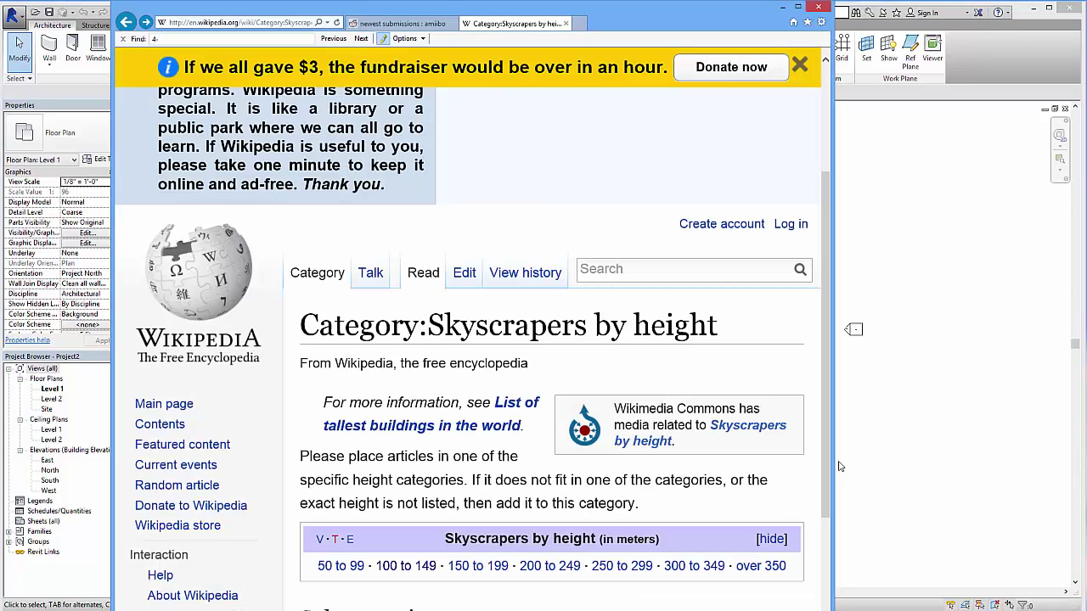
Browse Wikipedia's Category: Skyscrapers by height page down to its height-range subcategories
scroll("down", 3)
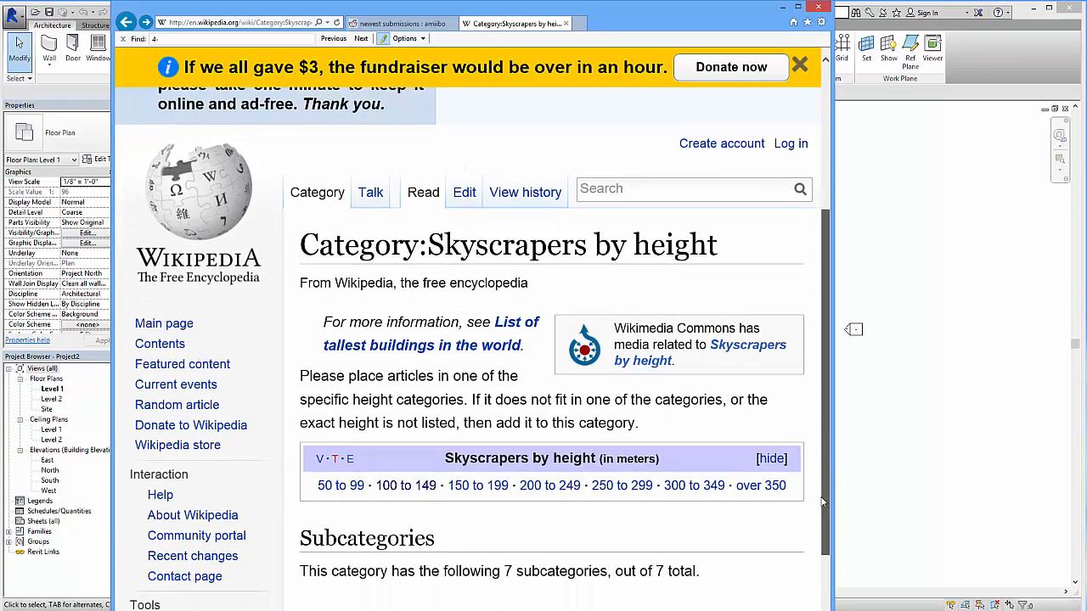
scroll("down", 3)
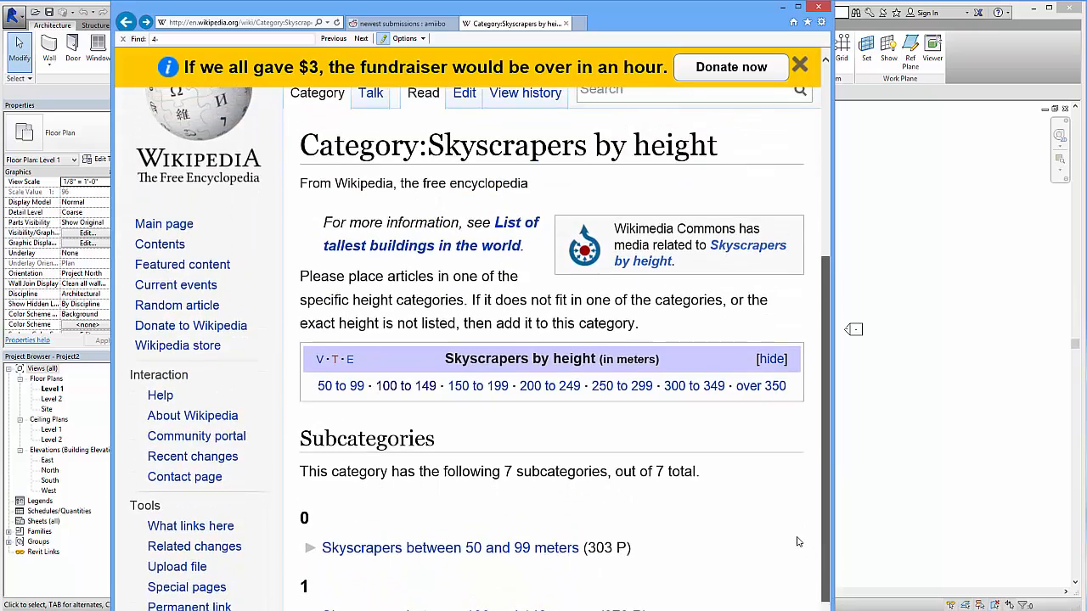
scroll("up", 3)
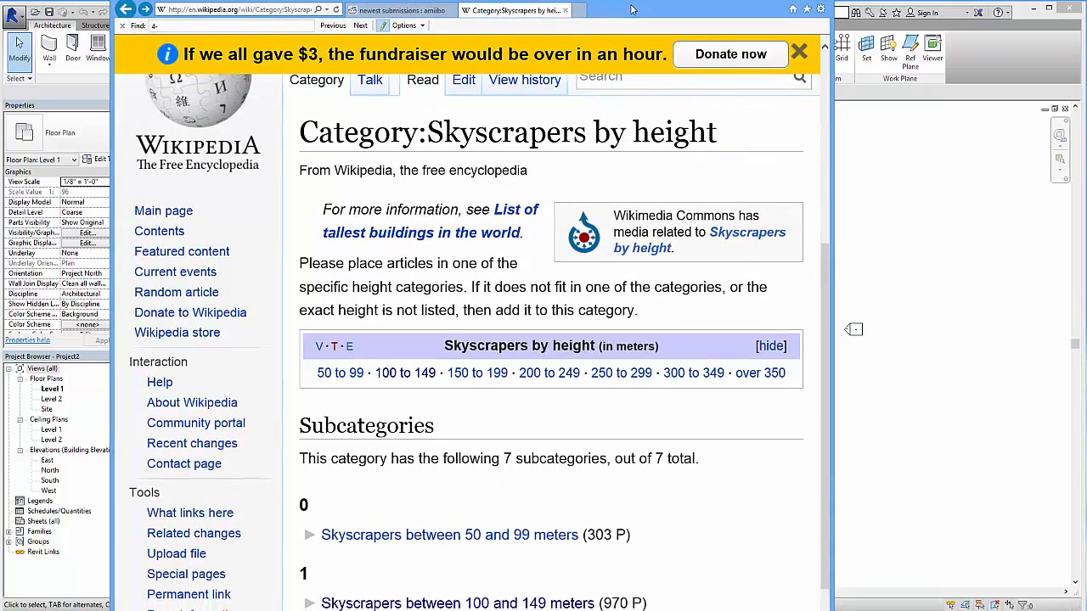
scroll("down", 3)
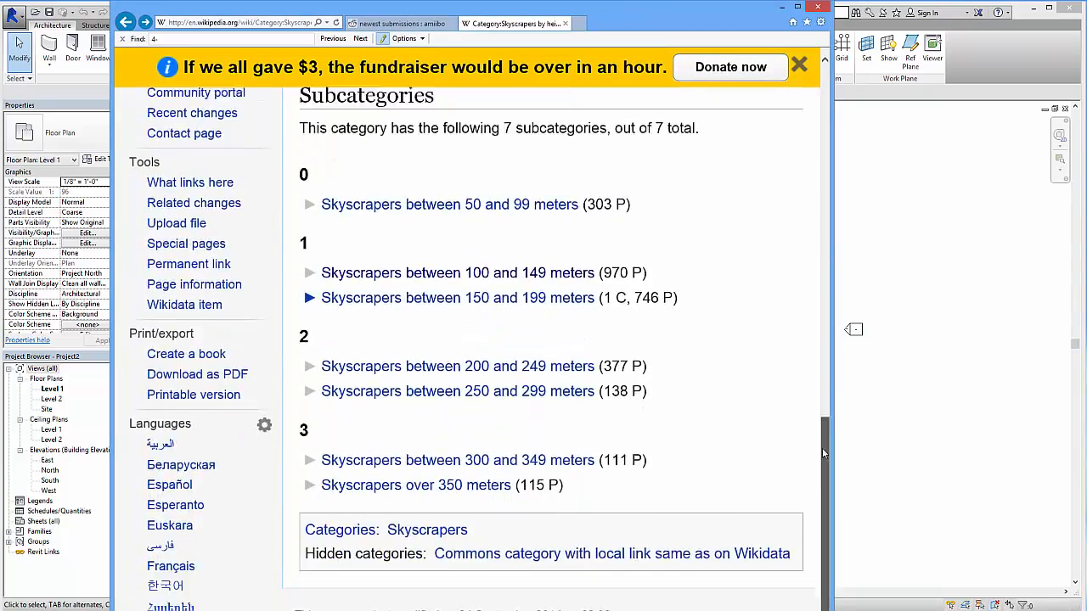
scroll("up", 3)
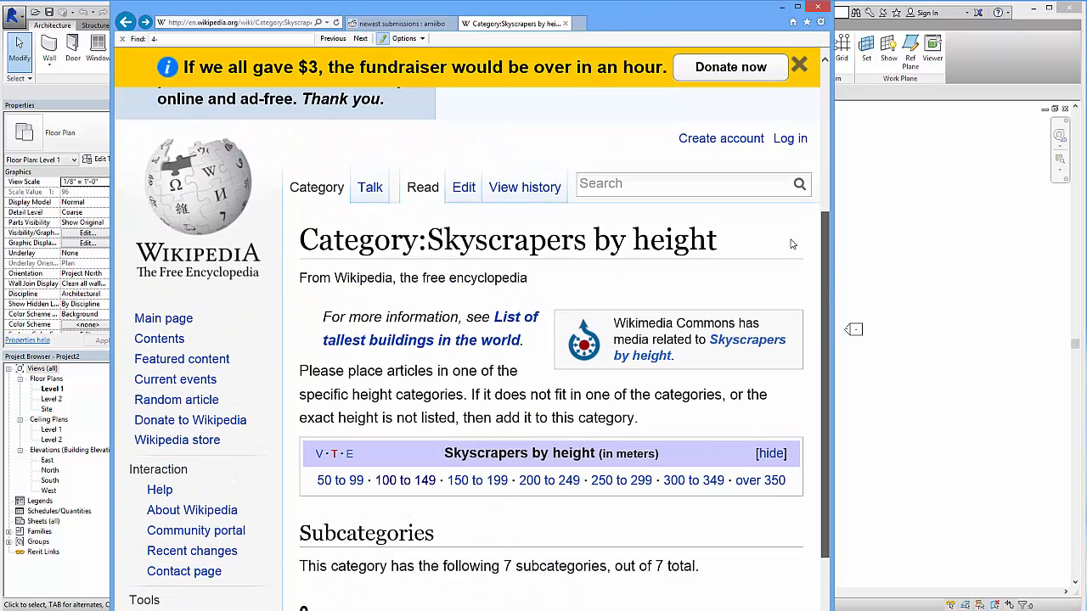
double_click(571, 239)
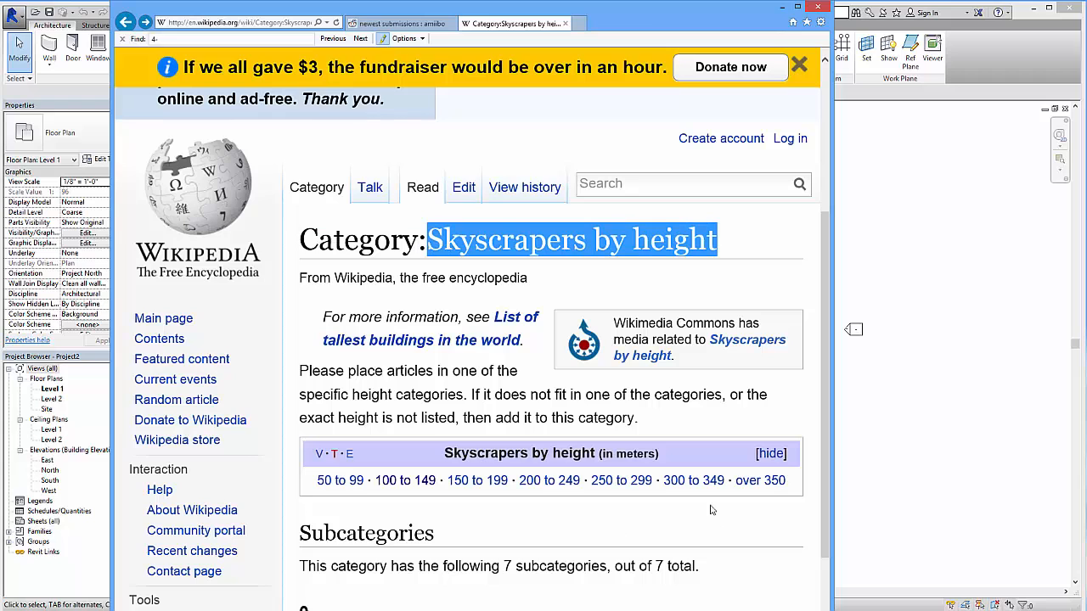
mouse_move(829, 483)
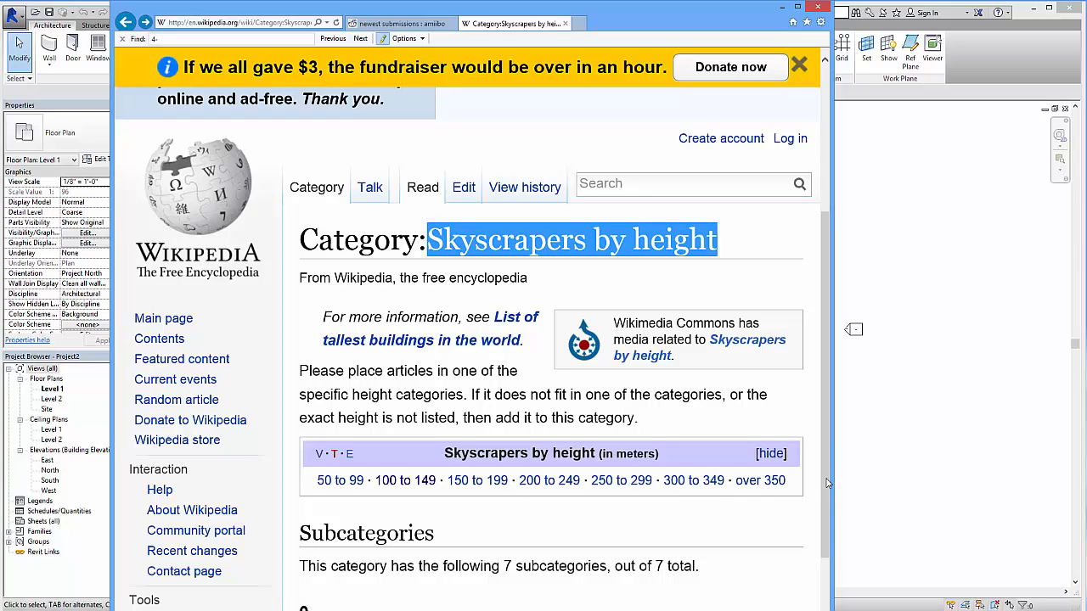
scroll("down", 3)
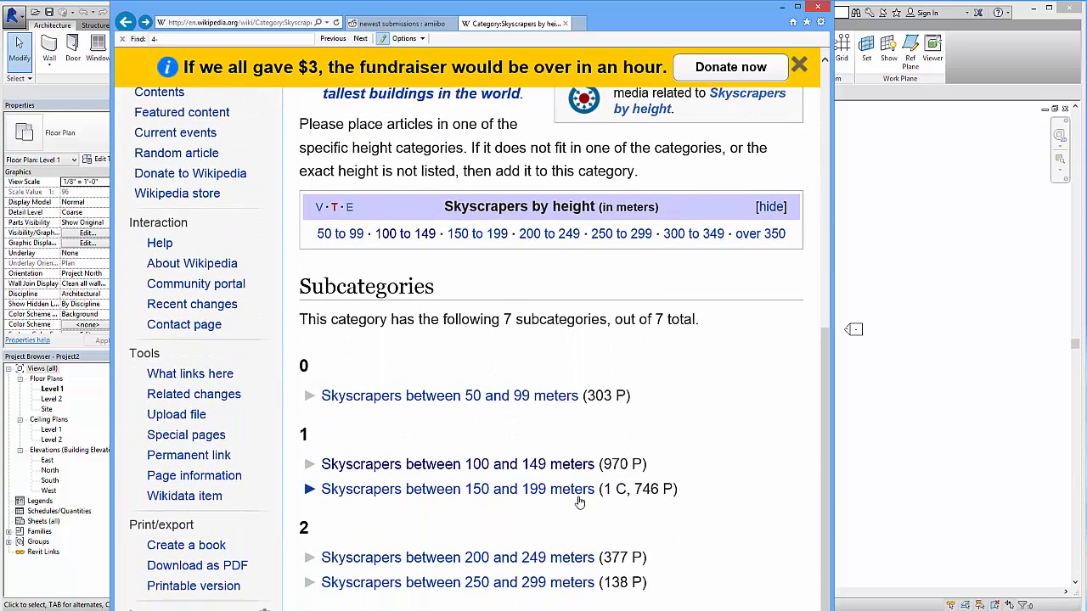
mouse_move(623, 540)
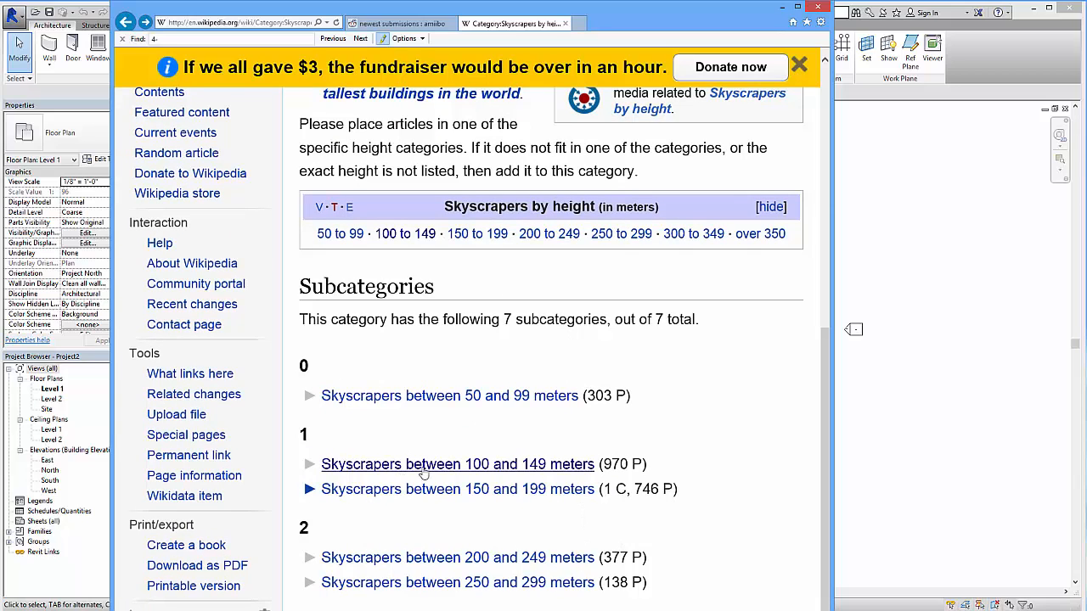
mouse_move(457, 489)
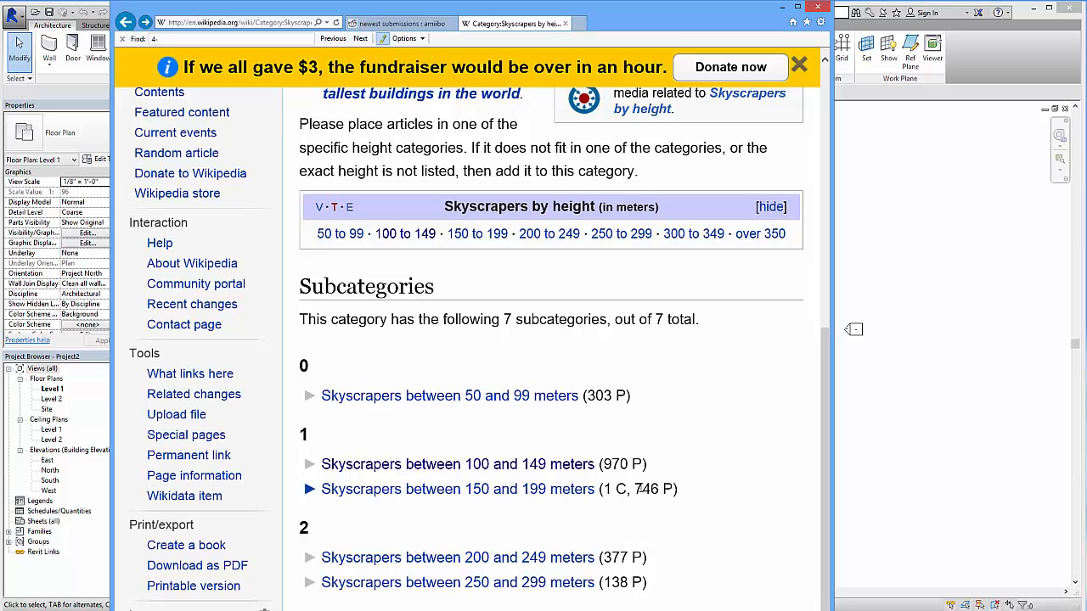
mouse_move(417, 473)
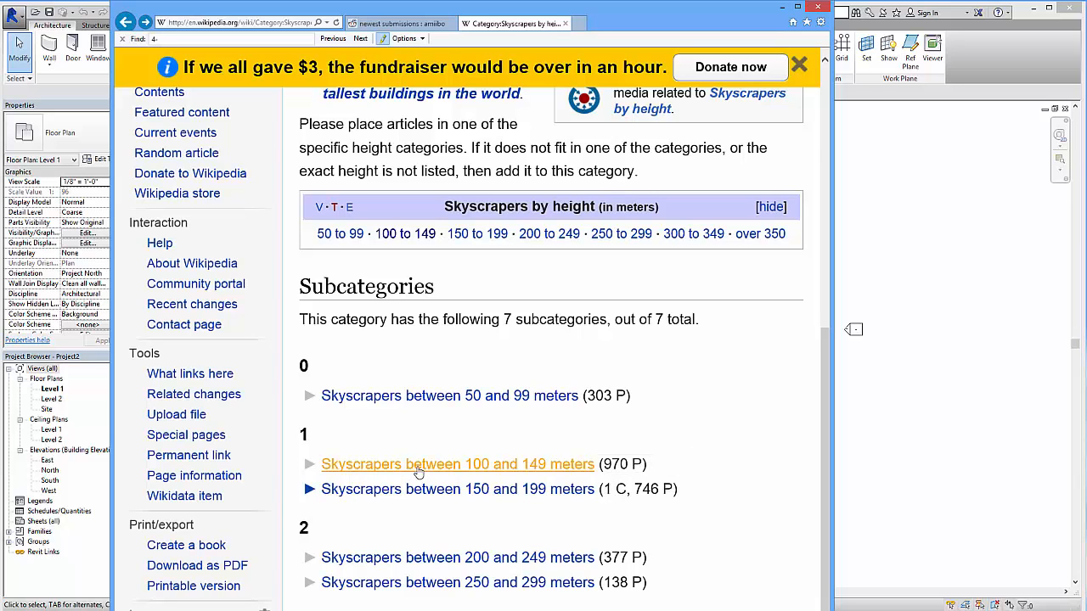
From the Skyscrapers between 100 and 149 meters list, open the 100 Montgomery Street article
left_click(457, 464)
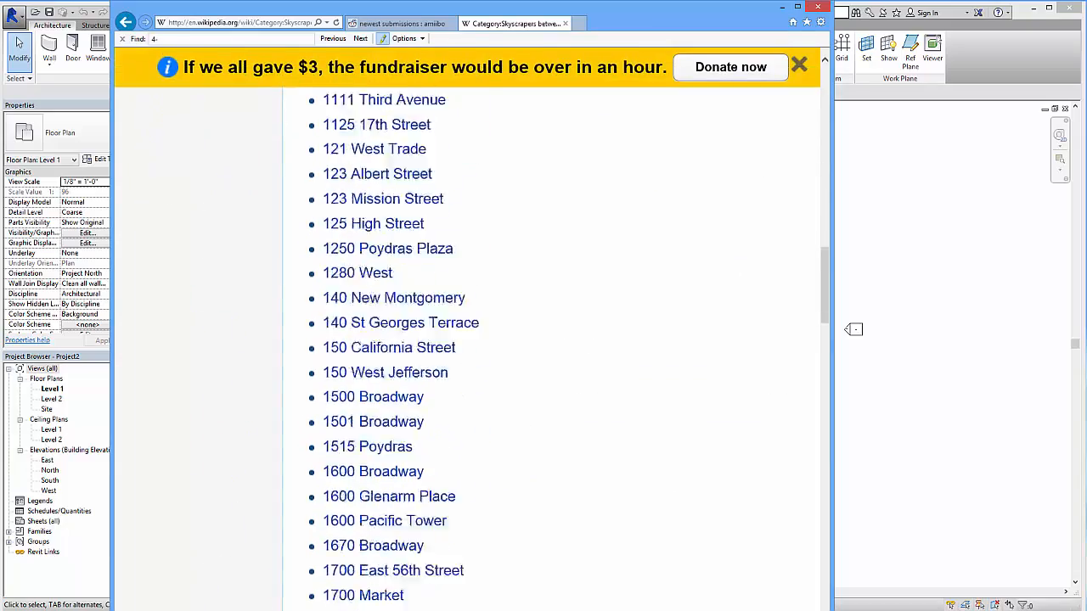
scroll("up", 3)
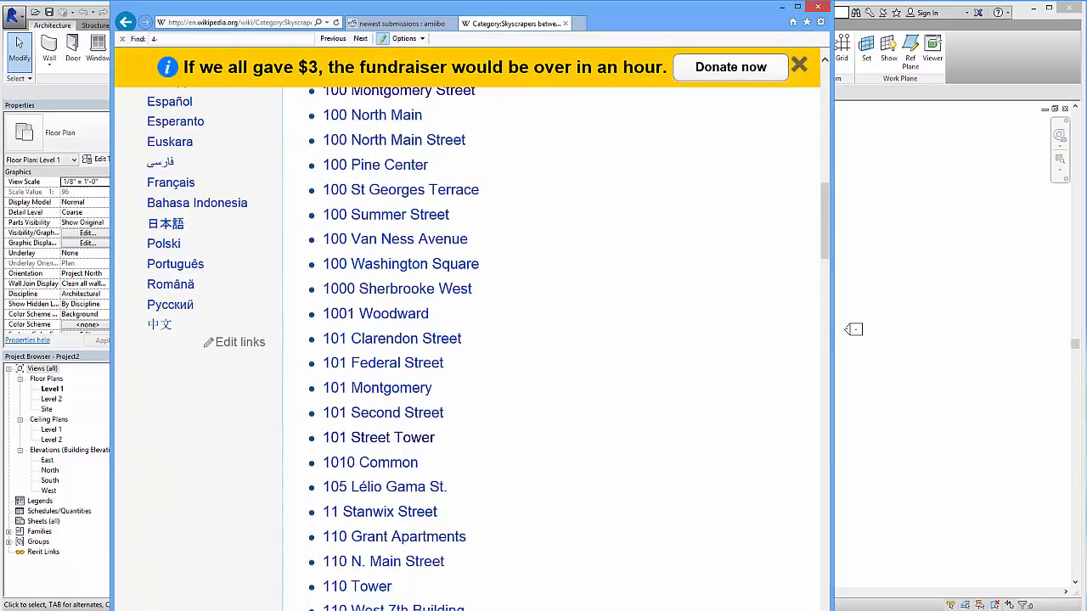
scroll("up", 3)
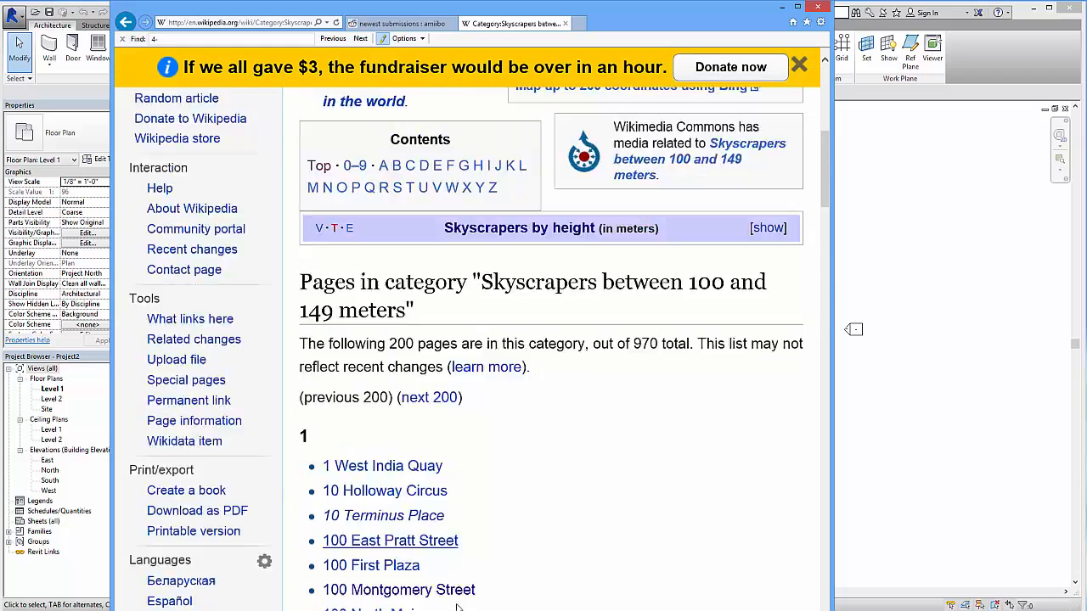
scroll("down", 3)
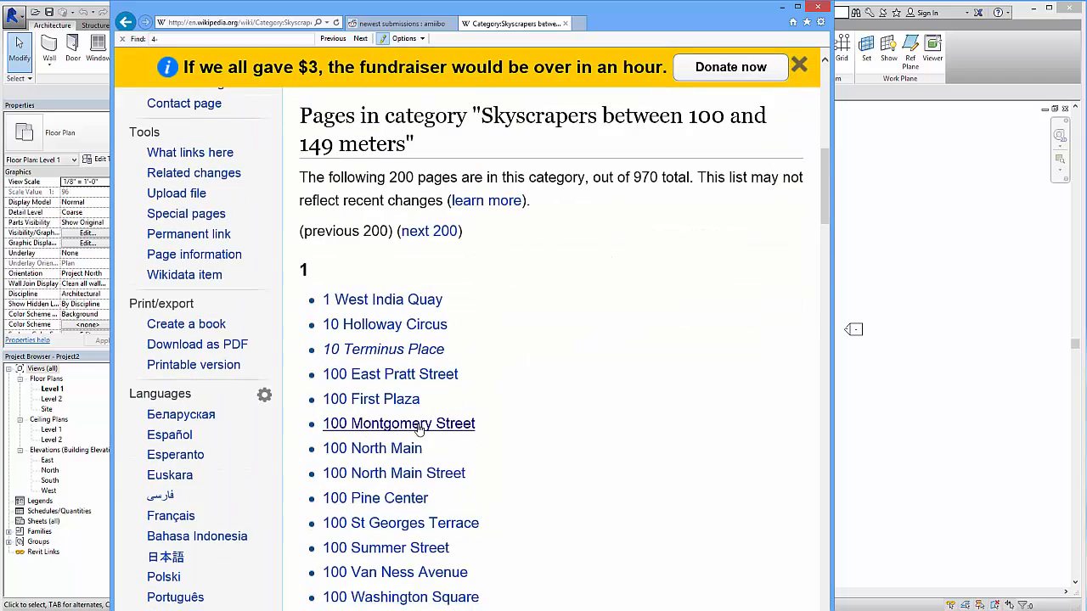
left_click(398, 424)
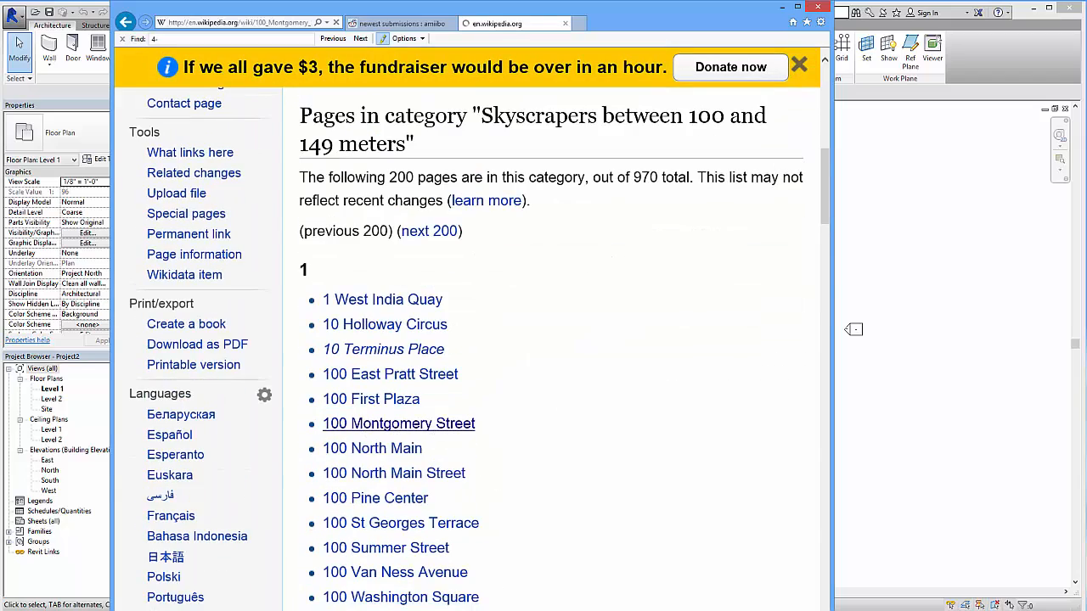
left_click(397, 423)
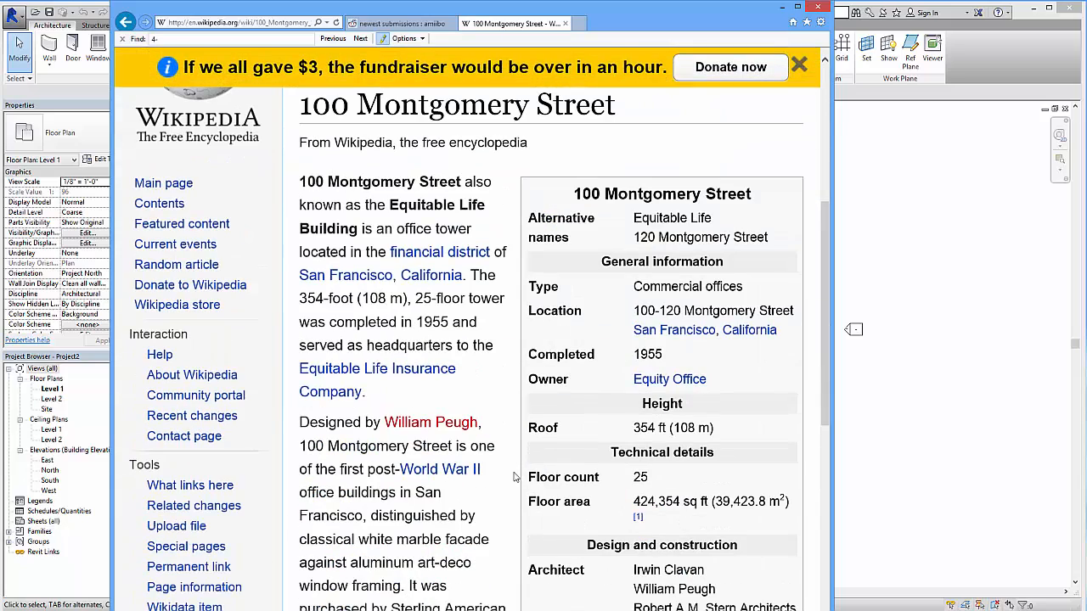
Locate the infobox's 25-floor count and 424,354 sq ft floor area
scroll("down", 3)
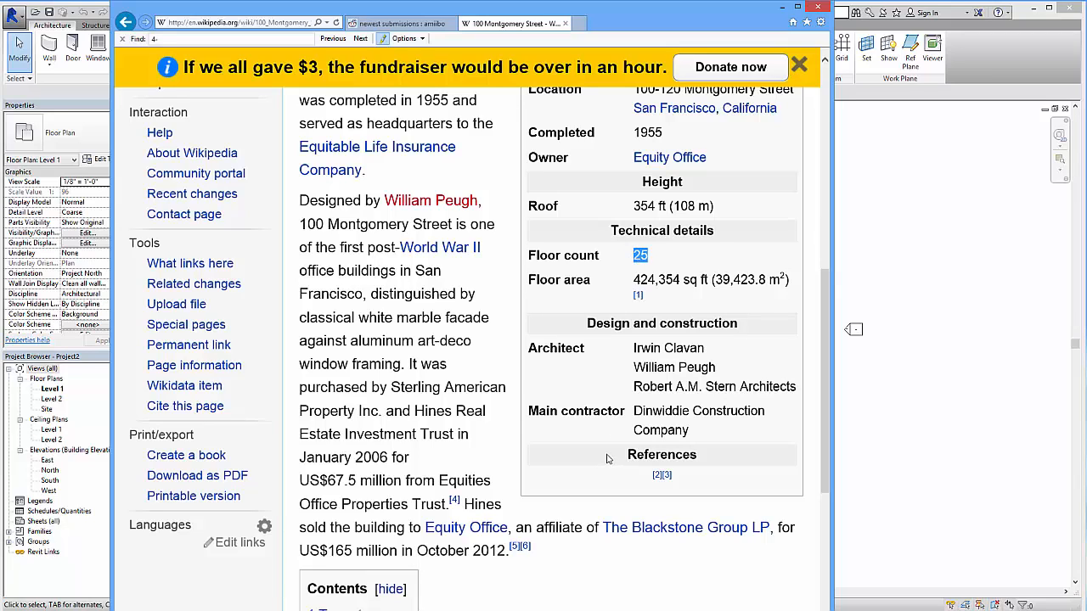
mouse_move(603, 448)
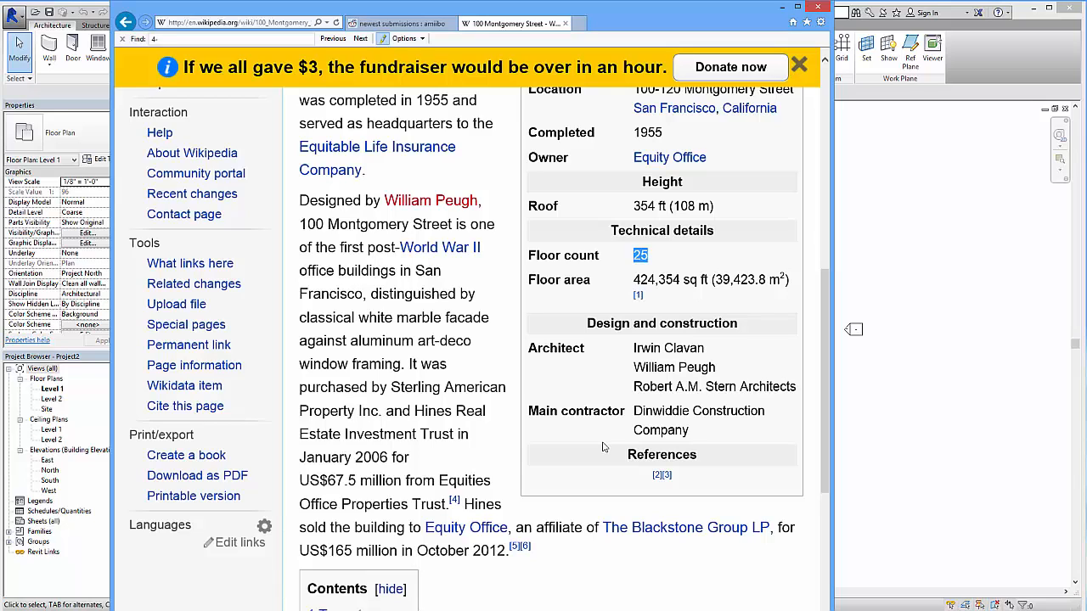
mouse_move(601, 432)
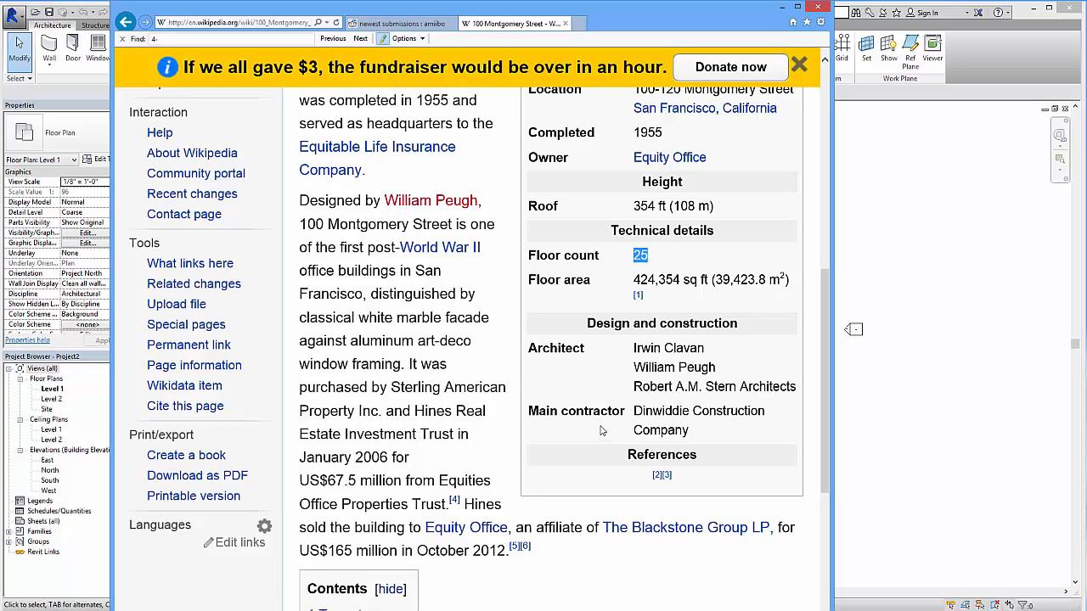
mouse_move(680, 262)
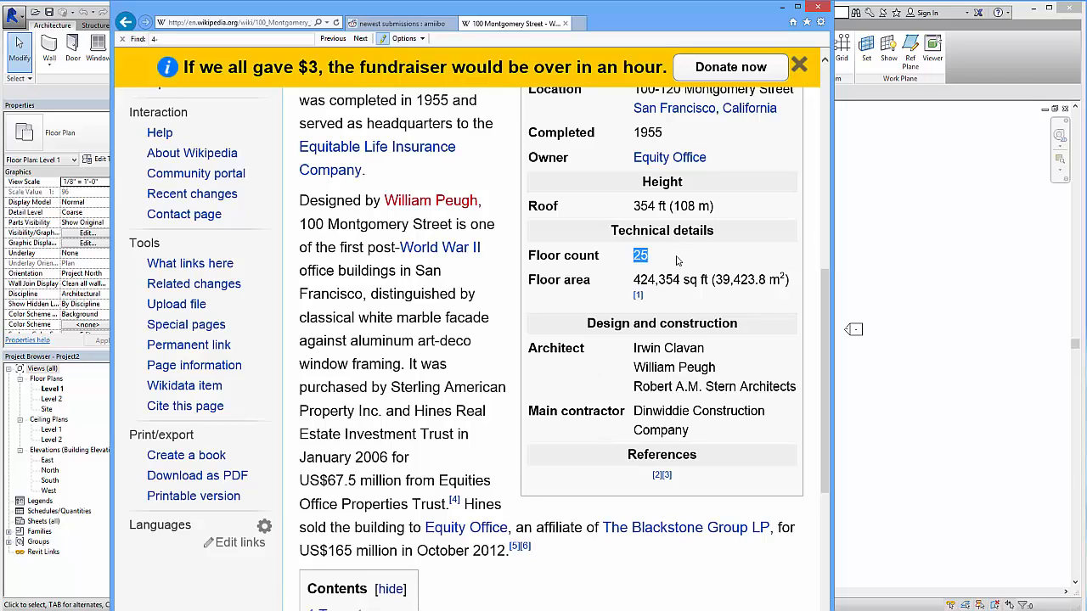
mouse_move(665, 270)
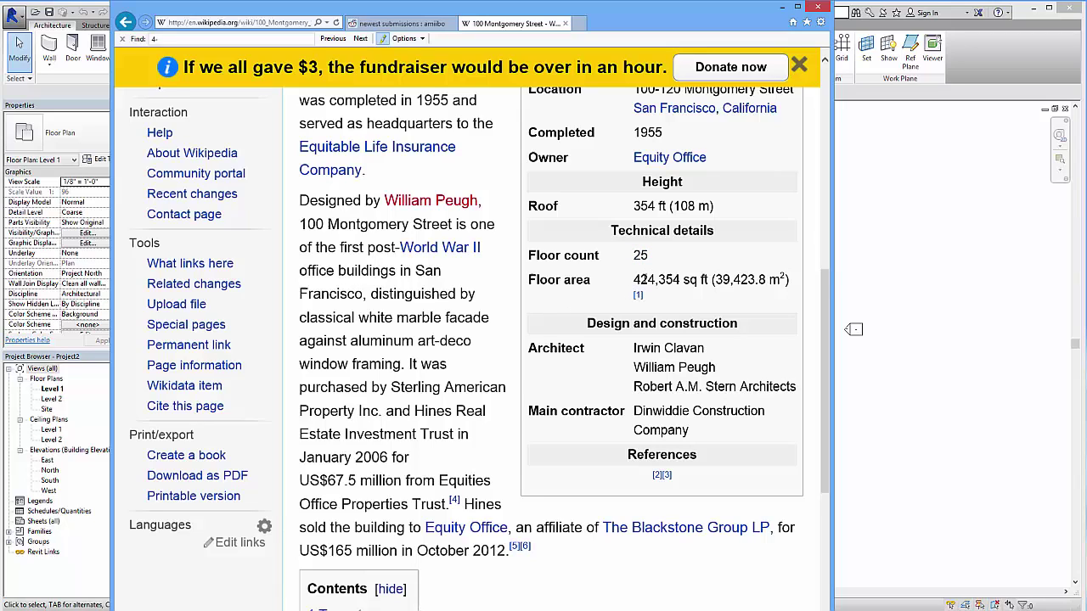
double_click(656, 279)
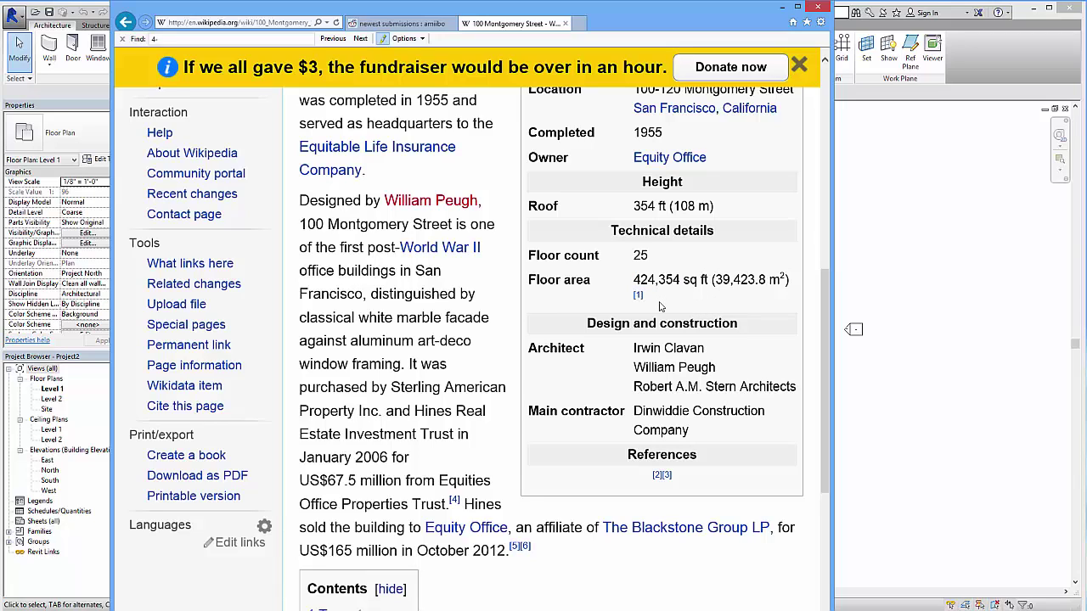
mouse_move(693, 336)
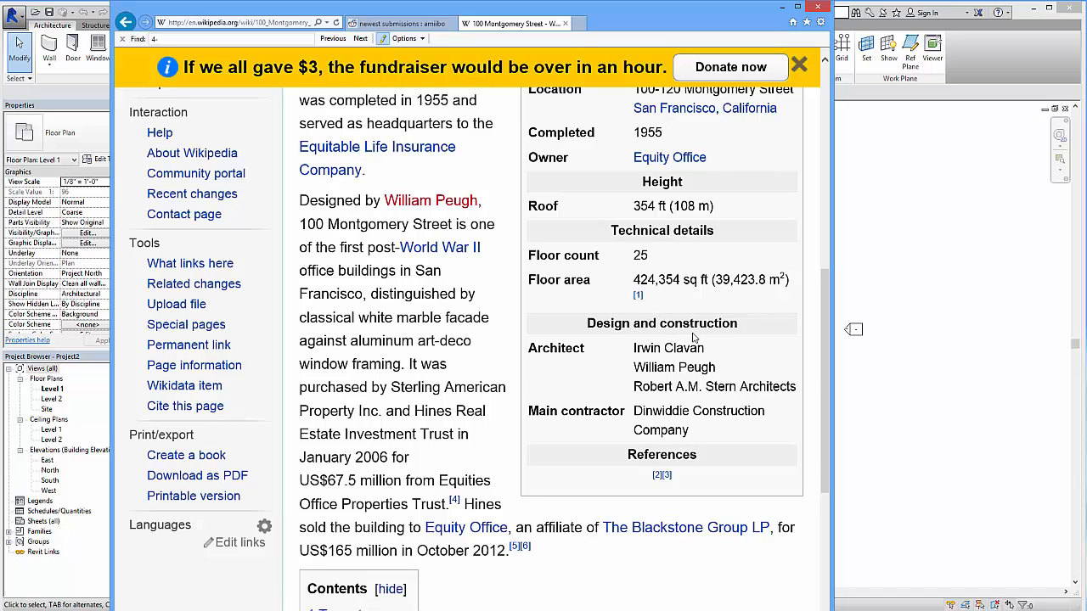
mouse_move(656, 277)
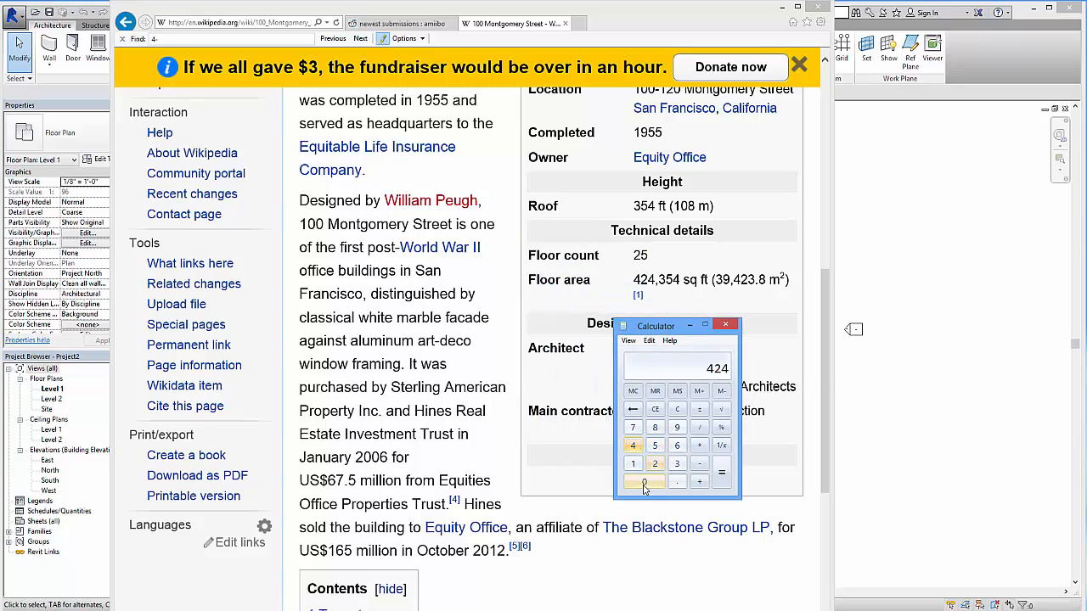
Divide the 424,000 sq ft floor area by 25 floors in Calculator to get 16,960
left_click(645, 483)
type("25")
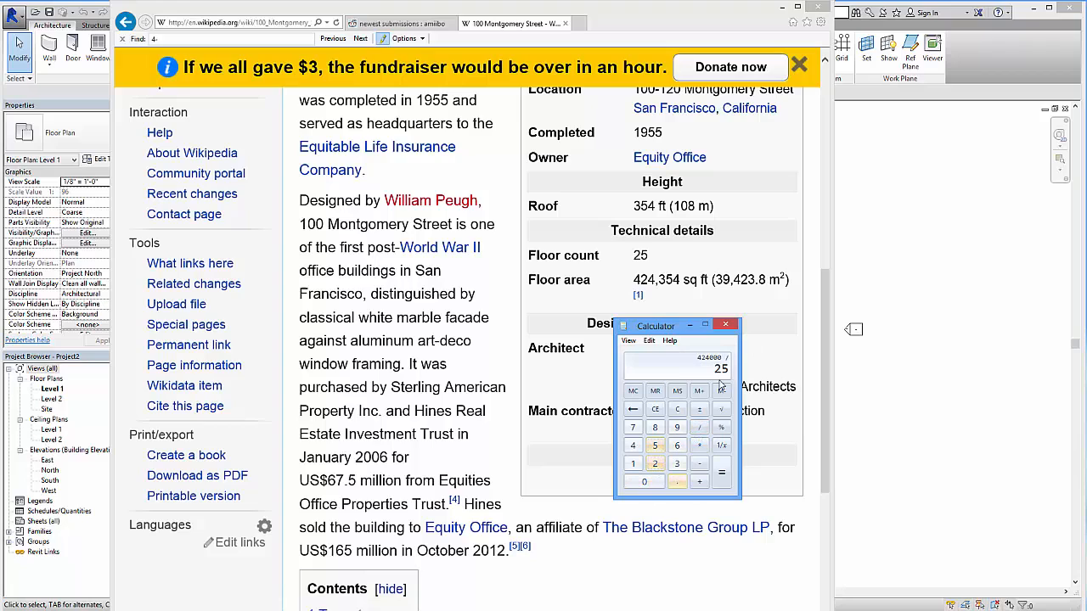
left_click(720, 472)
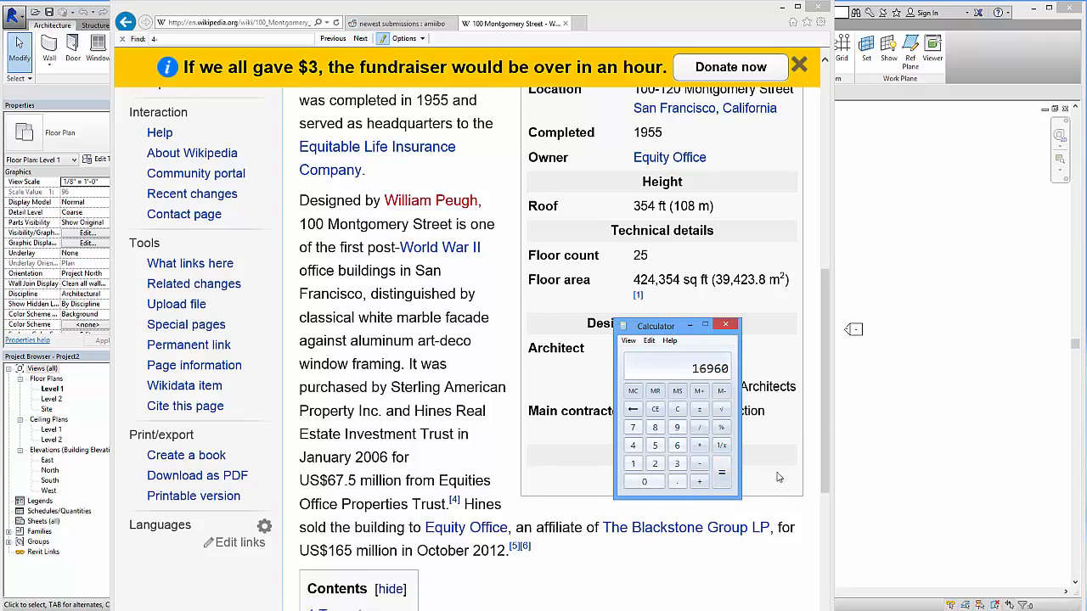
mouse_move(747, 506)
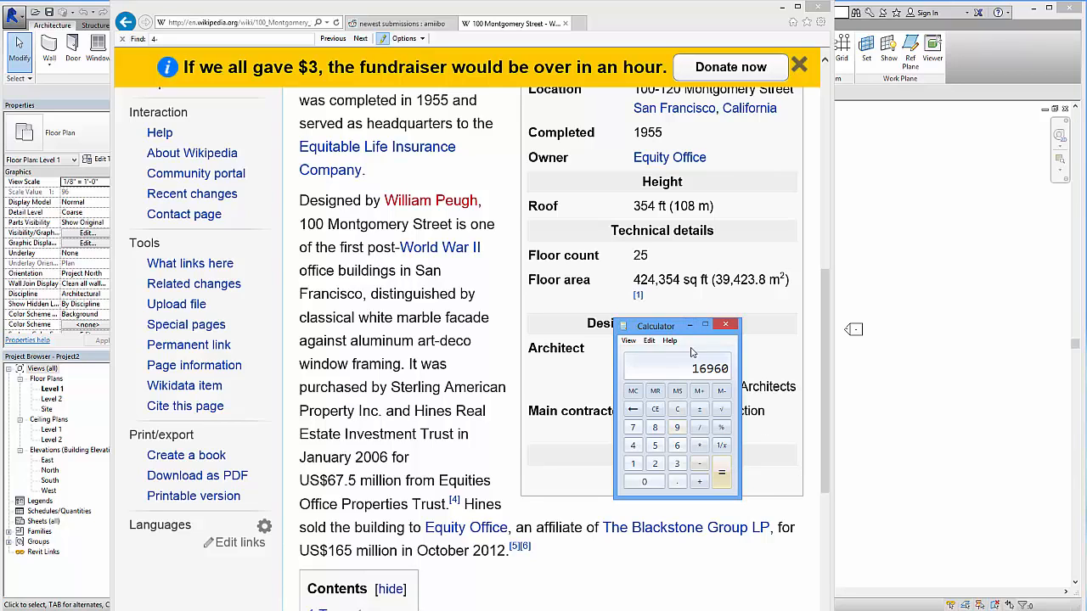
left_click(725, 325)
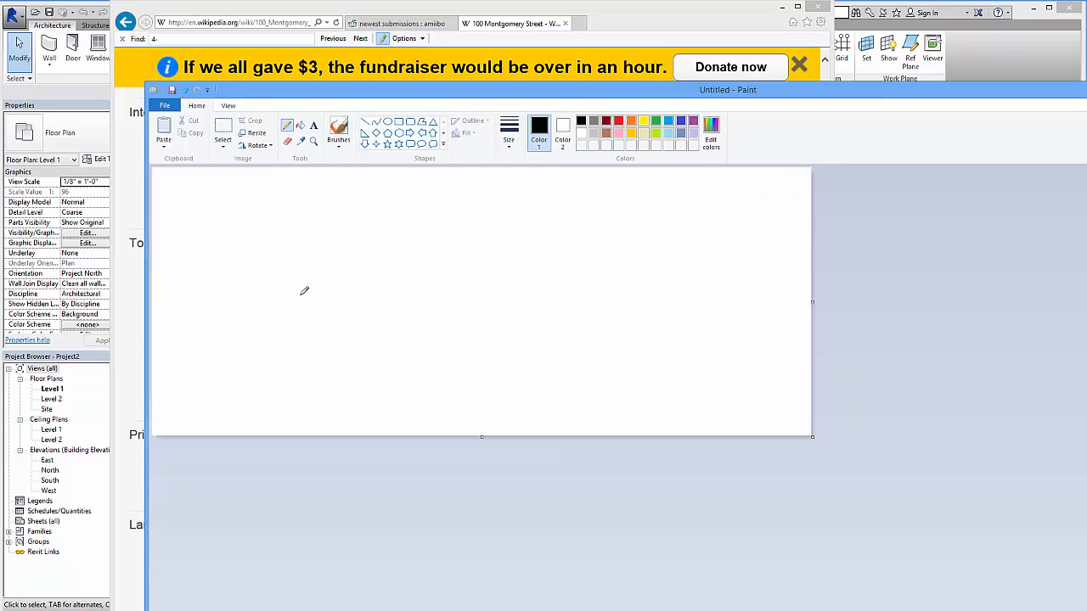
mouse_move(295, 244)
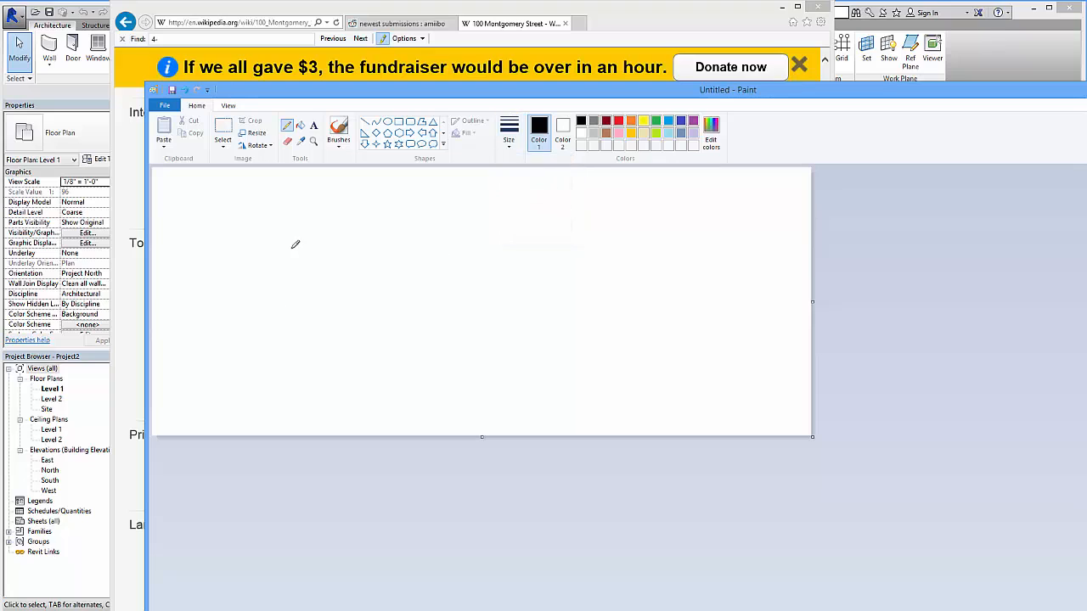
Handwrite 18000 = x² on the Paint canvas and sketch a square beside it
left_click_drag(275, 247, 320, 281)
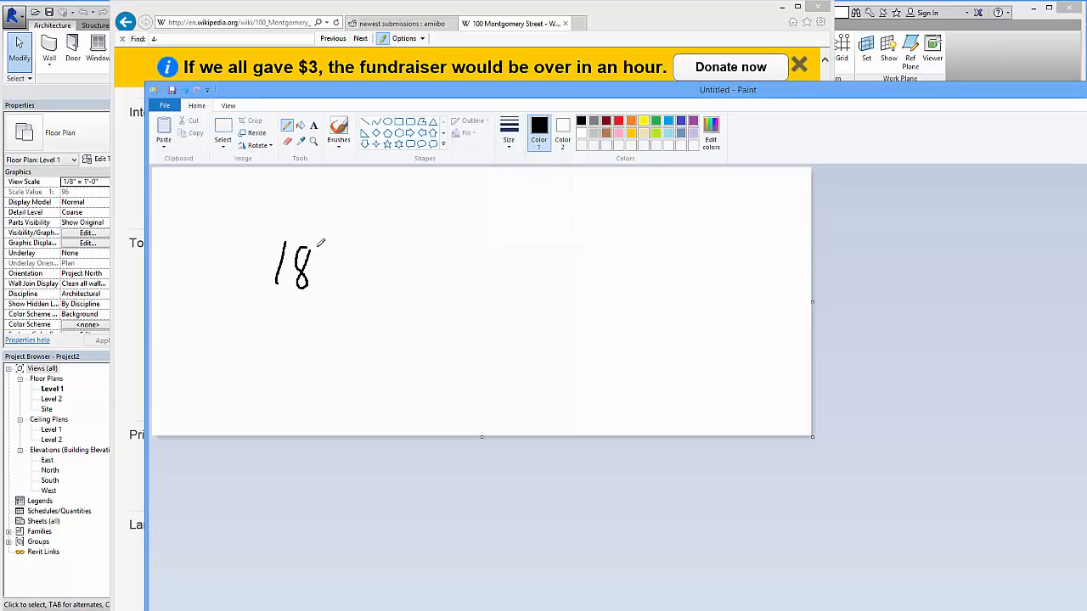
left_click_drag(314, 255, 365, 280)
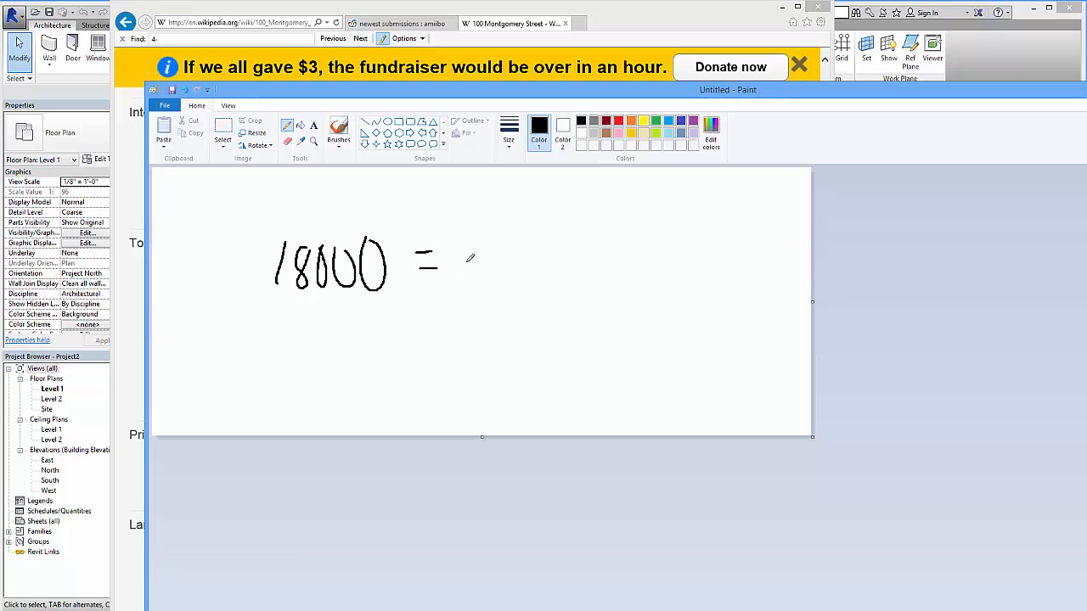
left_click_drag(473, 258, 499, 289)
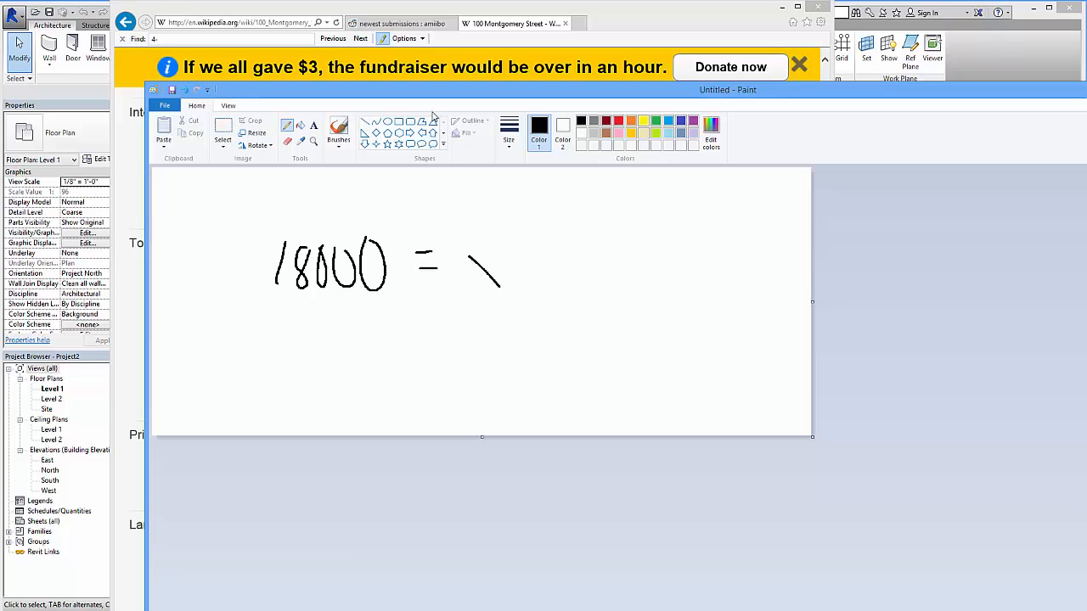
left_click_drag(625, 289, 778, 414)
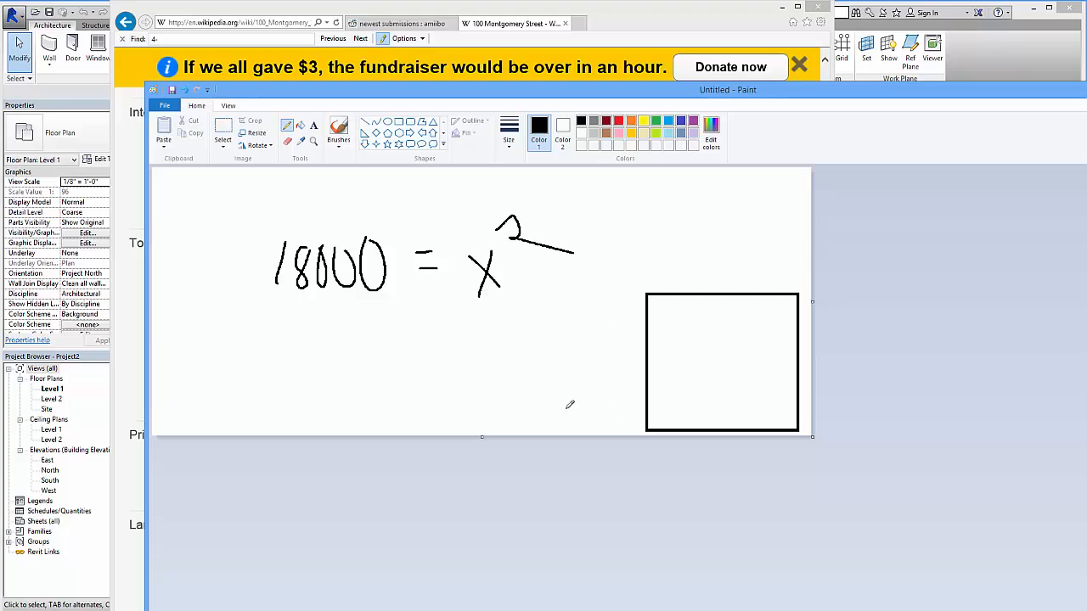
Write x = √18000 below the equation
left_click_drag(348, 357, 371, 387)
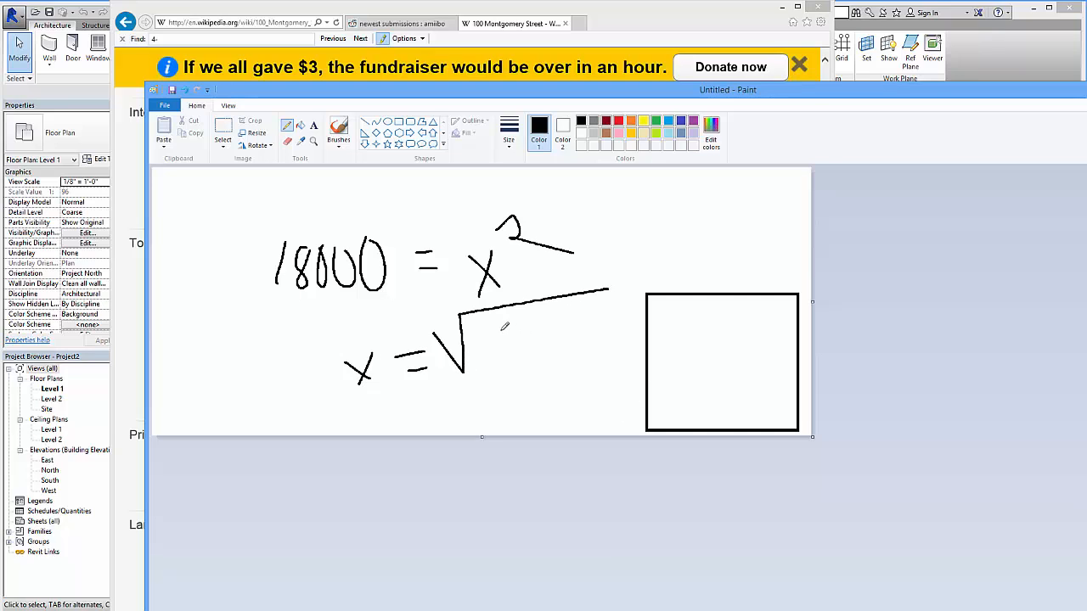
left_click_drag(501, 323, 564, 352)
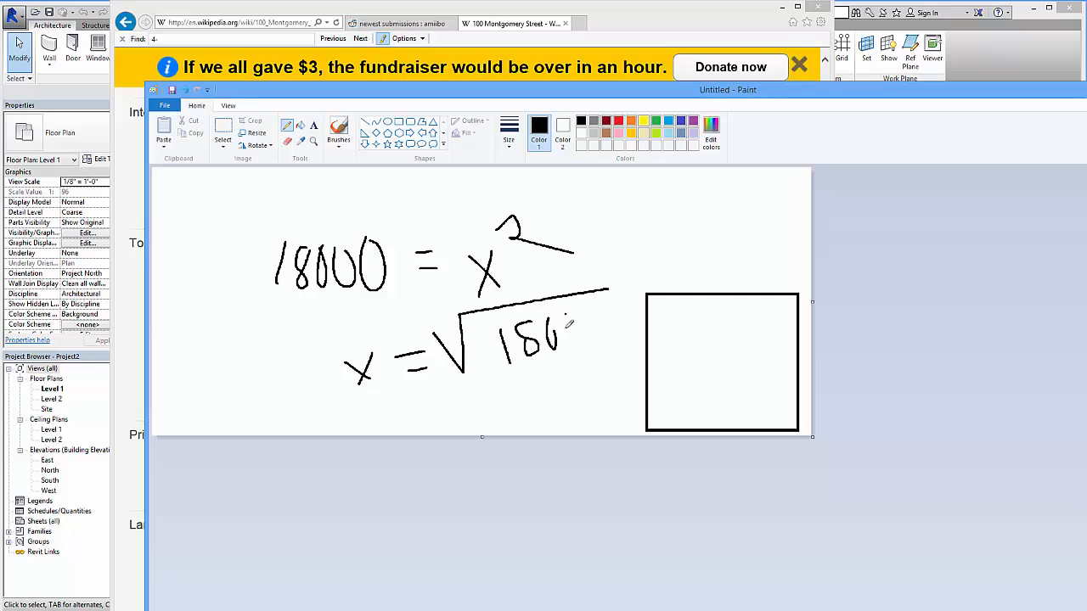
left_click_drag(564, 331, 608, 340)
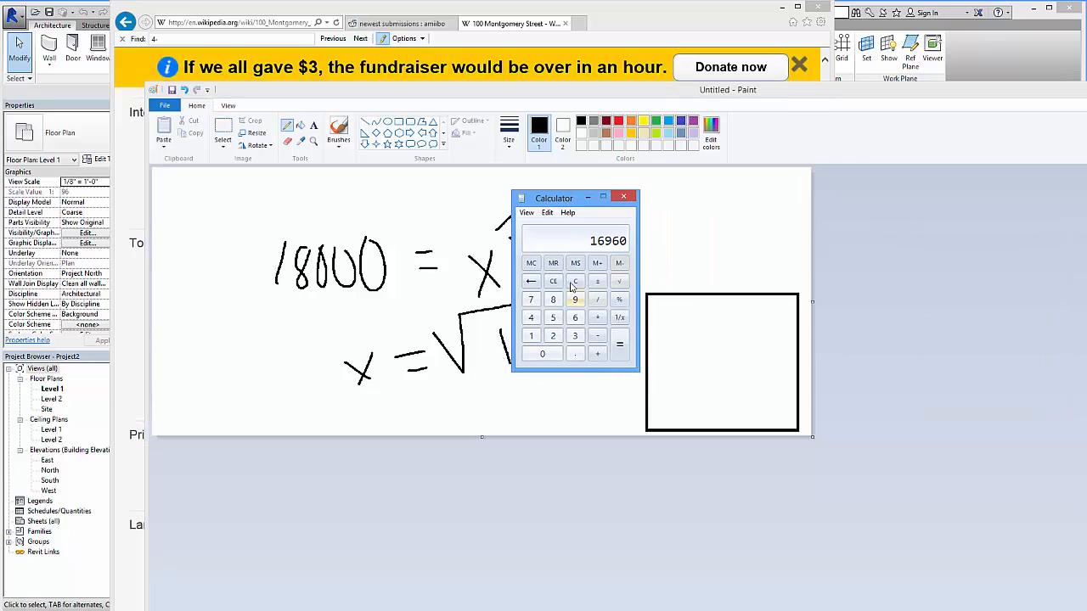
Compute the square root of 18000 in Calculator, about 134.16 ft per side
left_click(530, 334)
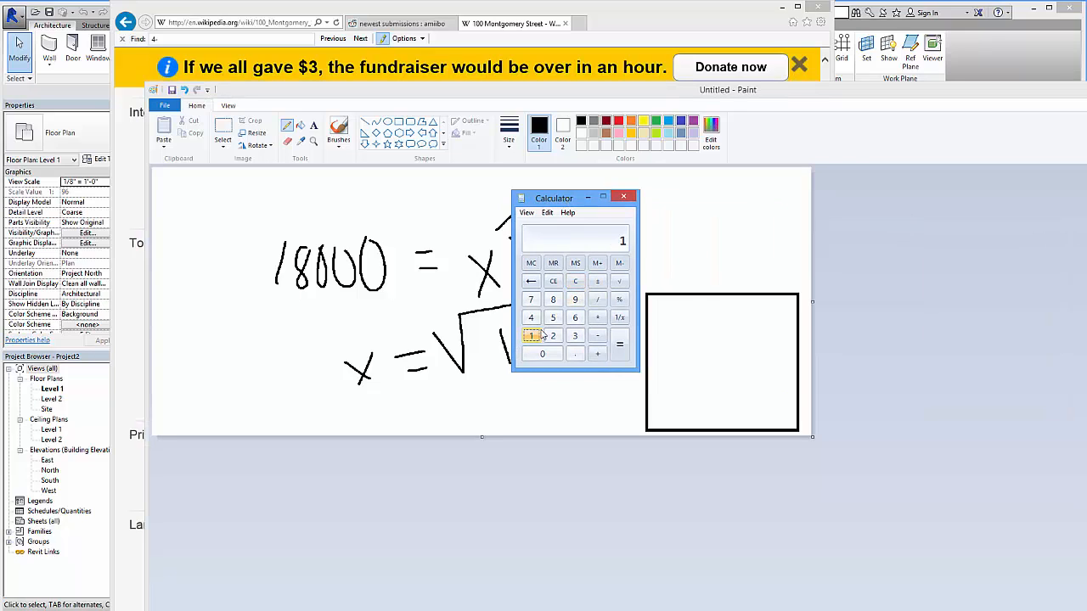
left_click(543, 353)
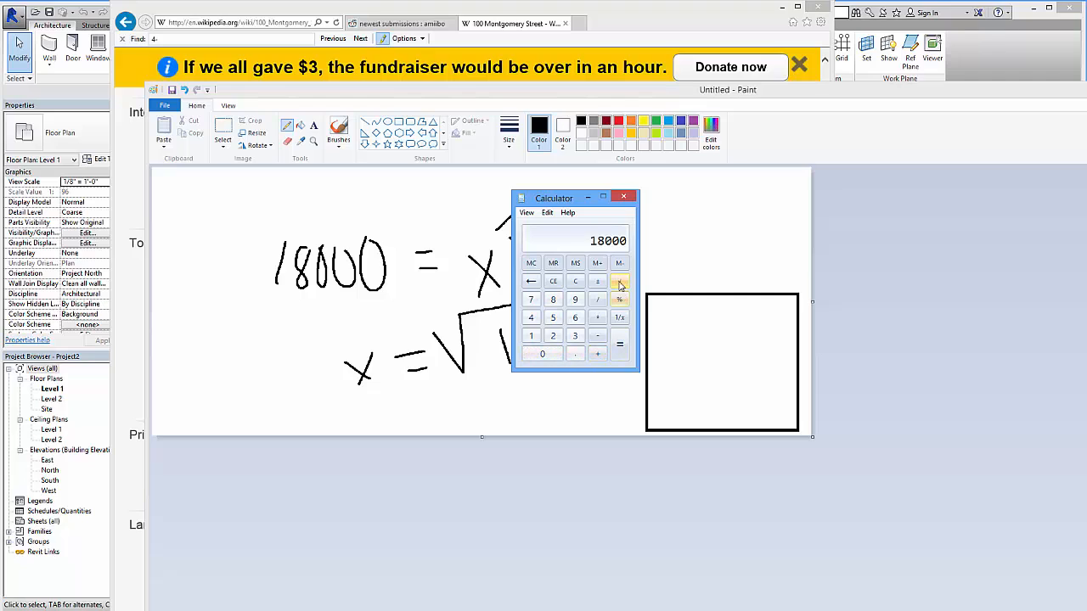
left_click(618, 282)
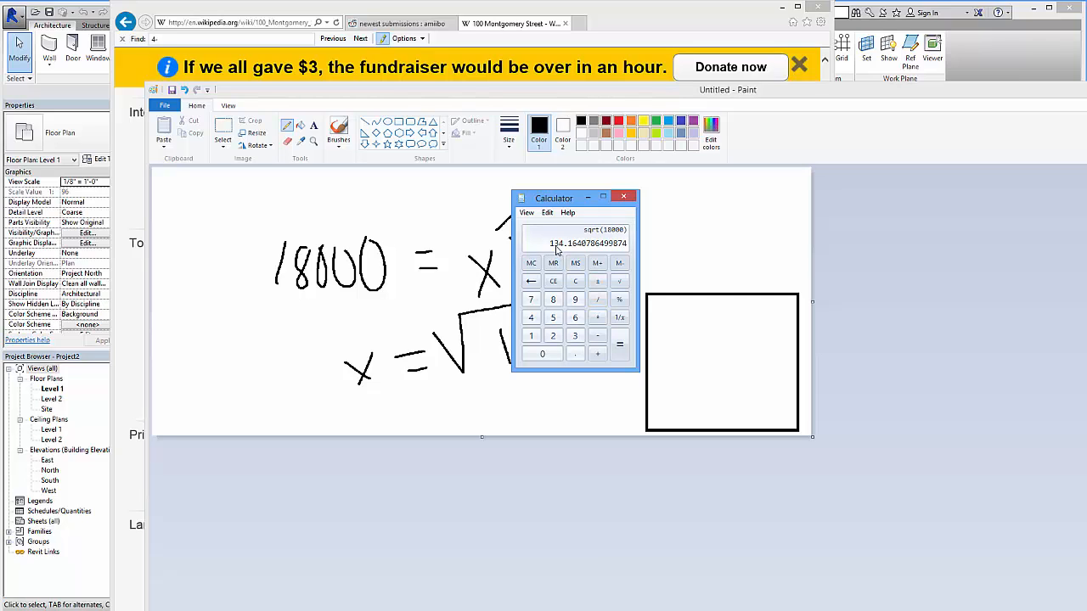
mouse_move(567, 258)
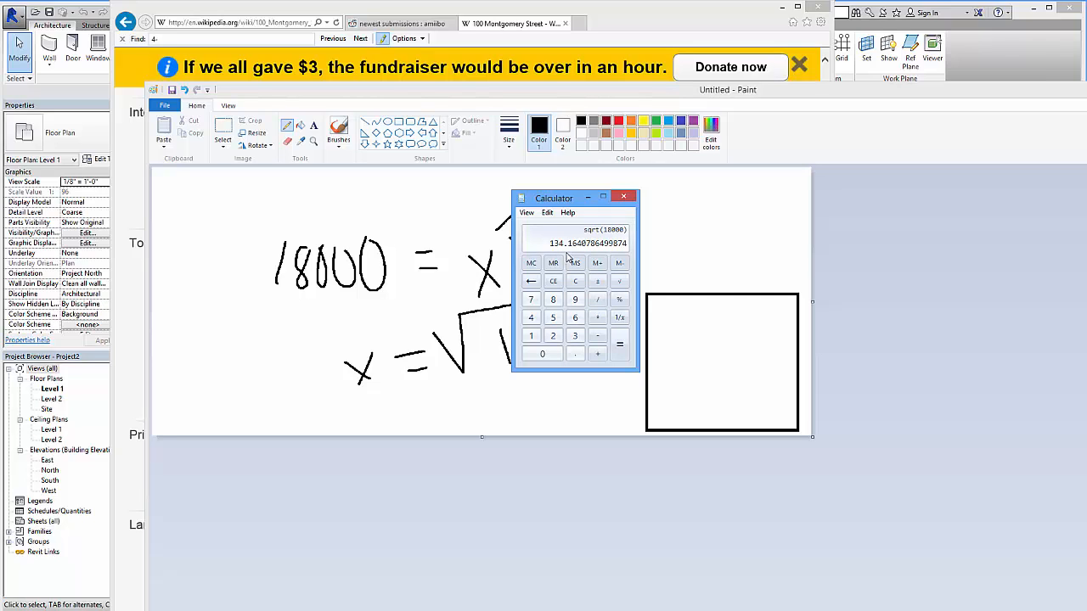
mouse_move(561, 255)
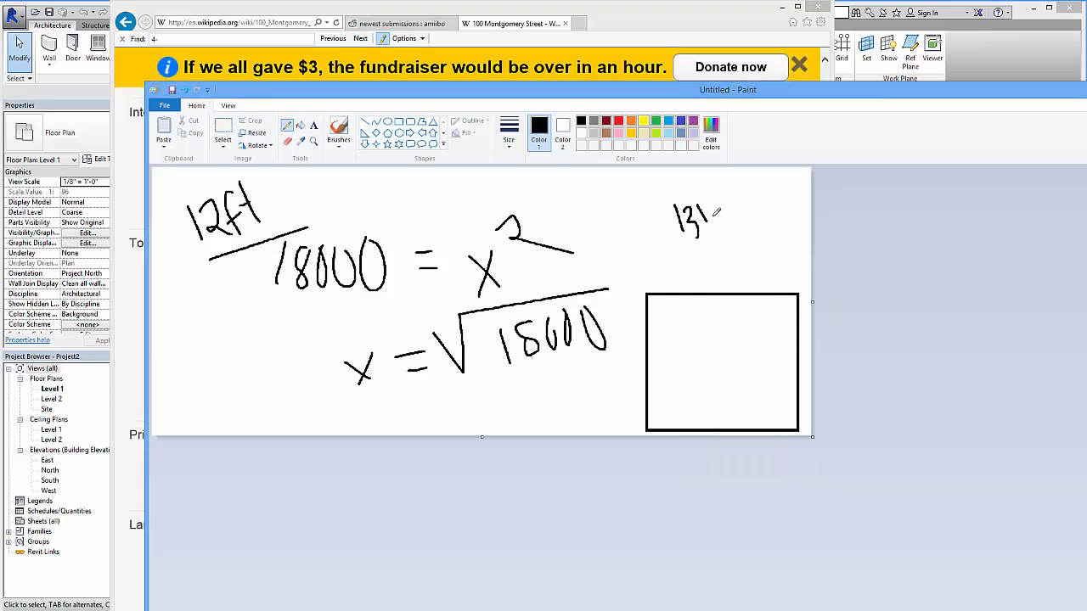
Label the sketched square 134ft per side and 18000ft² inside
left_click_drag(716, 212, 756, 212)
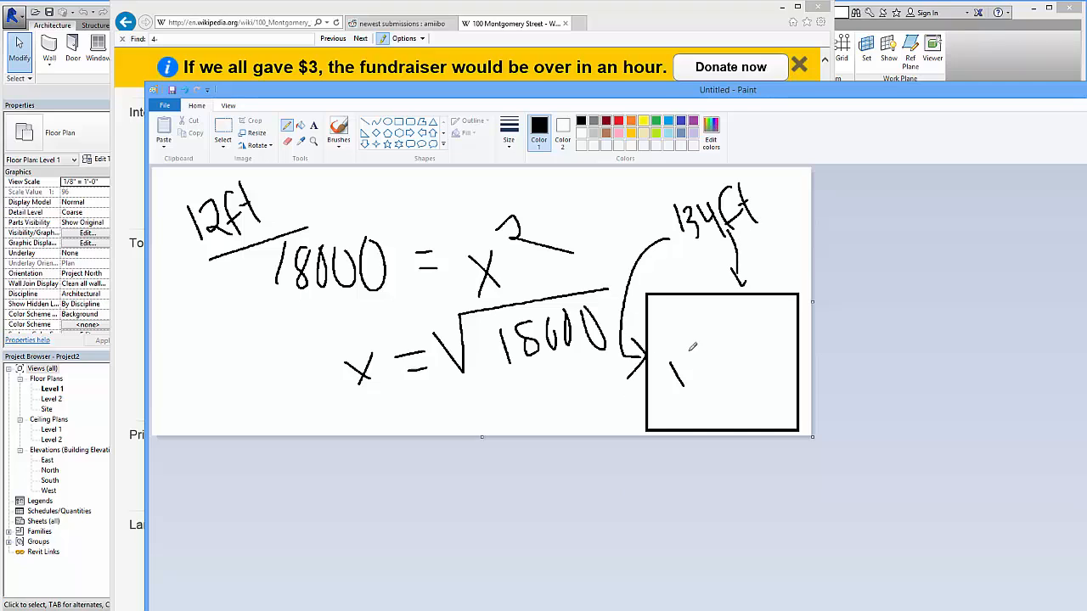
left_click_drag(679, 365, 739, 365)
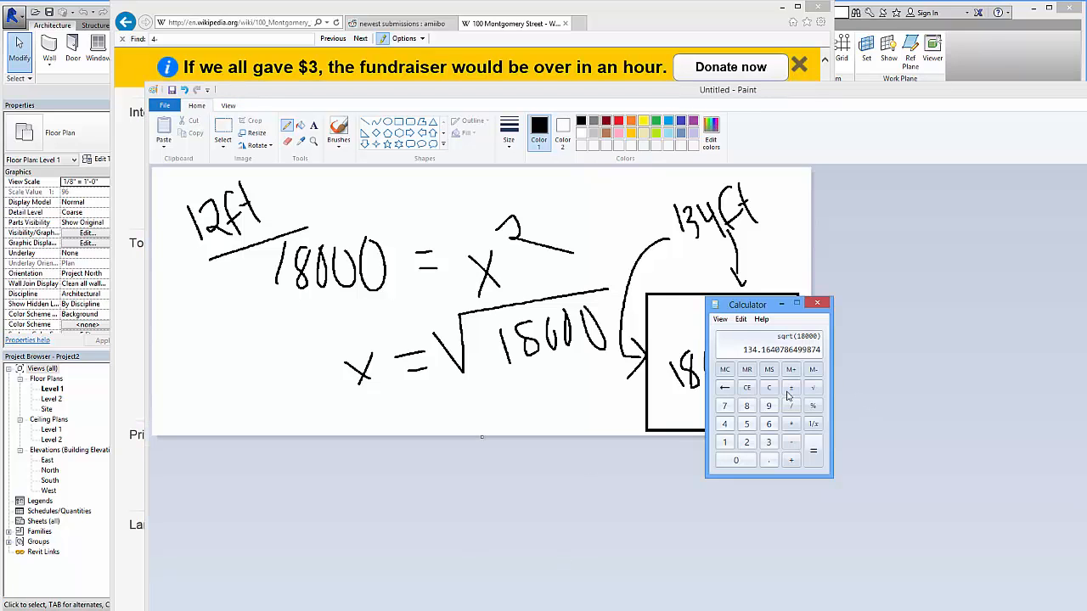
Divide 134 by 12 in Calculator and note 11 grid lines on the sketch
left_click(767, 387)
type("134")
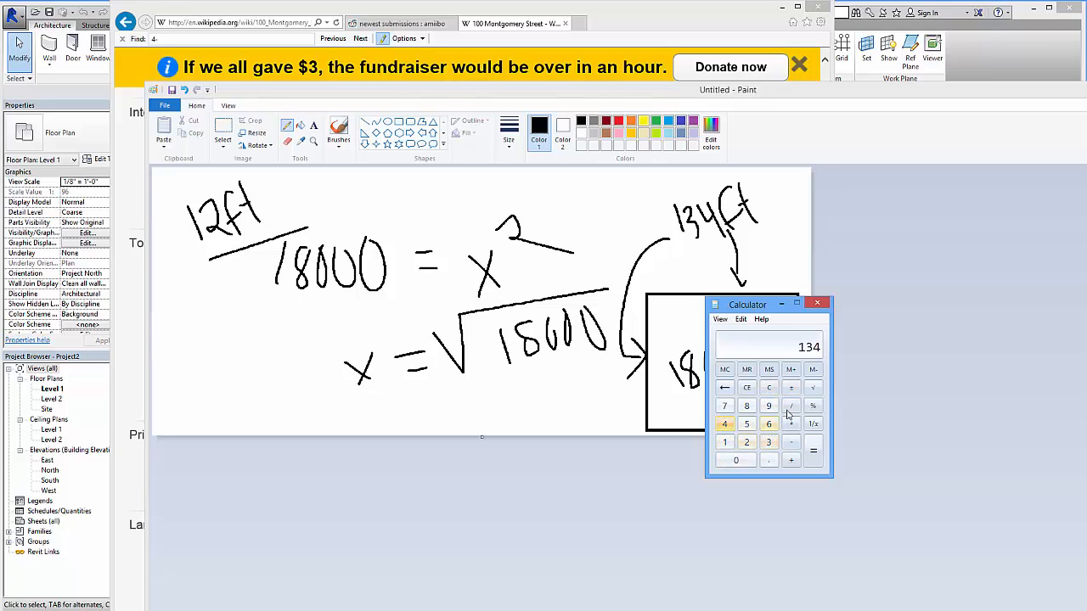
left_click(792, 404)
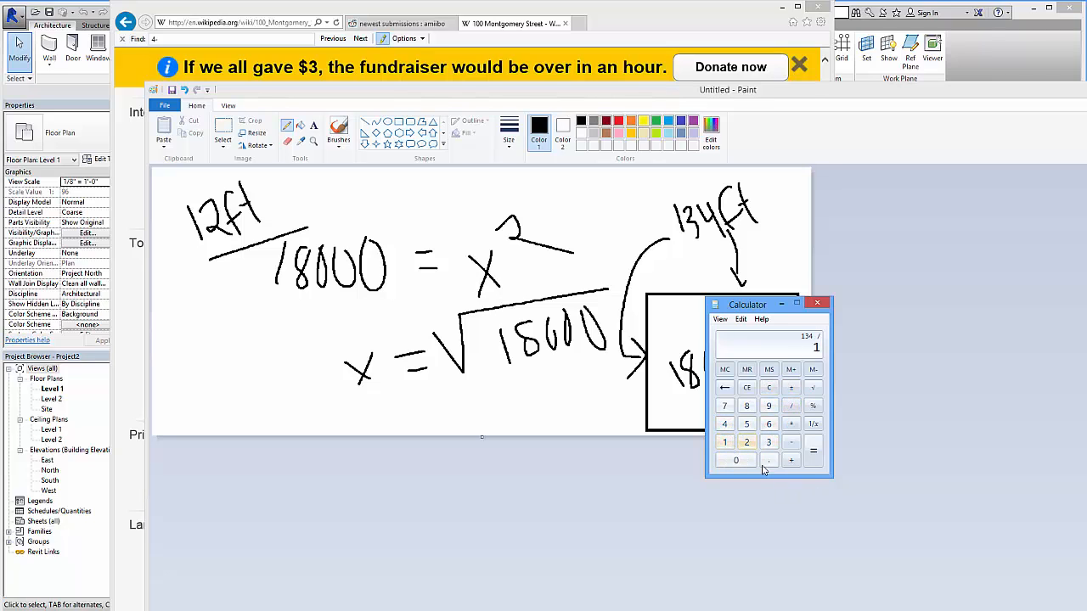
left_click(812, 452)
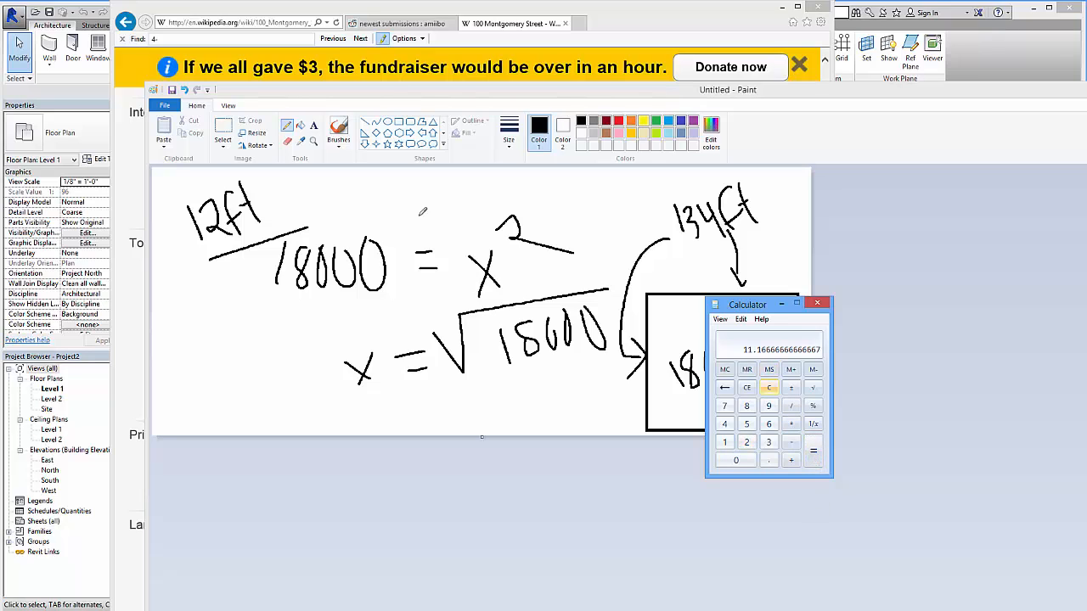
left_click(815, 302)
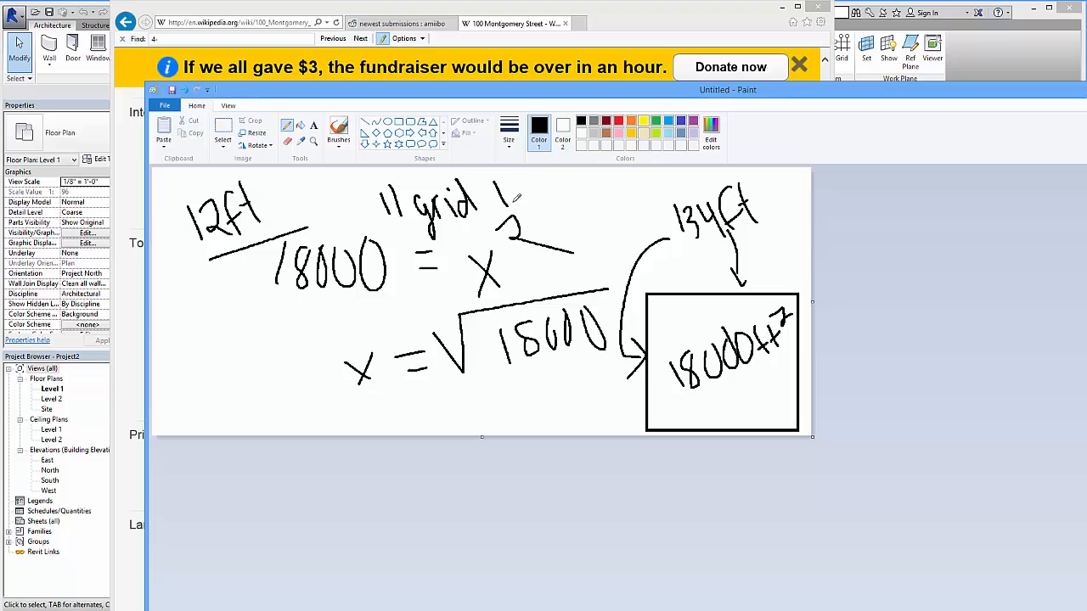
left_click_drag(492, 190, 552, 190)
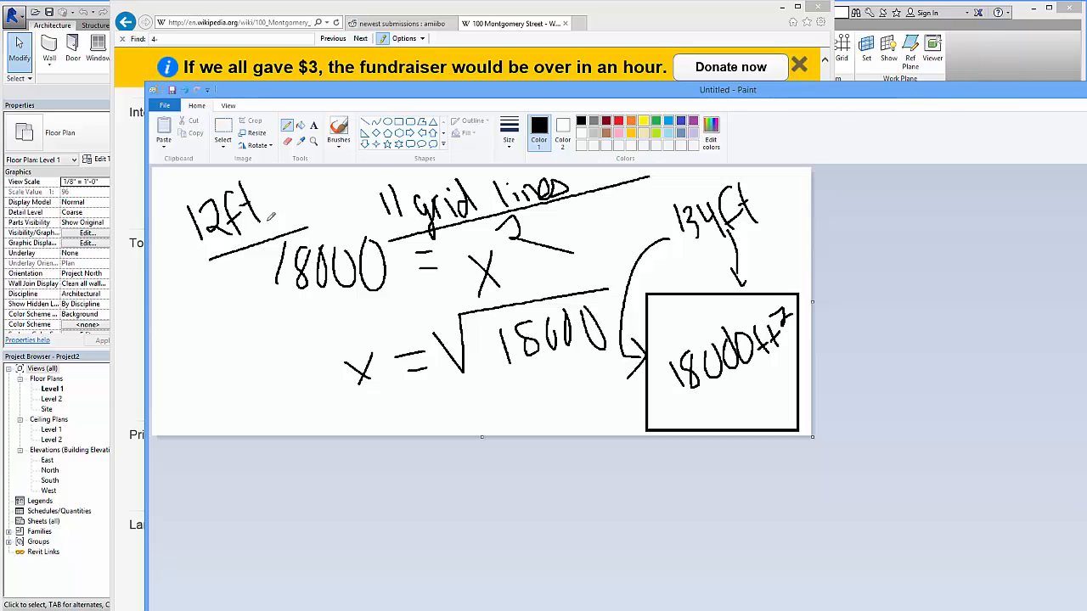
mouse_move(1005, 63)
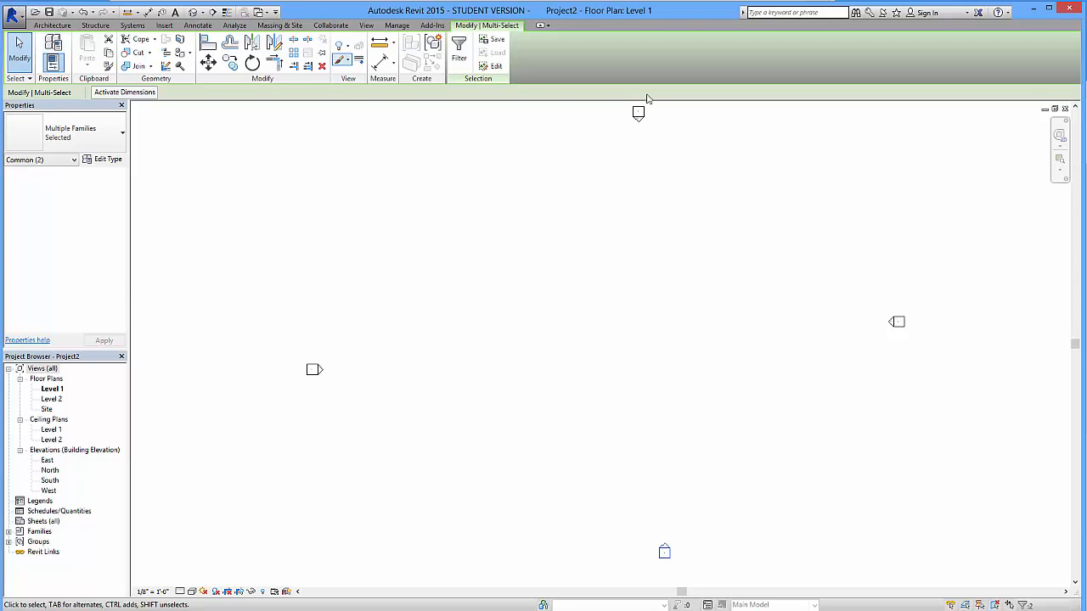
mouse_move(837, 214)
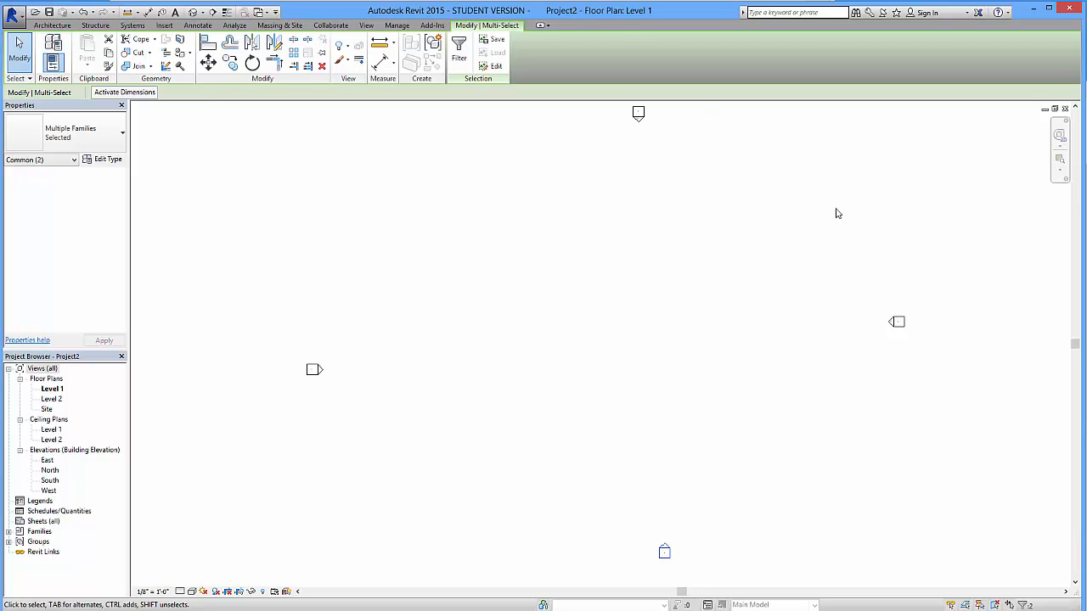
Lay out eleven horizontal grid lines at 12 ft offsets using Grid with Pick Lines
left_click(51, 25)
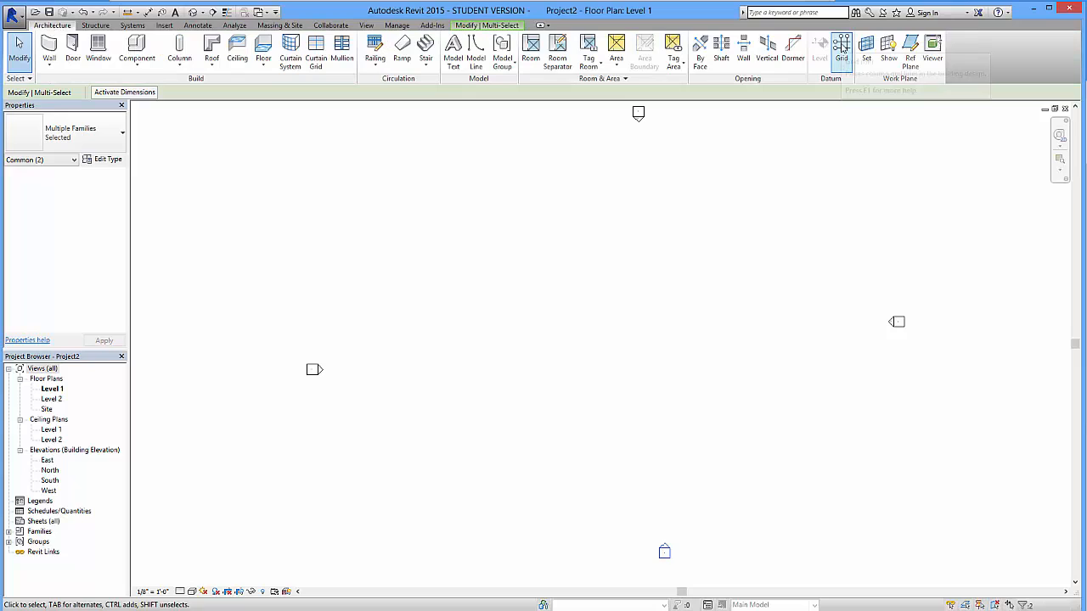
left_click(842, 50)
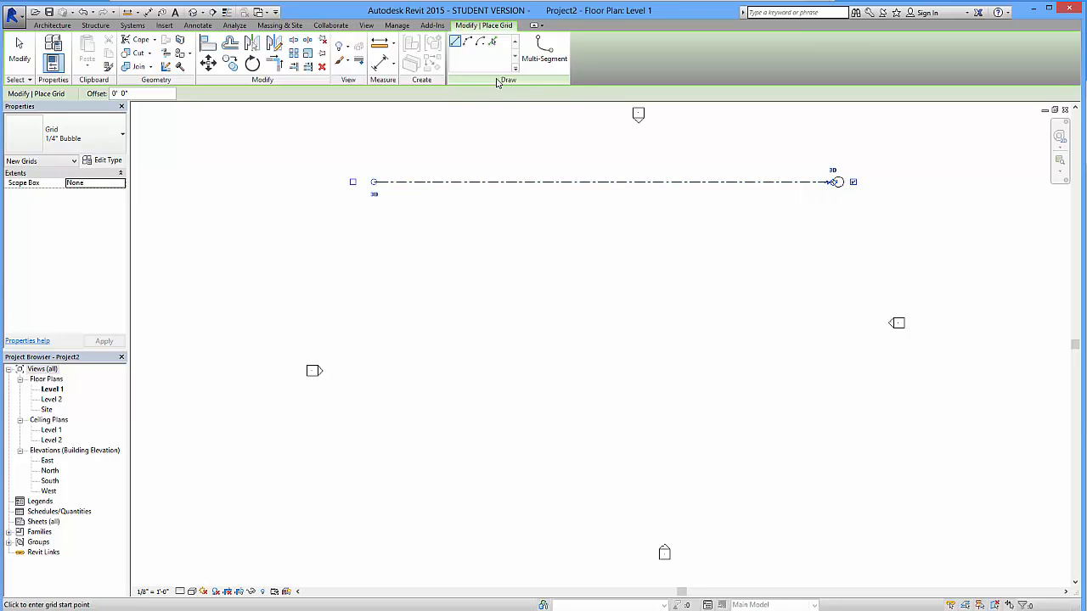
mouse_move(492, 41)
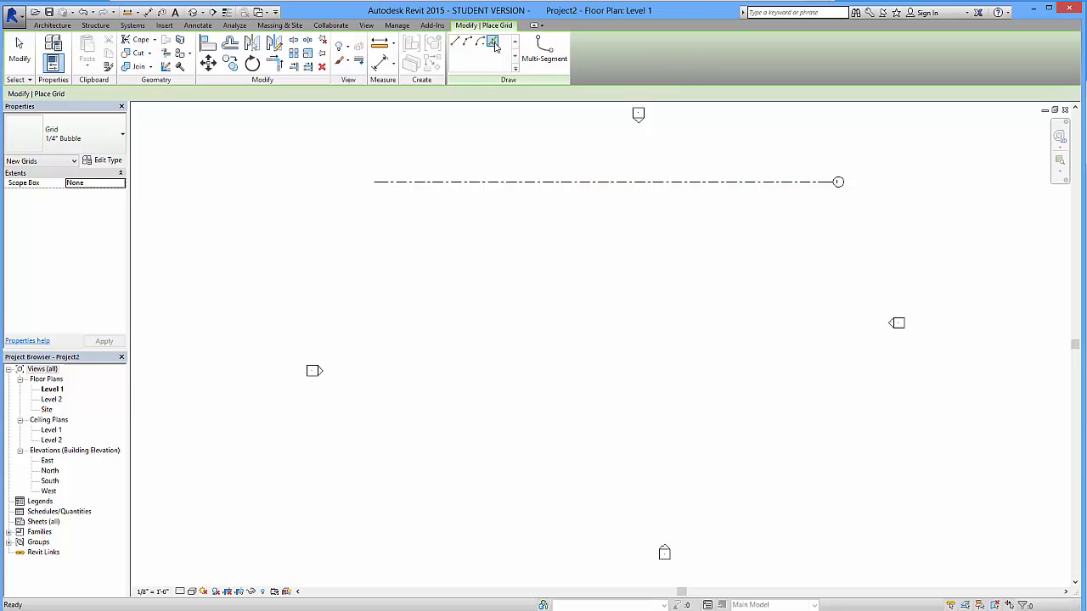
left_click(492, 43)
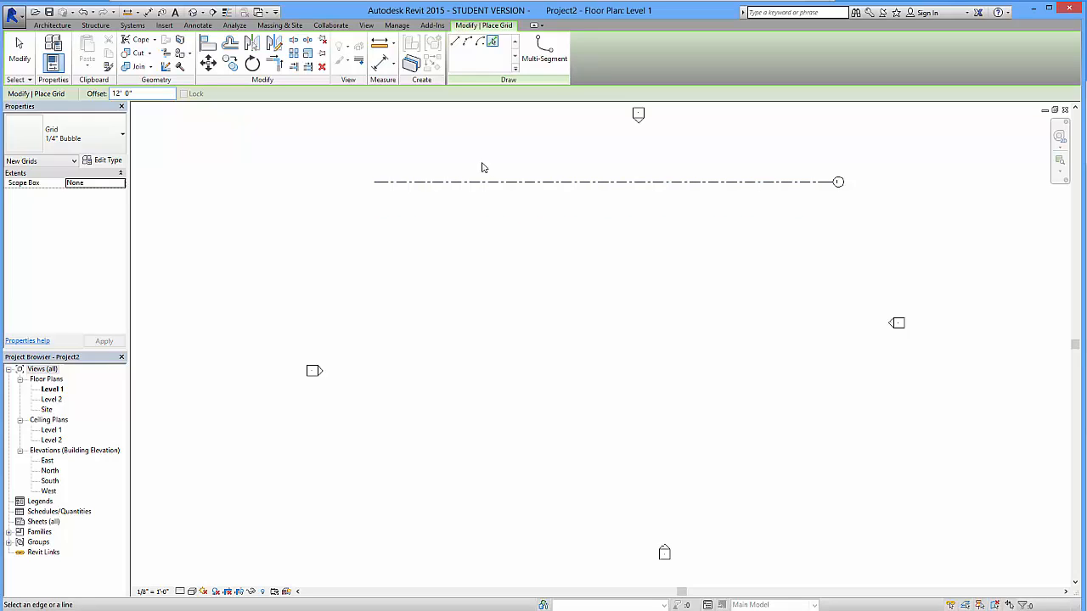
mouse_move(549, 180)
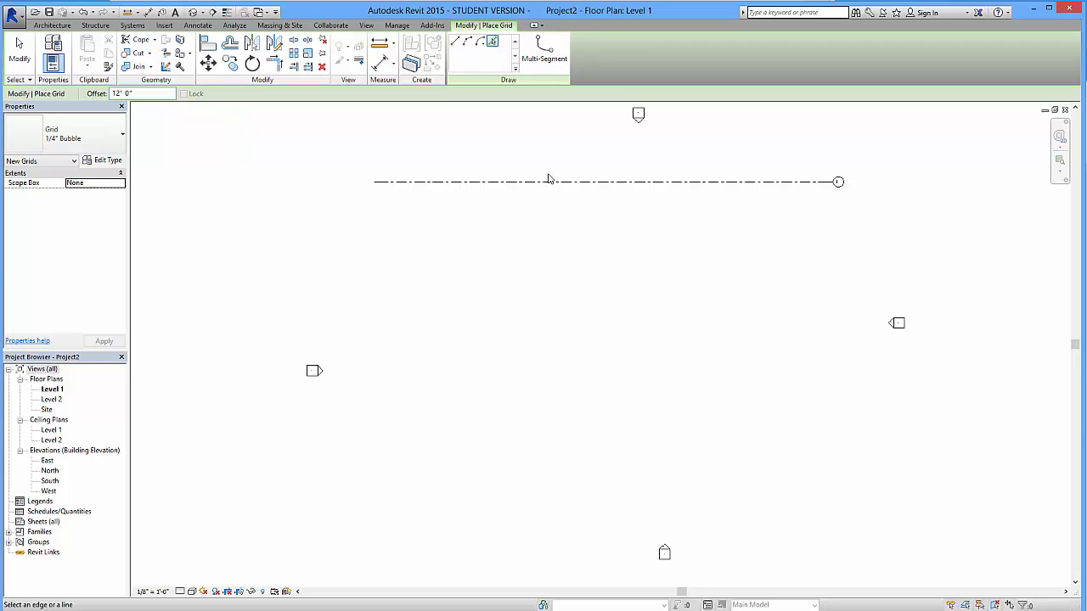
left_click(547, 181)
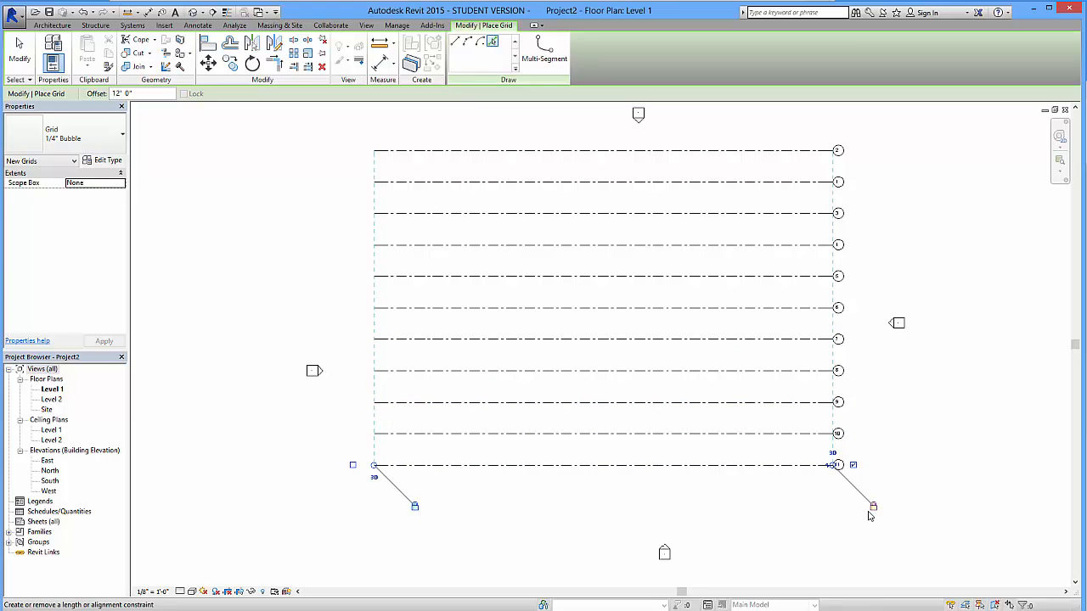
left_click(51, 25)
type("0")
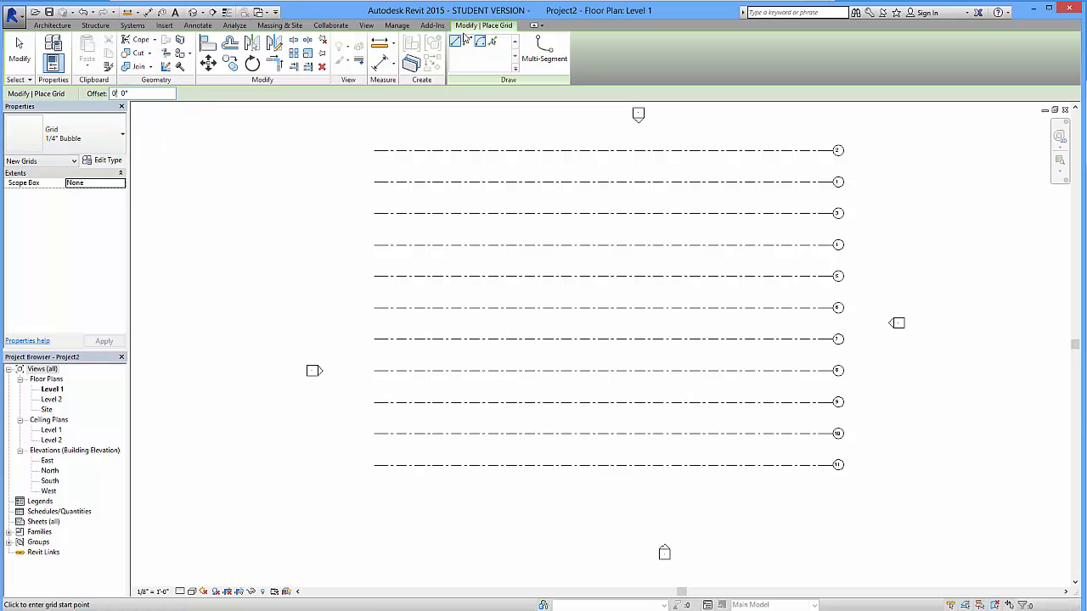
mouse_move(799, 132)
type("12")
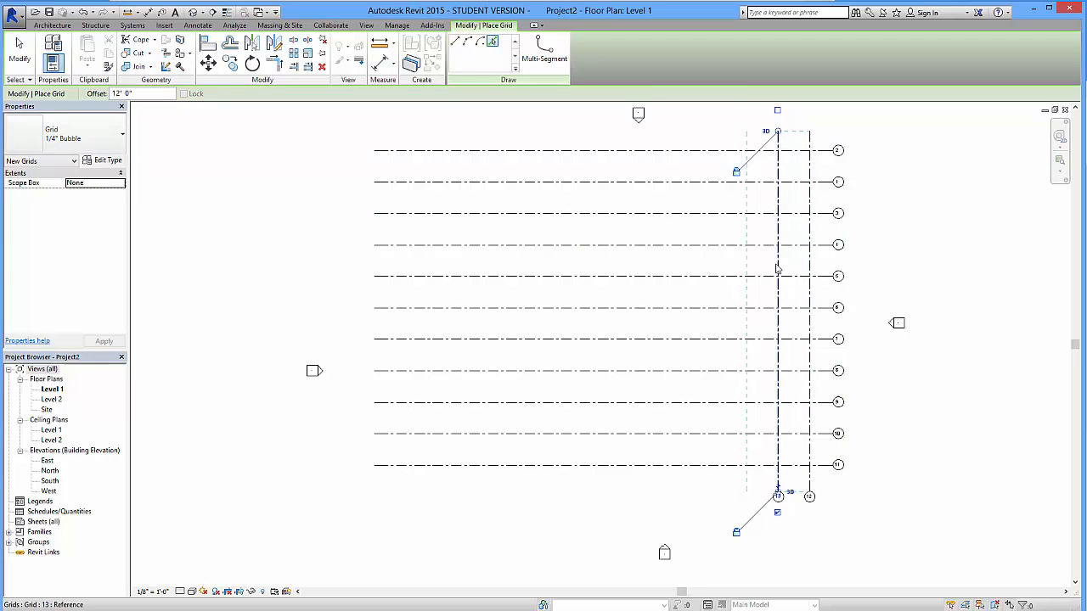
Add eleven vertical grid lines at 12 ft offsets crossing the horizontal ones
left_click(715, 269)
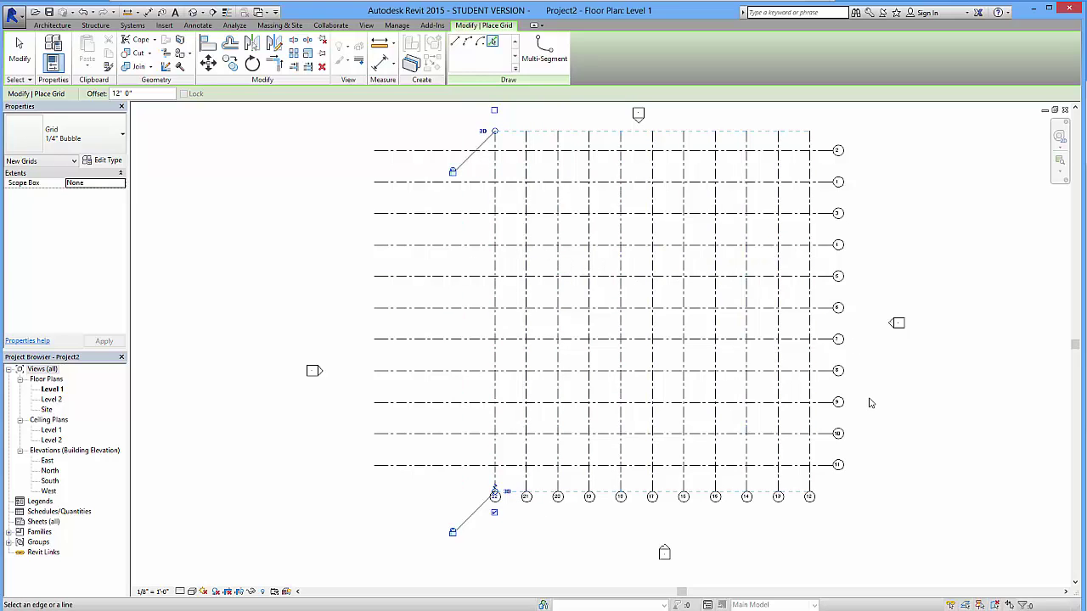
mouse_move(350, 124)
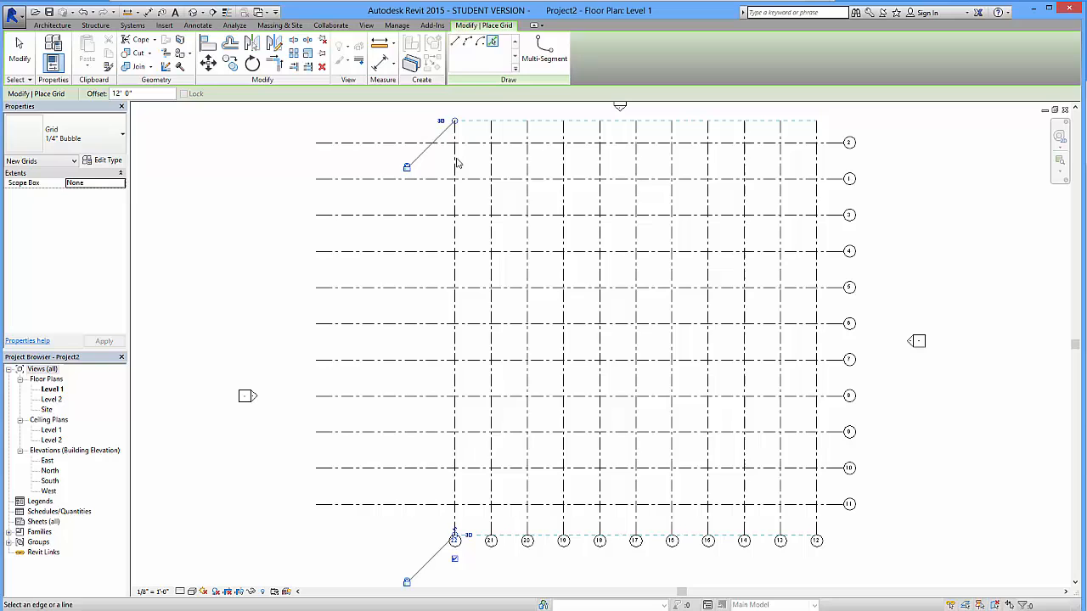
mouse_move(700, 283)
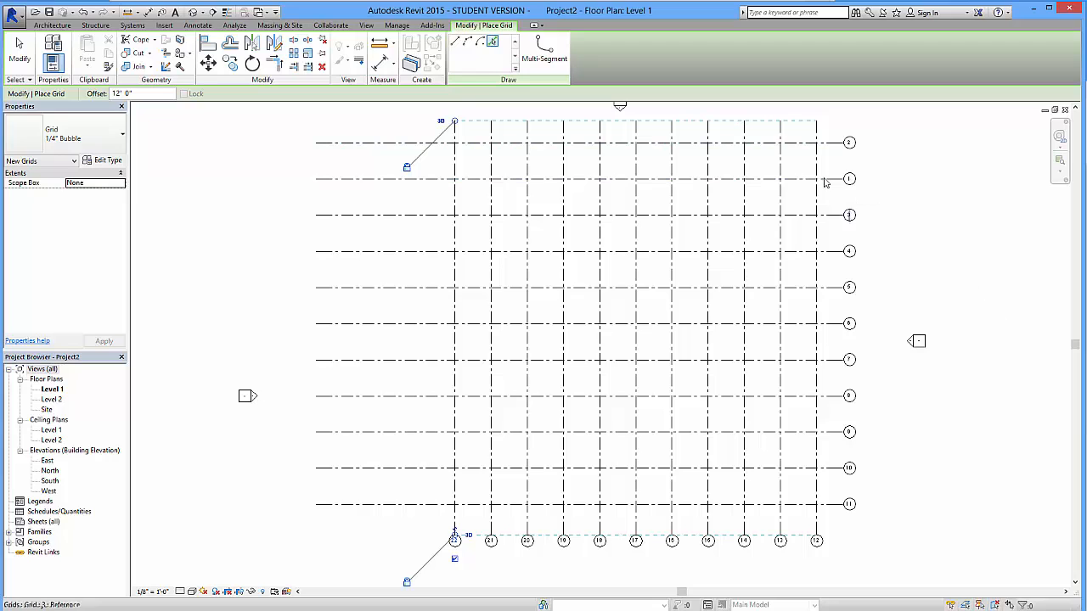
mouse_move(809, 295)
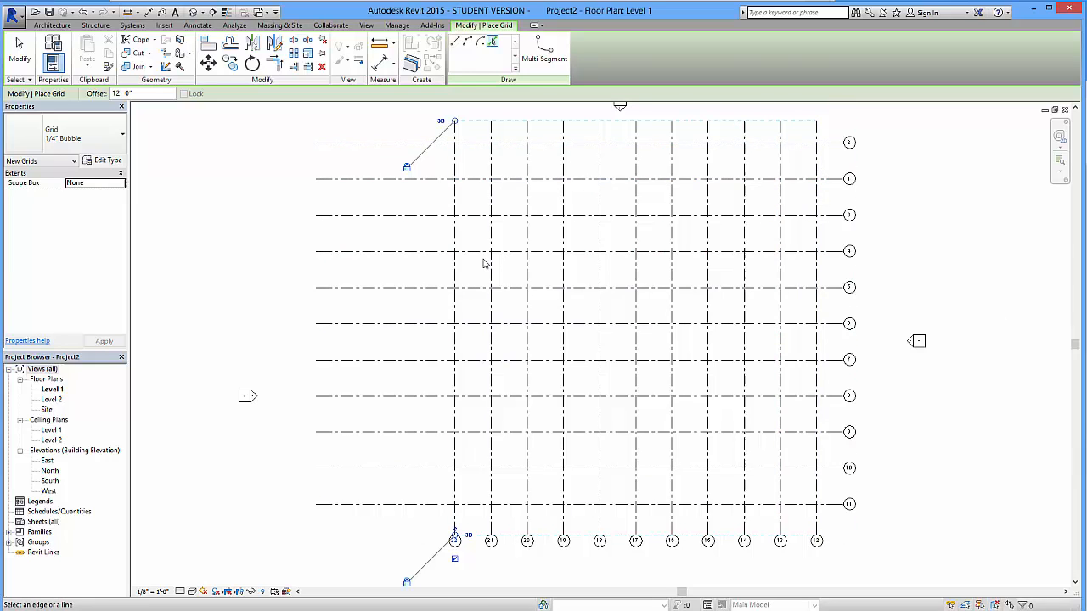
mouse_move(818, 138)
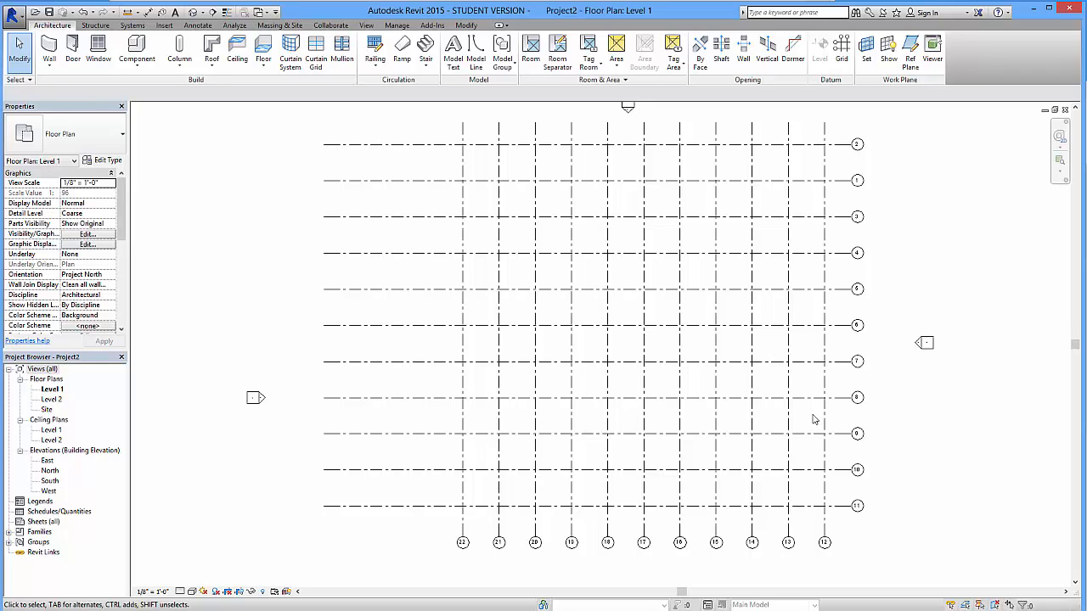
mouse_move(652, 234)
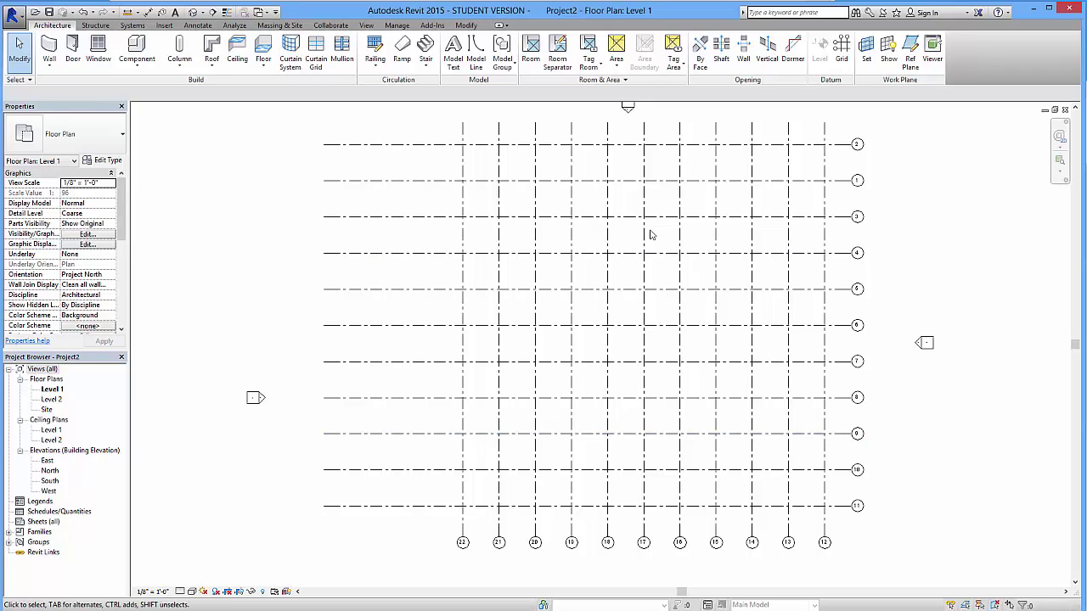
mouse_move(764, 401)
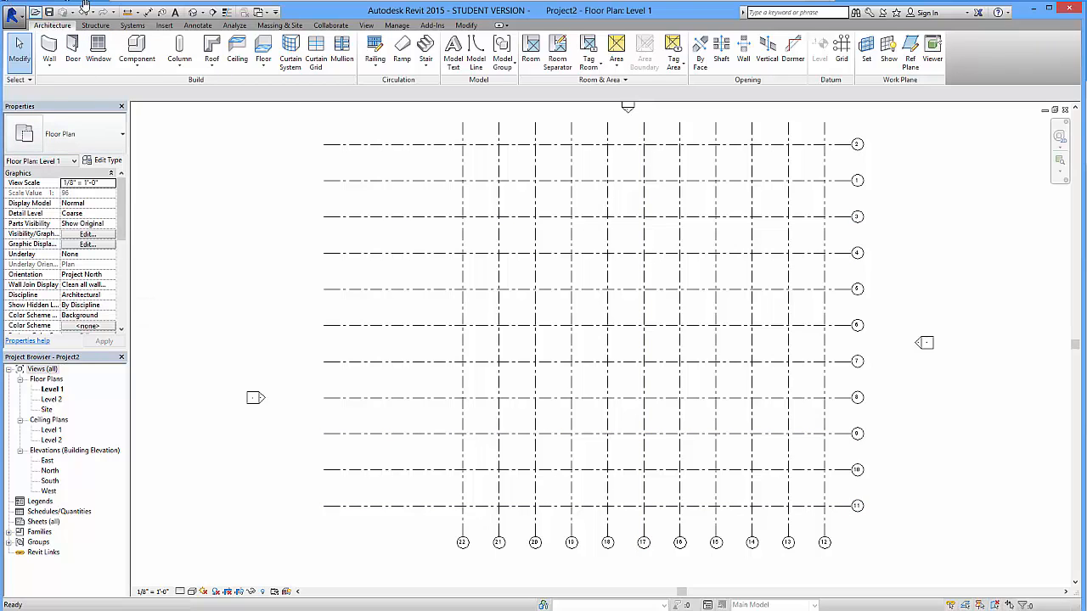
Attempt Structure > Beam placement On Grids; Revit reports no beams added
left_click(95, 25)
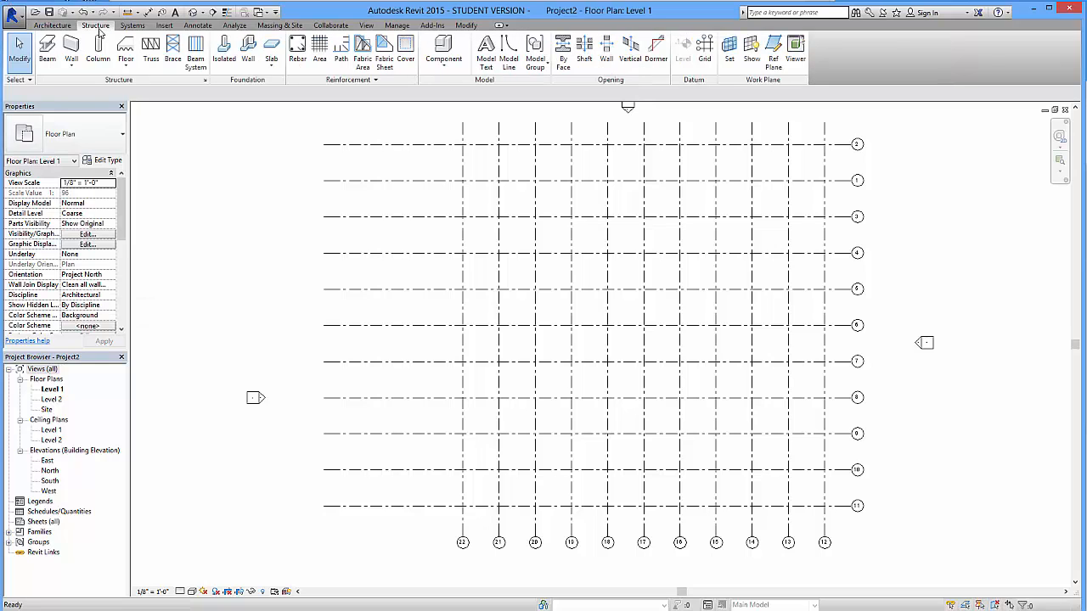
mouse_move(47, 51)
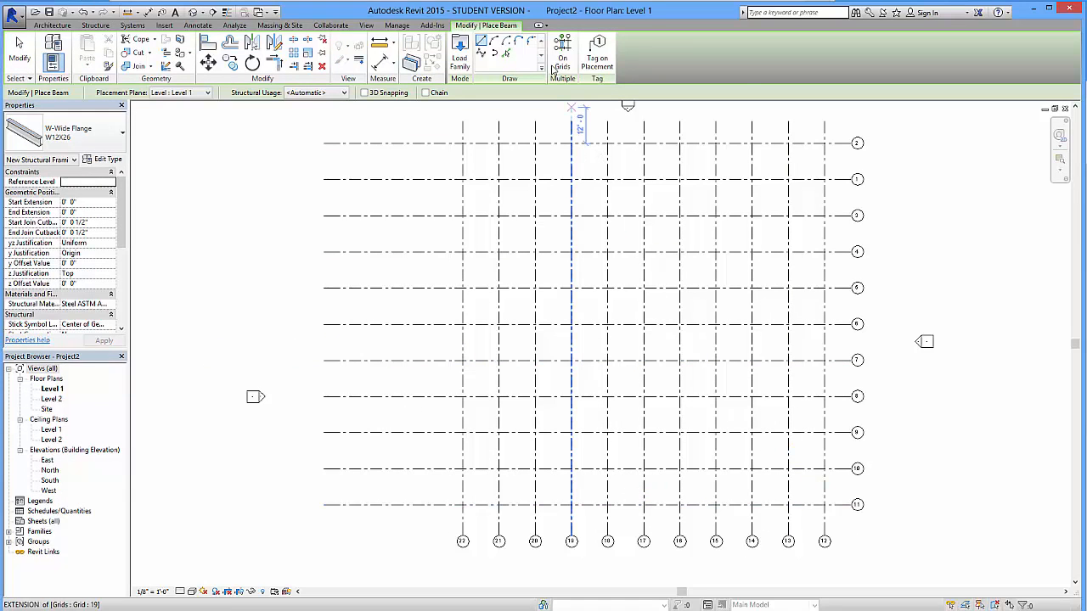
left_click(562, 58)
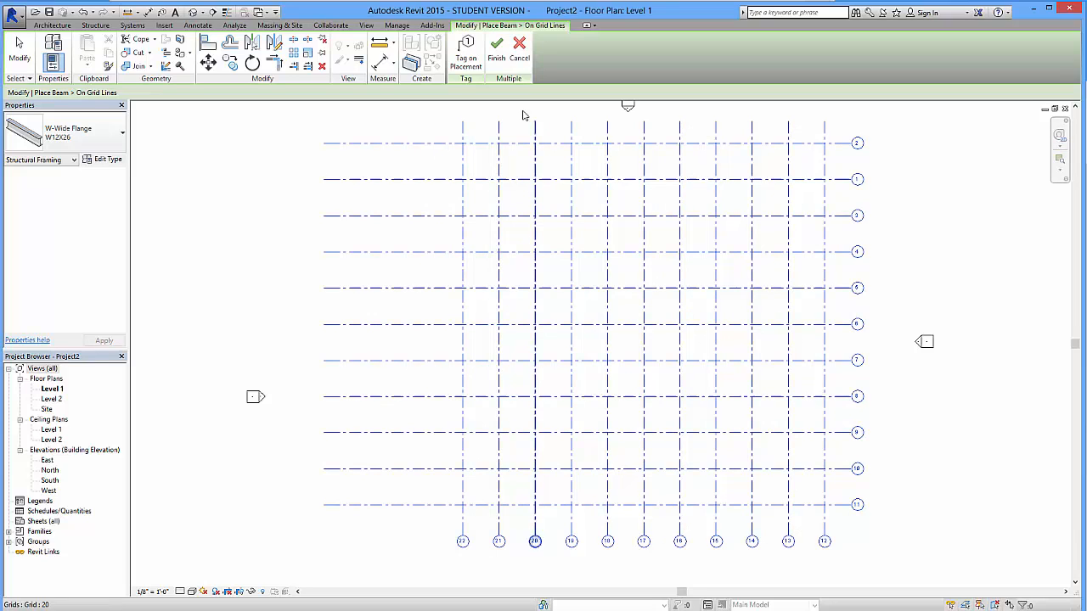
left_click(520, 47)
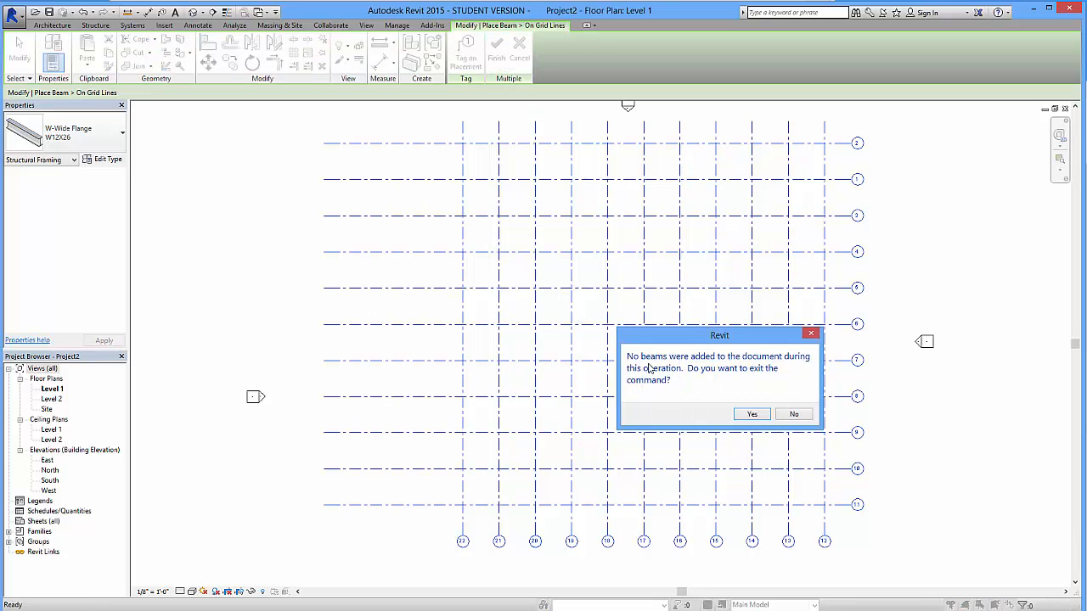
mouse_move(720, 380)
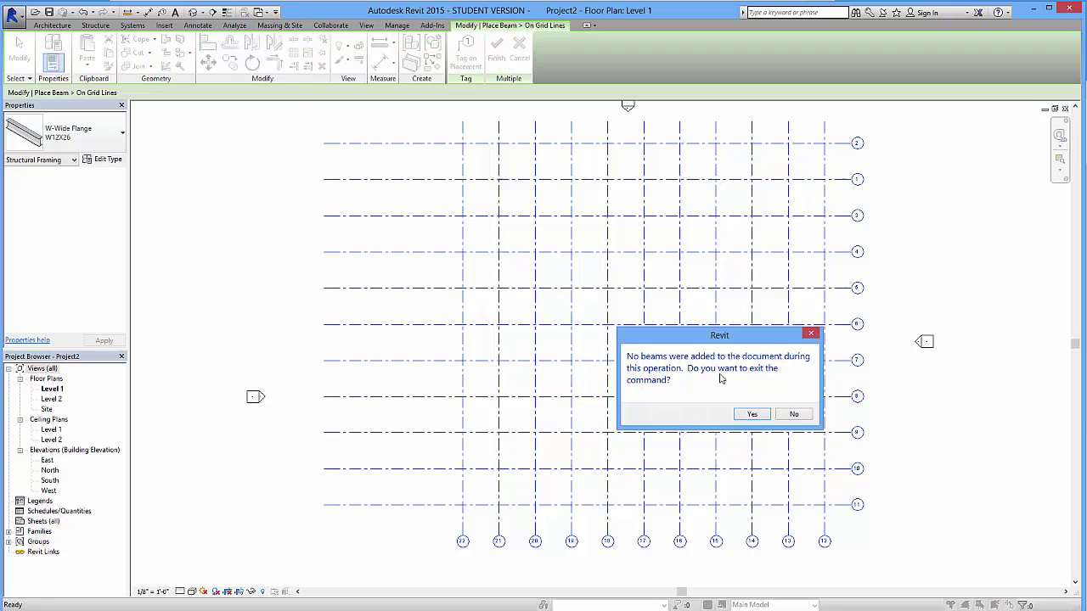
mouse_move(759, 388)
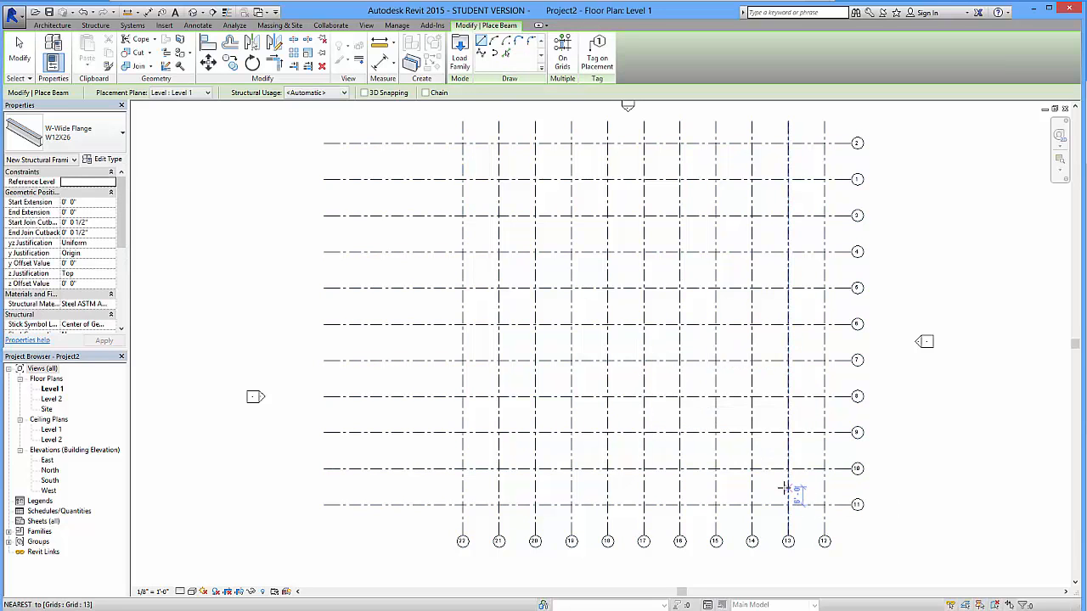
mouse_move(248, 246)
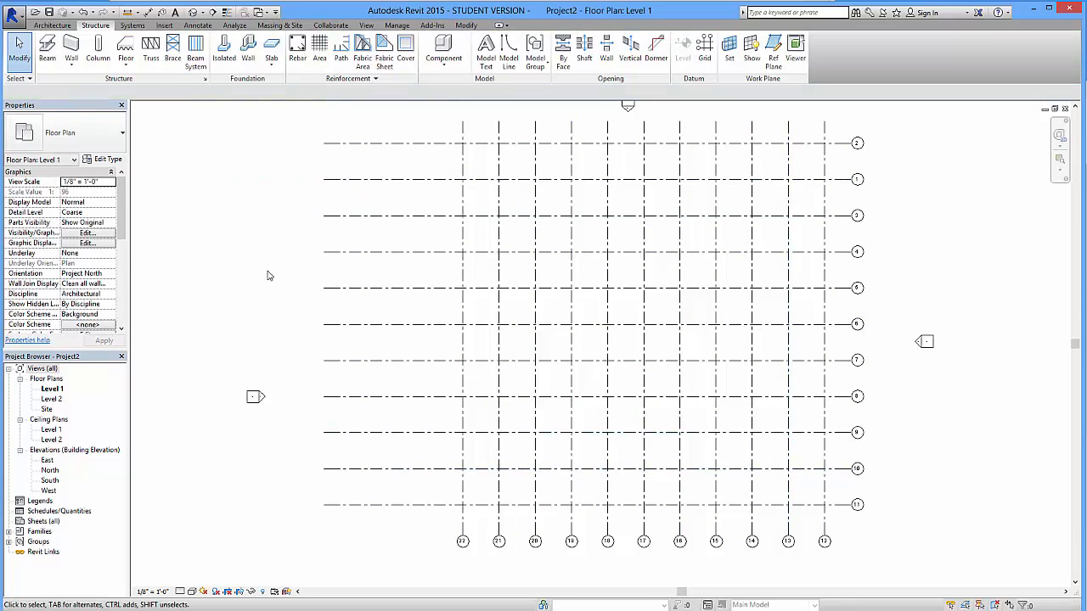
scroll("down", 3)
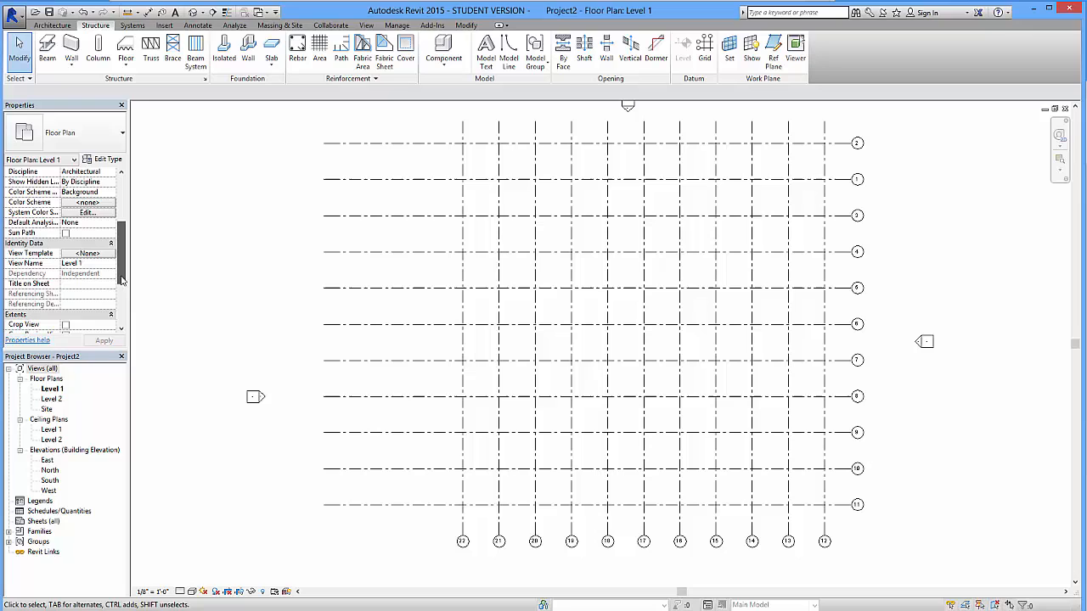
scroll("up", 3)
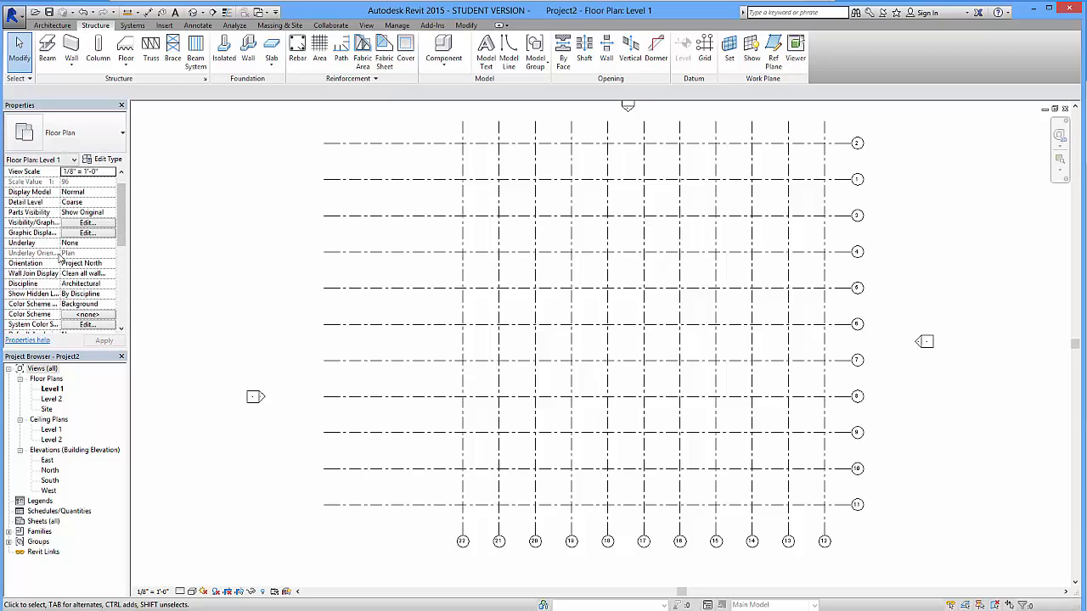
mouse_move(109, 241)
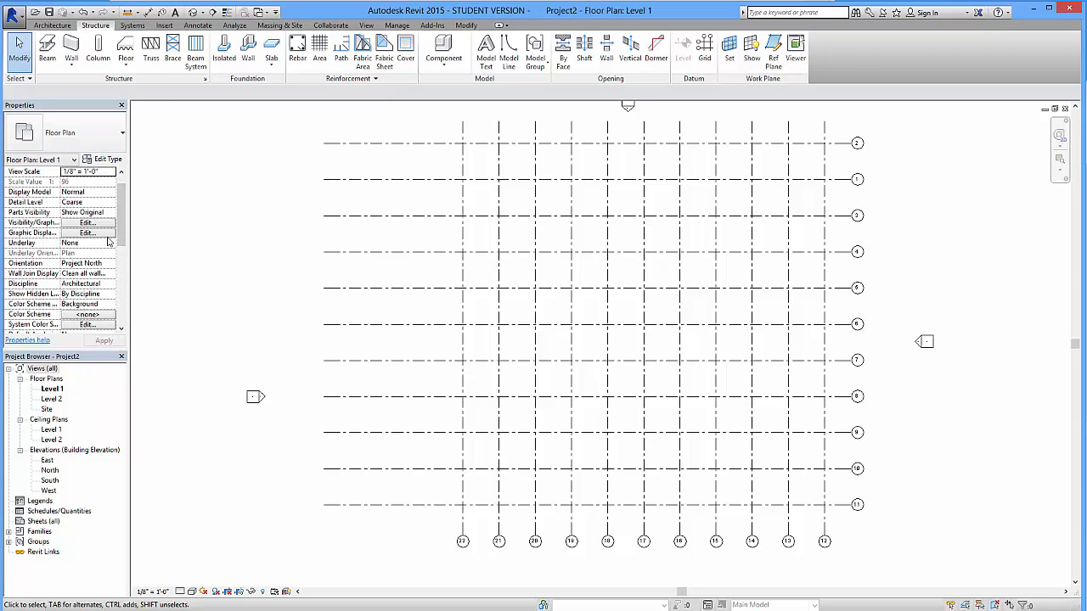
In View Range, set the bottom plane to Level Below and adjust the view depth level
scroll("down", 3)
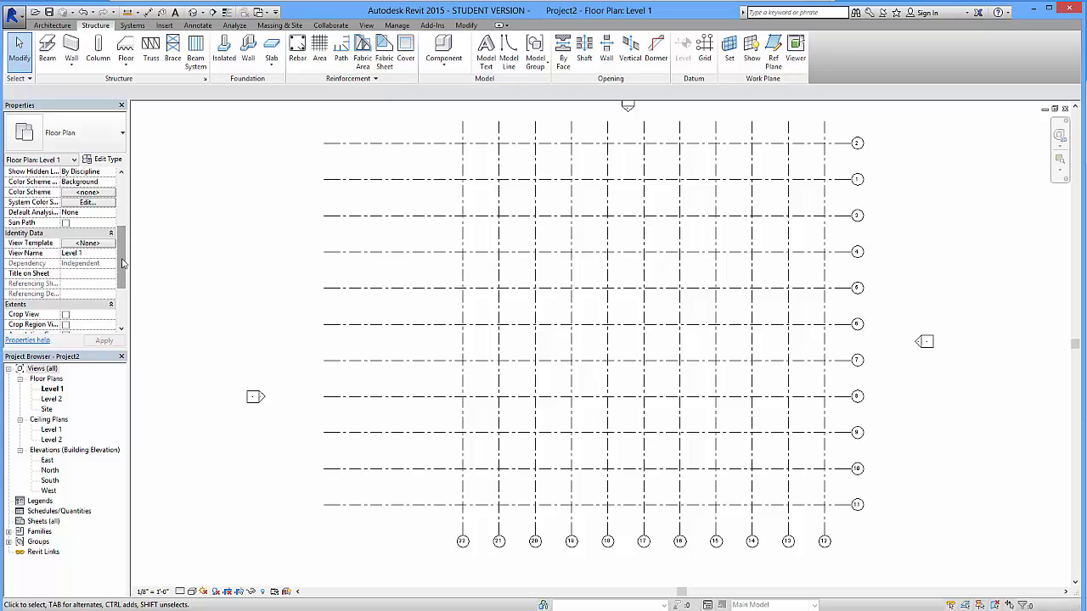
scroll("down", 3)
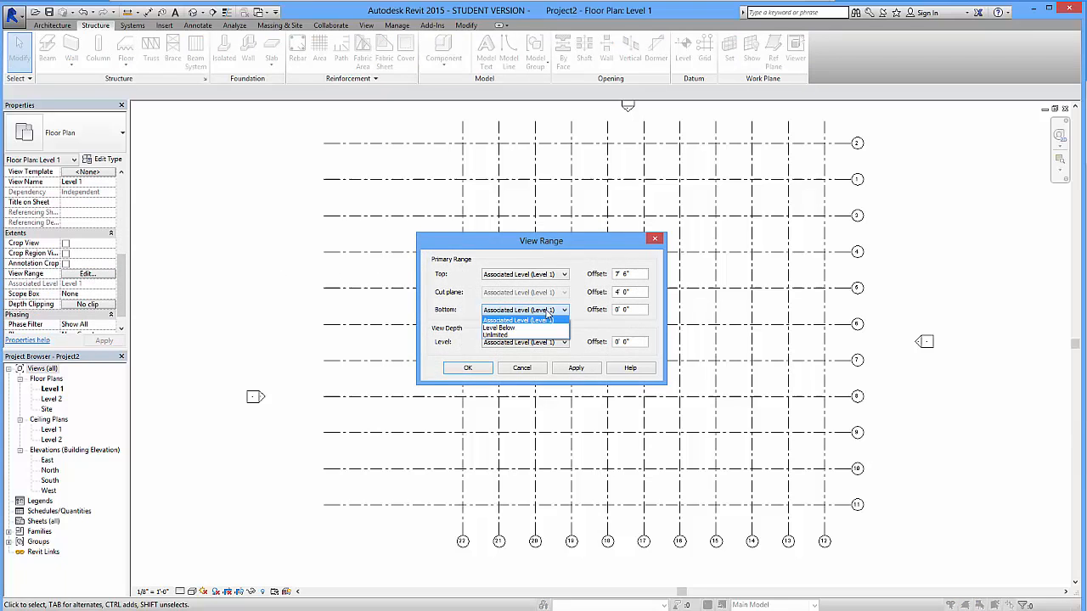
left_click(518, 319)
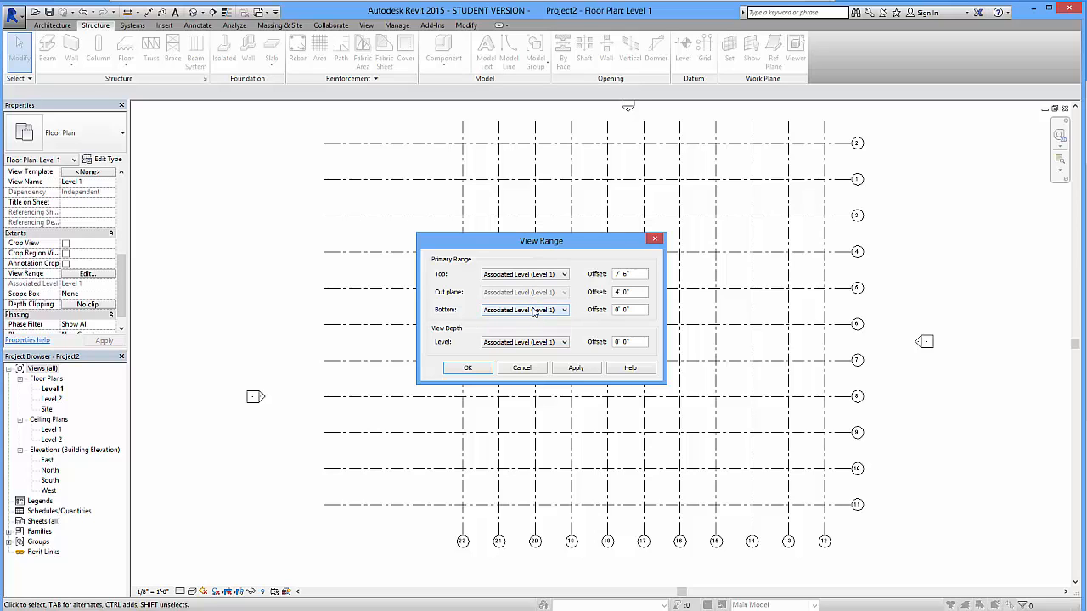
left_click(560, 309)
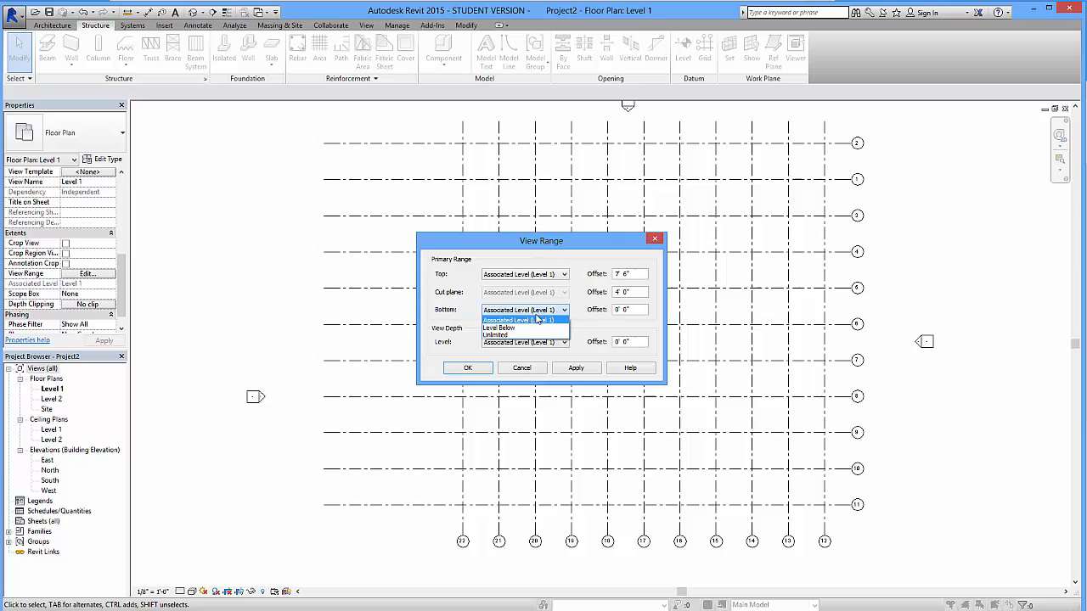
left_click(500, 327)
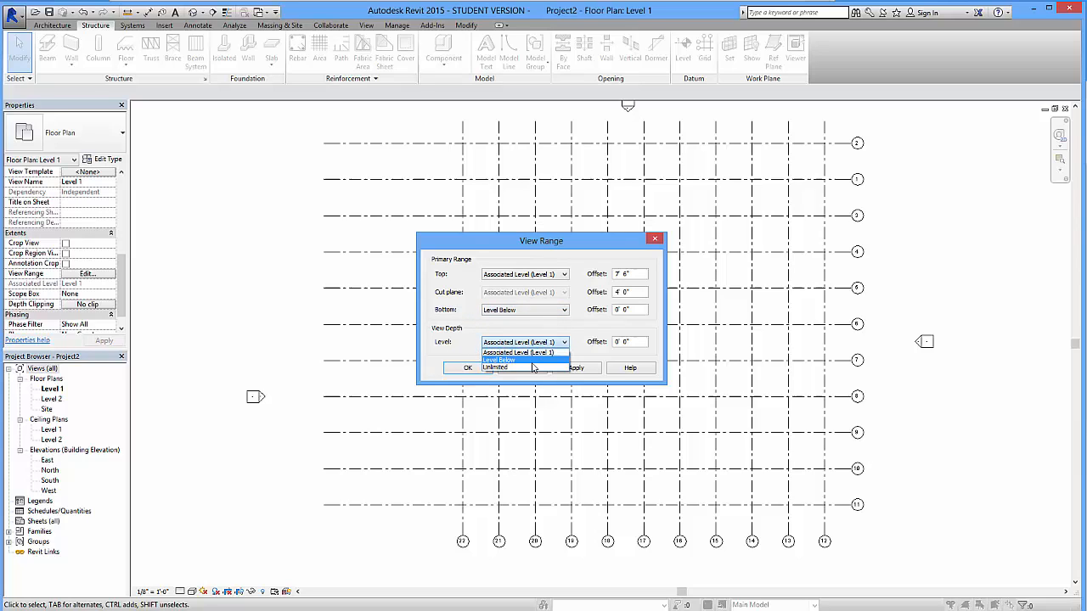
left_click(500, 360)
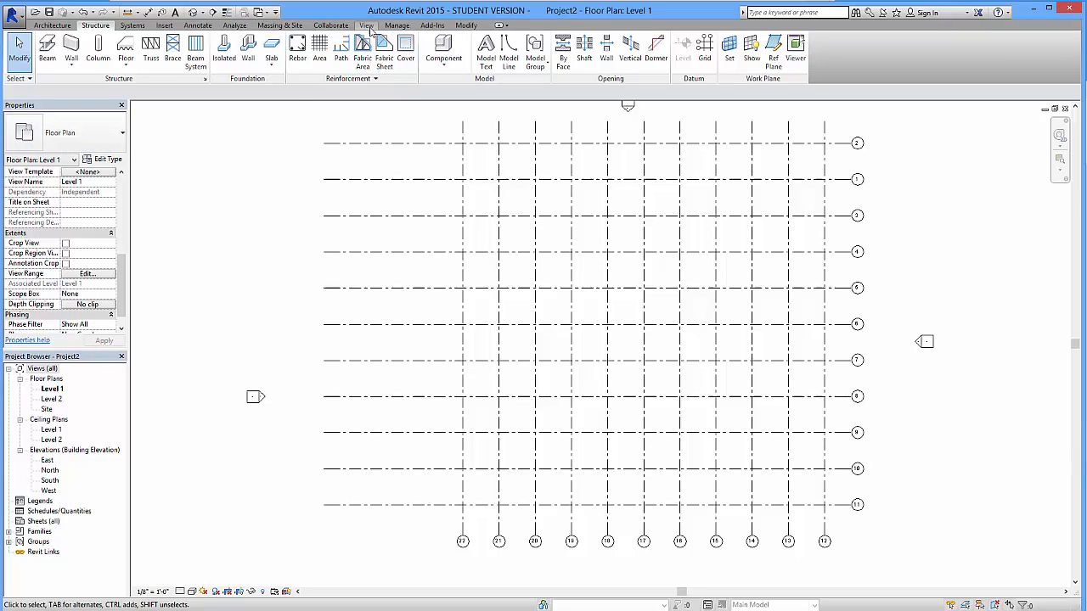
left_click(367, 26)
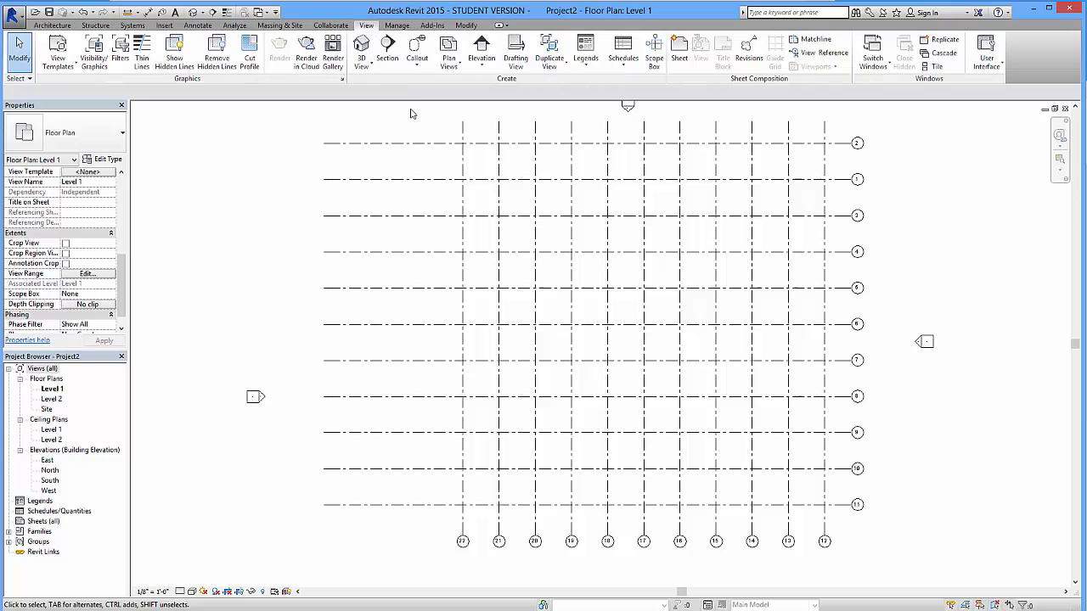
mouse_move(584, 102)
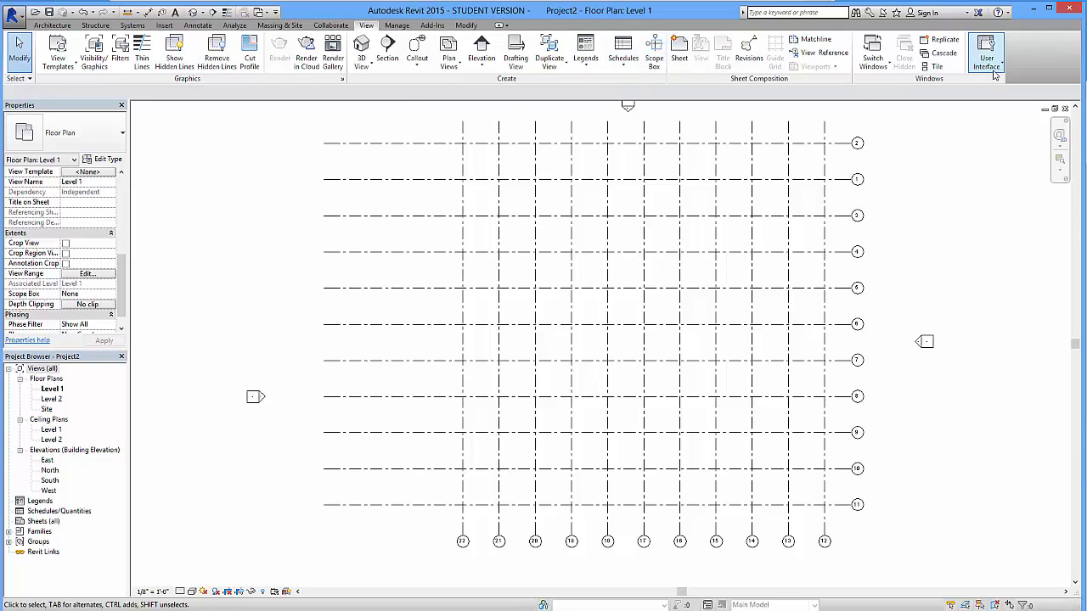
left_click(987, 51)
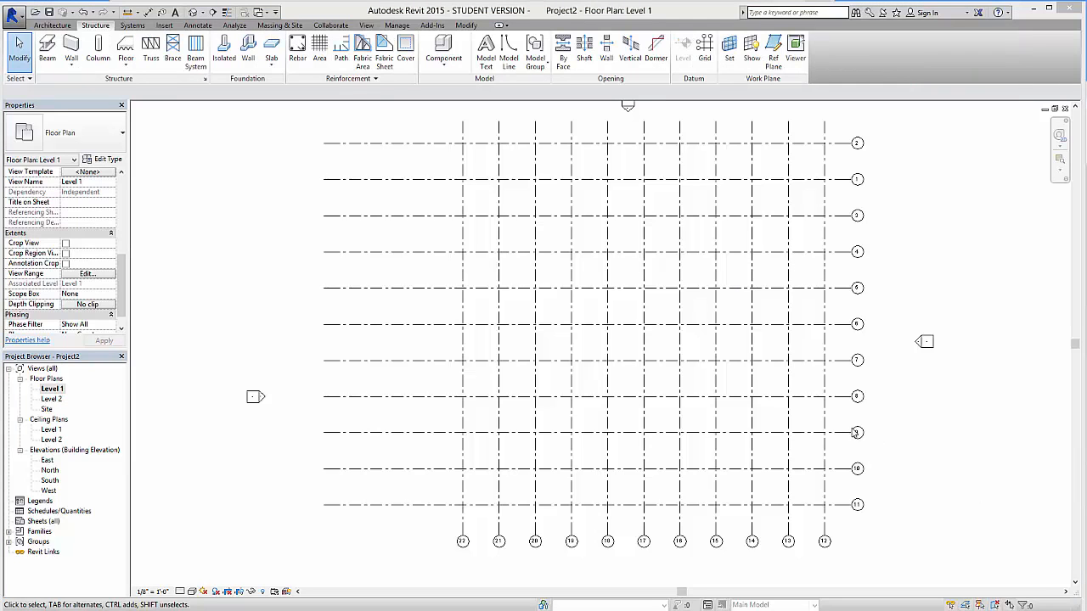
mouse_move(97, 49)
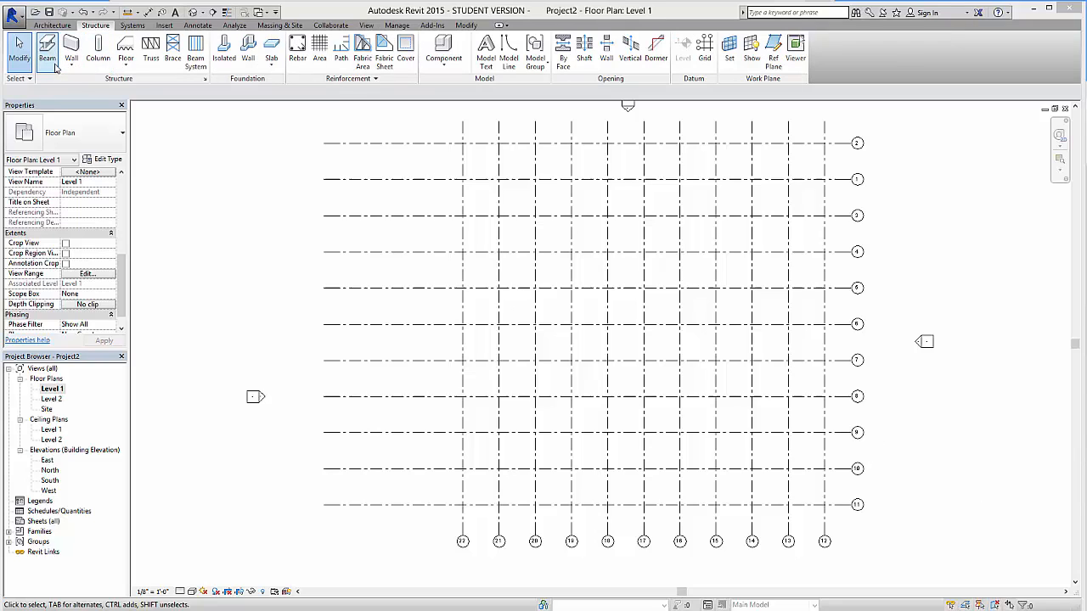
mouse_move(98, 51)
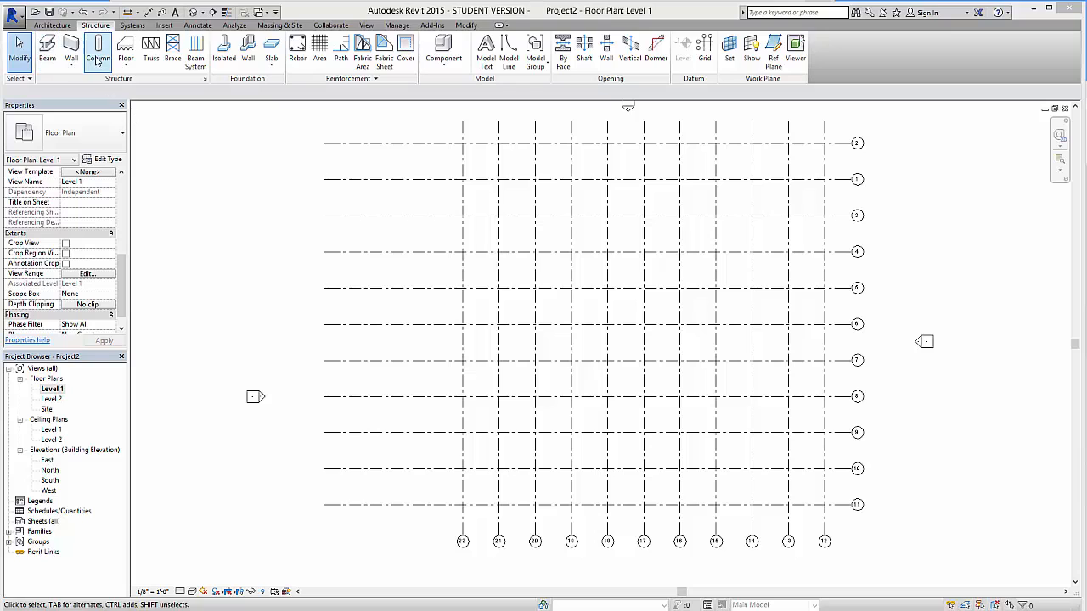
Place structural wide-flange columns at all grid intersections using At Grids, then finish
left_click(98, 51)
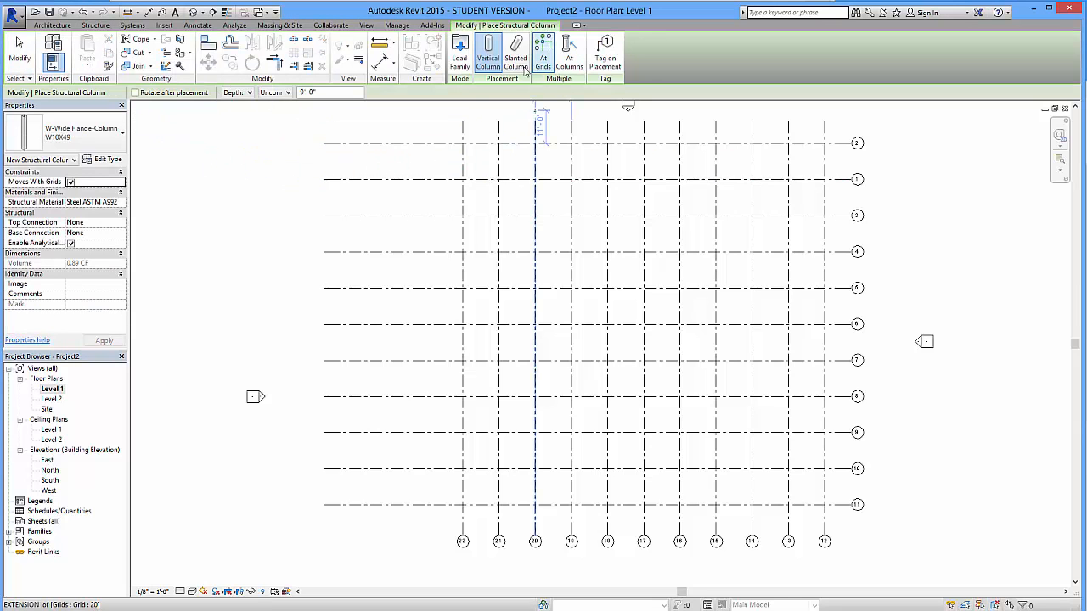
mouse_move(516, 52)
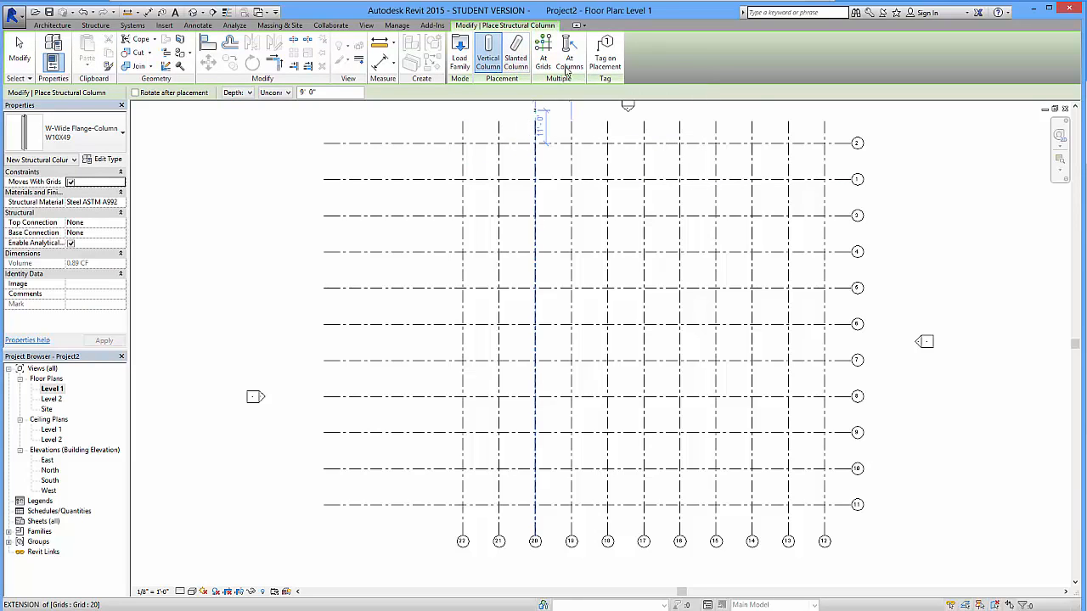
left_click(543, 50)
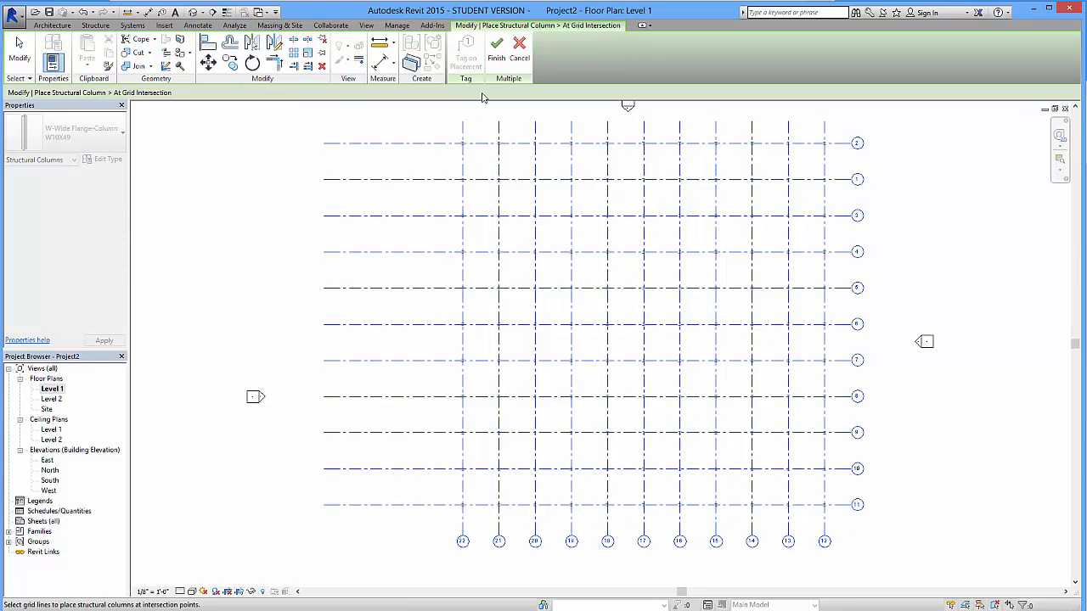
left_click(496, 44)
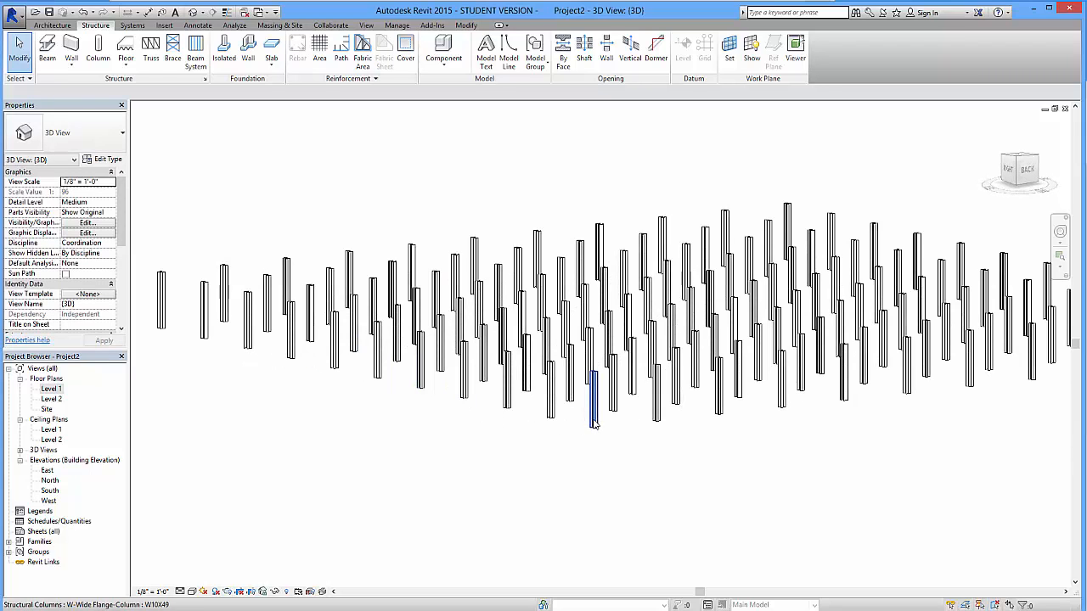
Select a column and orbit the 3D model to review the column layout
left_click(593, 399)
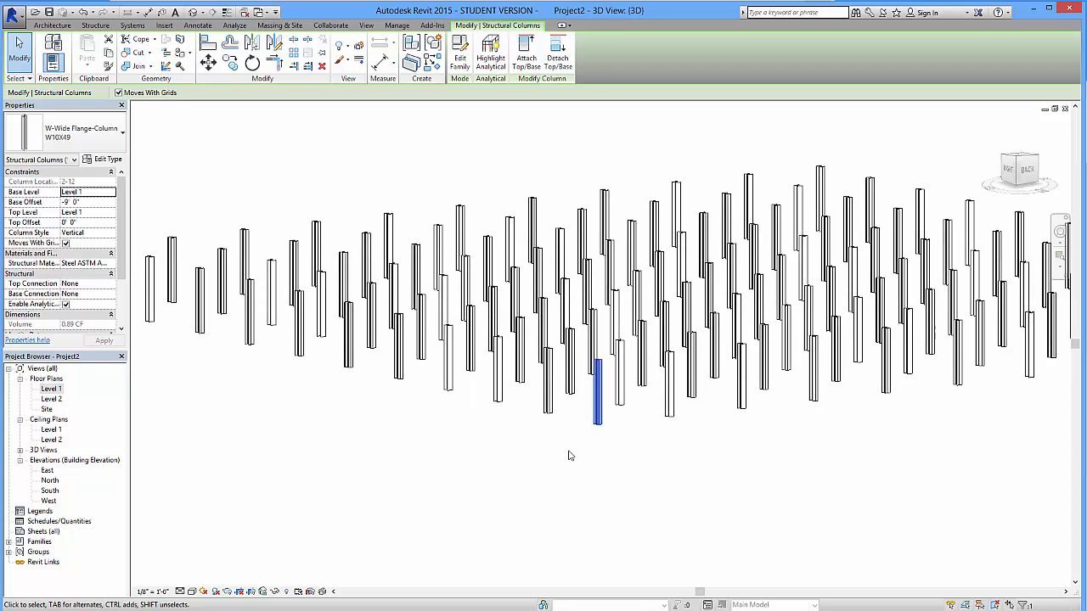
left_click_drag(570, 455, 611, 503)
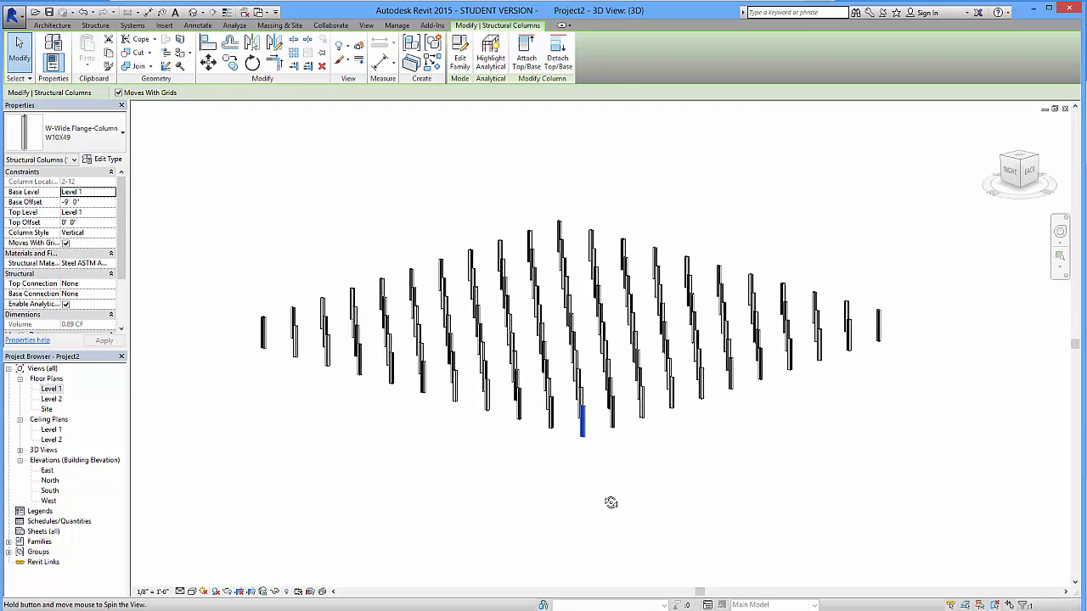
left_click_drag(611, 502, 760, 455)
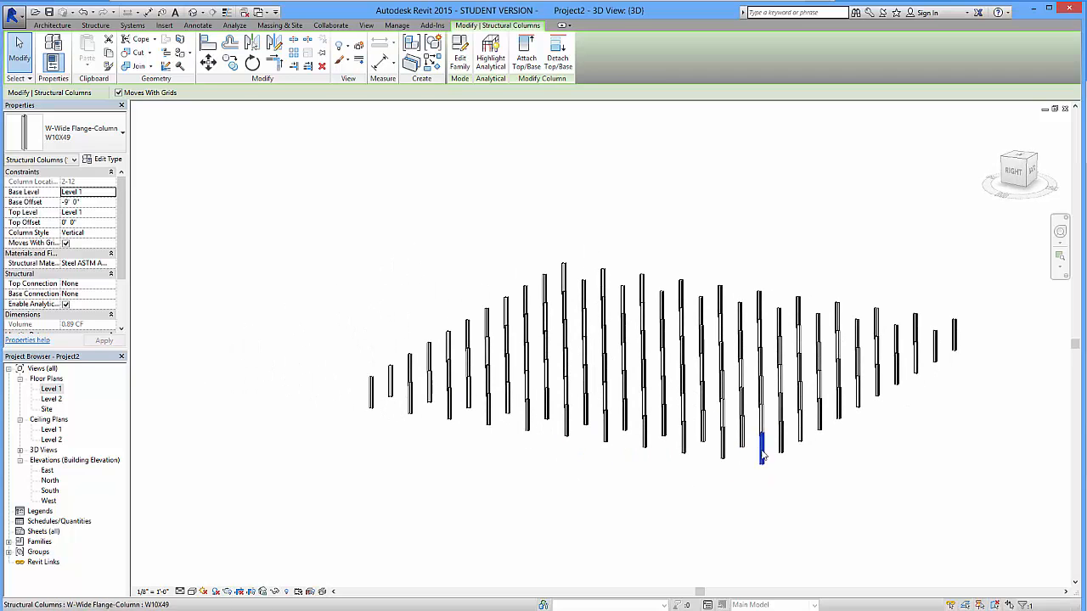
mouse_move(760, 442)
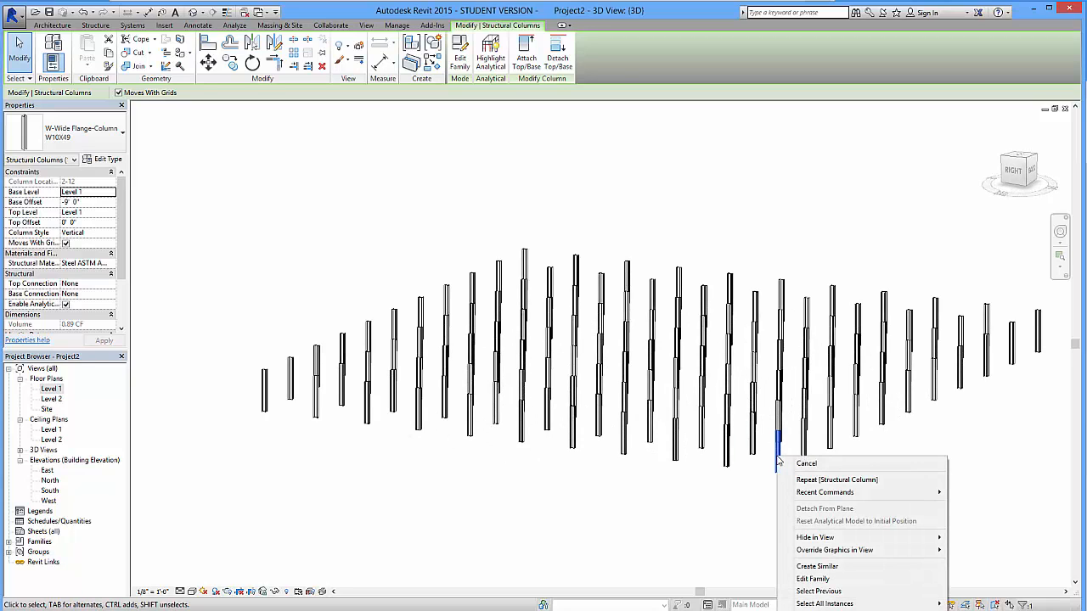
mouse_move(840, 586)
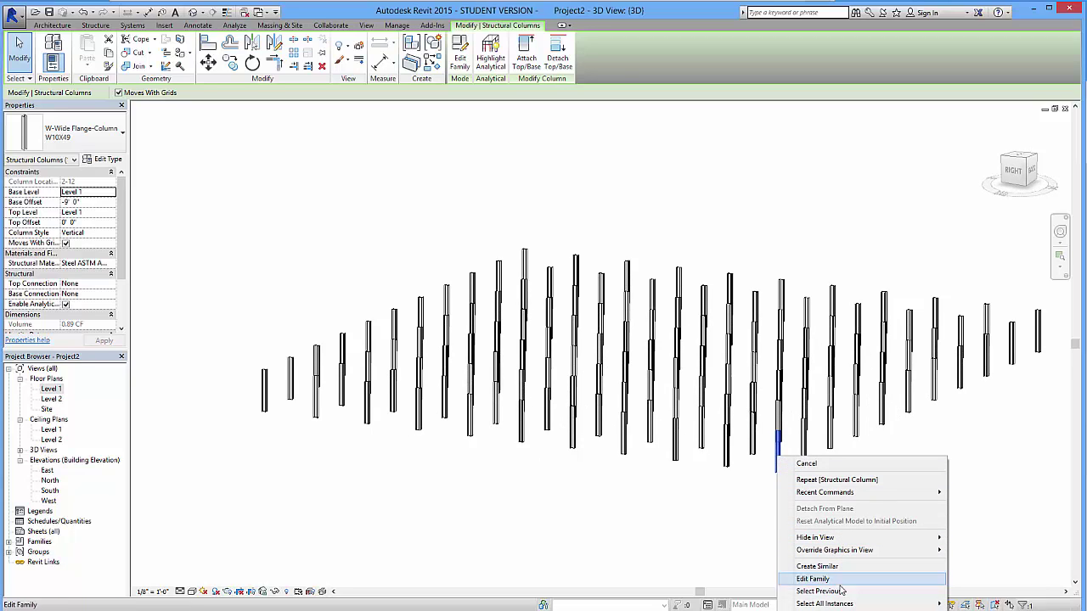
mouse_move(824, 605)
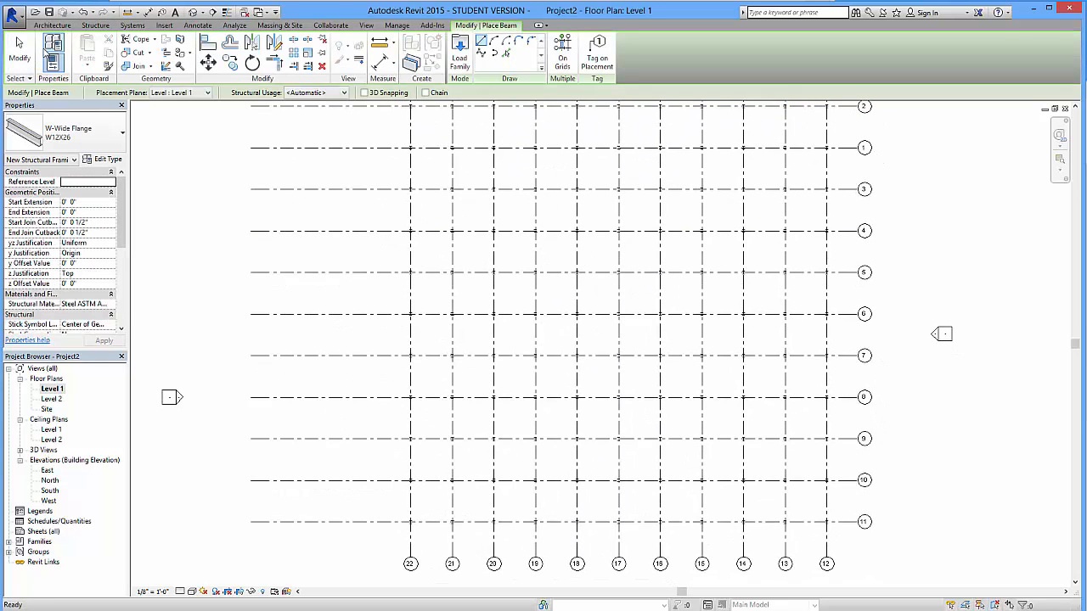
Place beams along all Level 1 grid lines with On Grids and check them in 3D
left_click(562, 48)
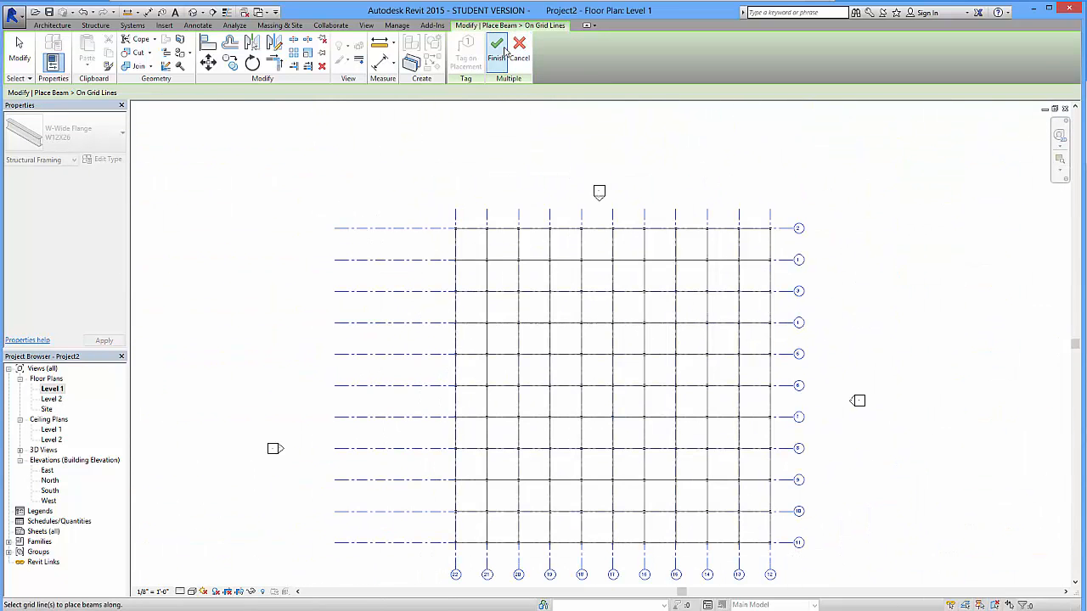
left_click(496, 48)
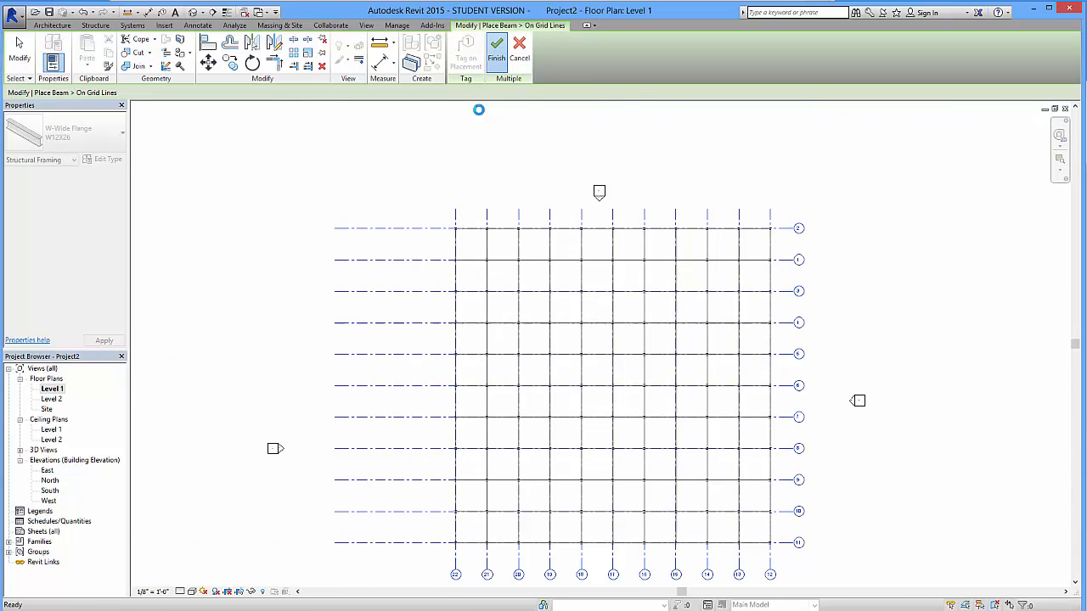
left_click(496, 49)
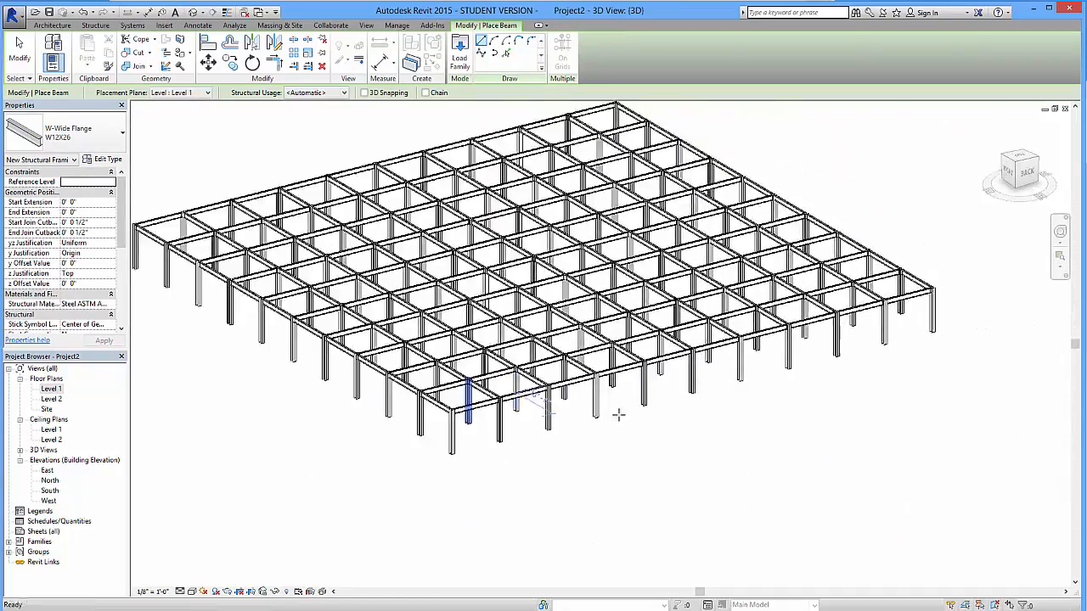
Orbit the frame in 3D, then switch to the Level 2 floor plan
left_click_drag(618, 414, 574, 304)
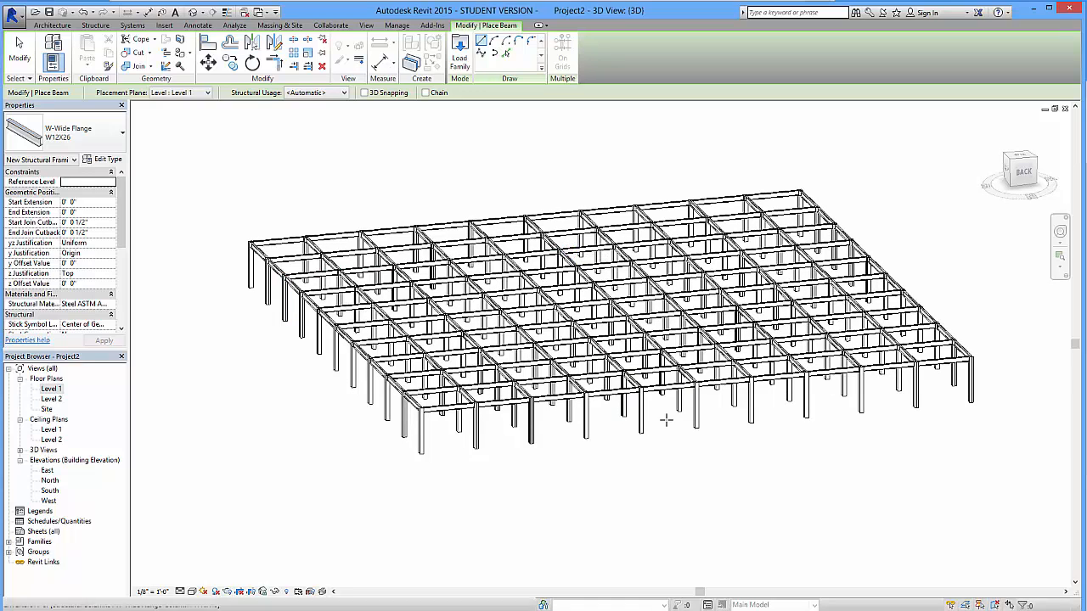
mouse_move(206, 425)
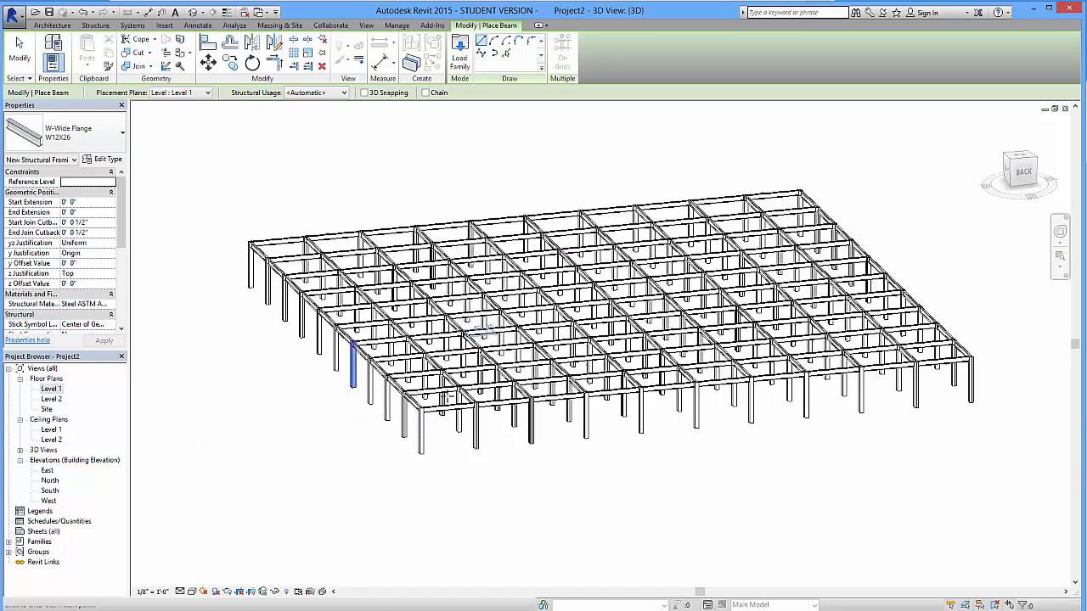
double_click(51, 398)
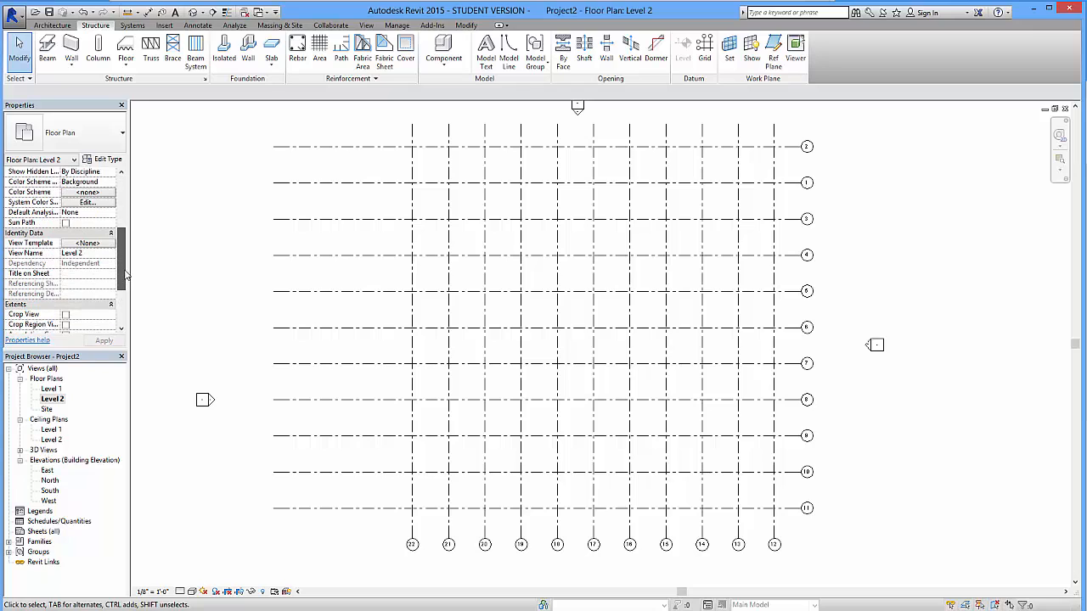
Set Level 2's view range bottom and view depth to Unlimited so the frame below shows
scroll("down", 3)
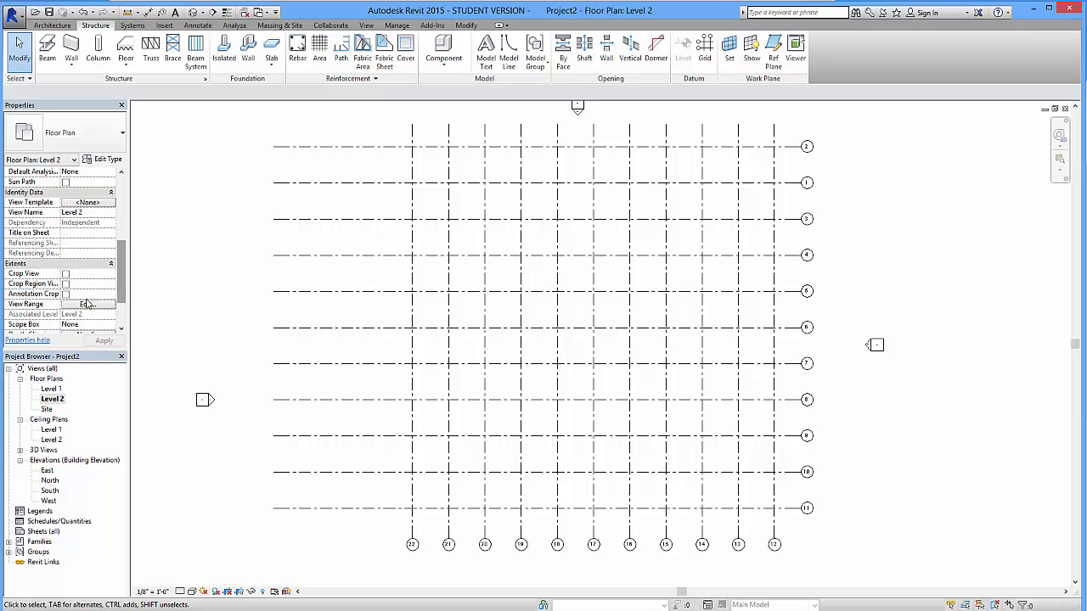
left_click(87, 304)
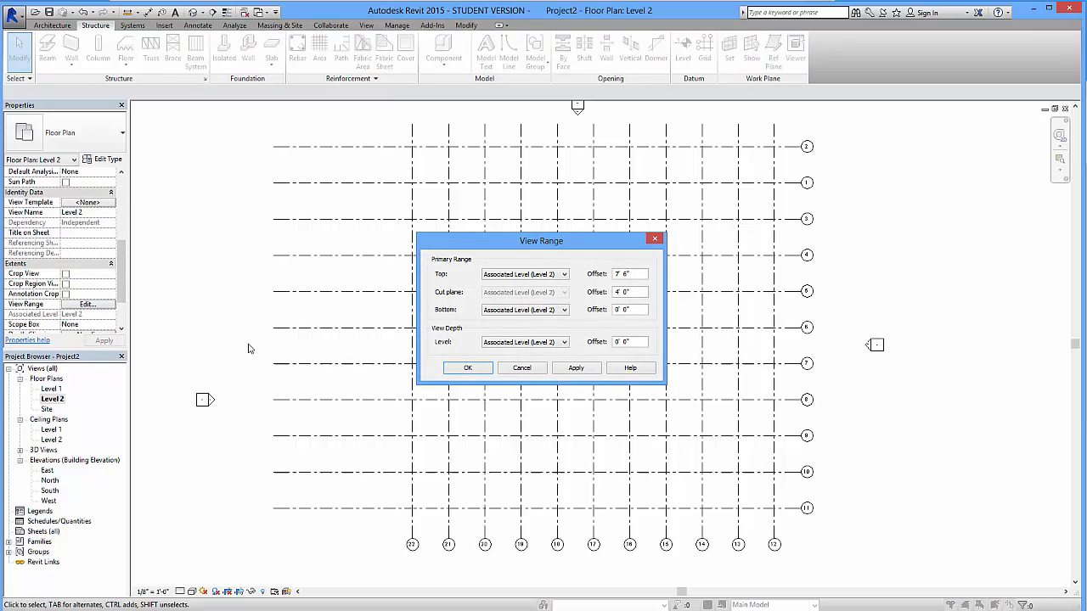
mouse_move(455, 355)
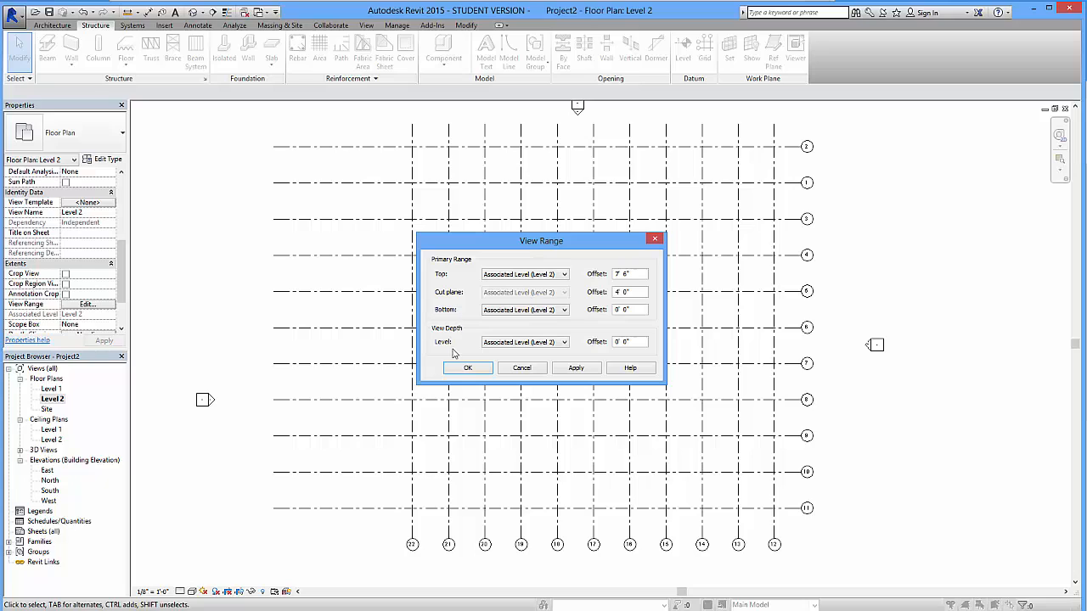
mouse_move(452, 319)
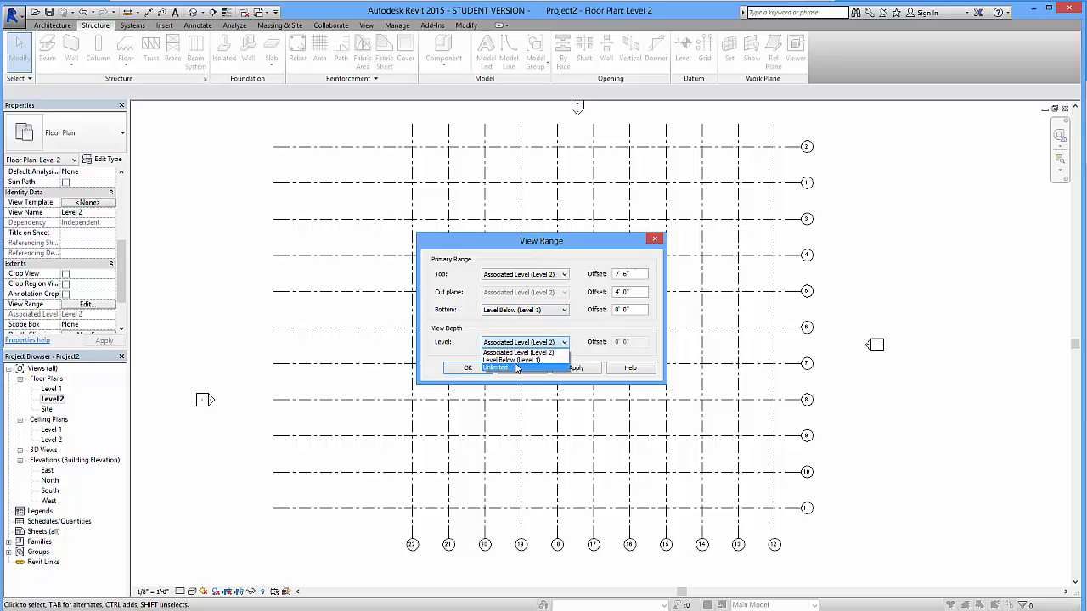
left_click(516, 361)
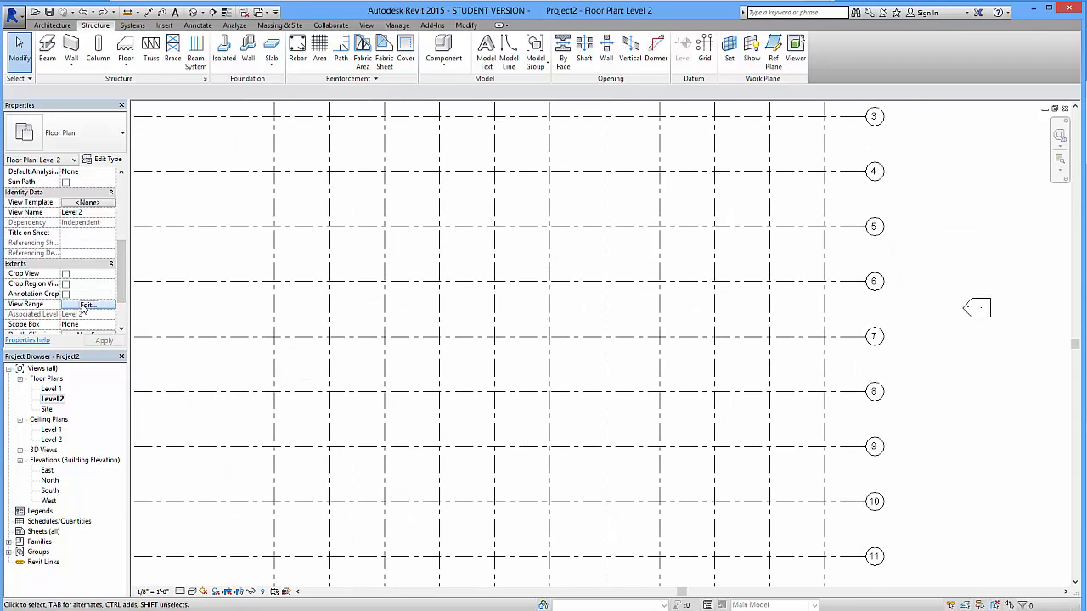
left_click(85, 304)
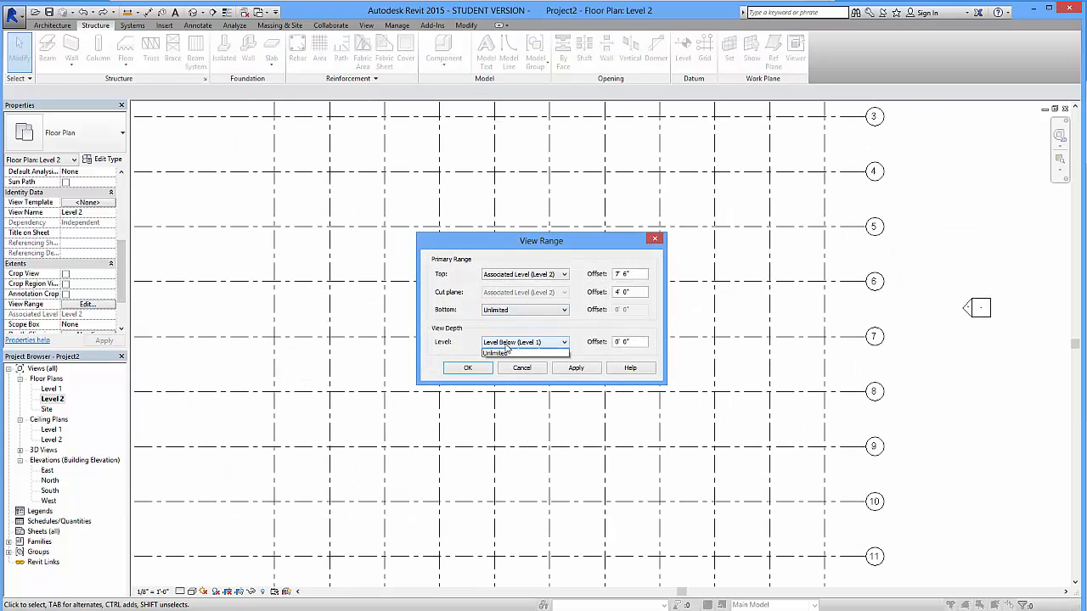
left_click(496, 351)
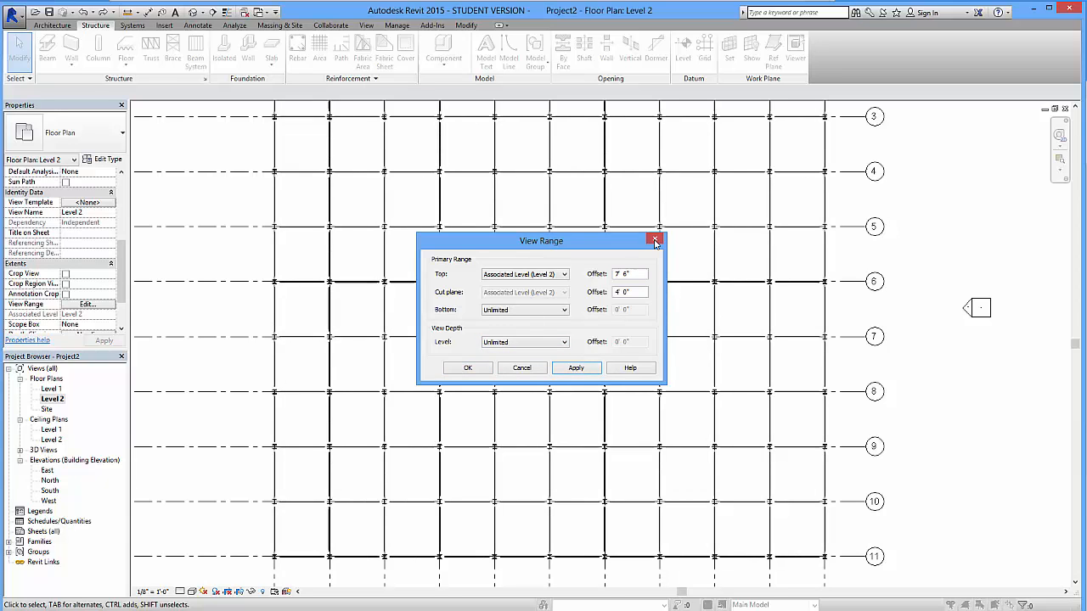
left_click(654, 241)
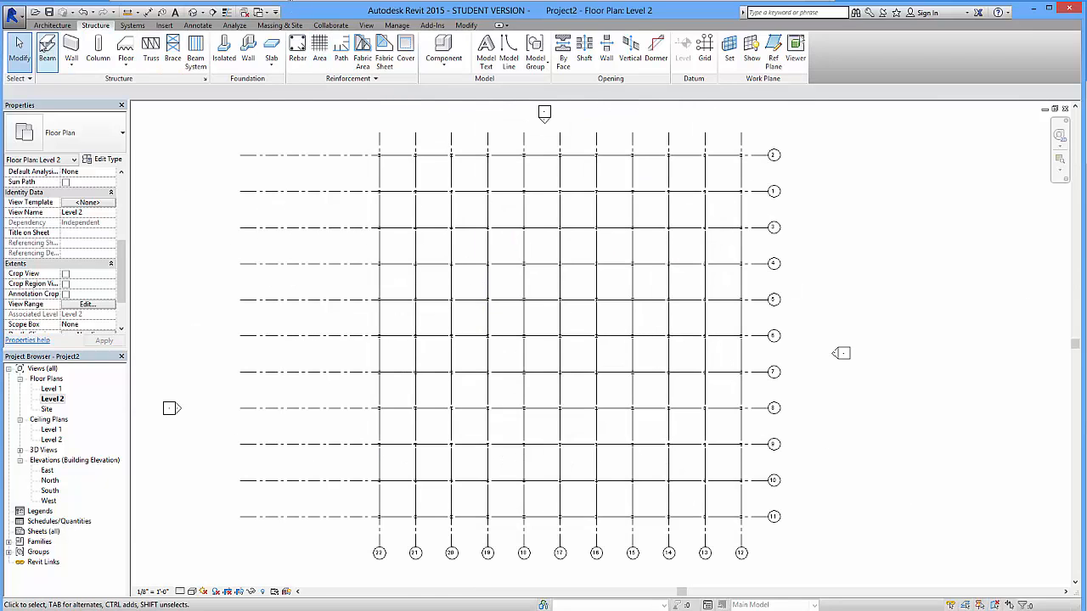
Place wide-flange columns at every Level 2 grid intersection using At Grids
left_click(98, 48)
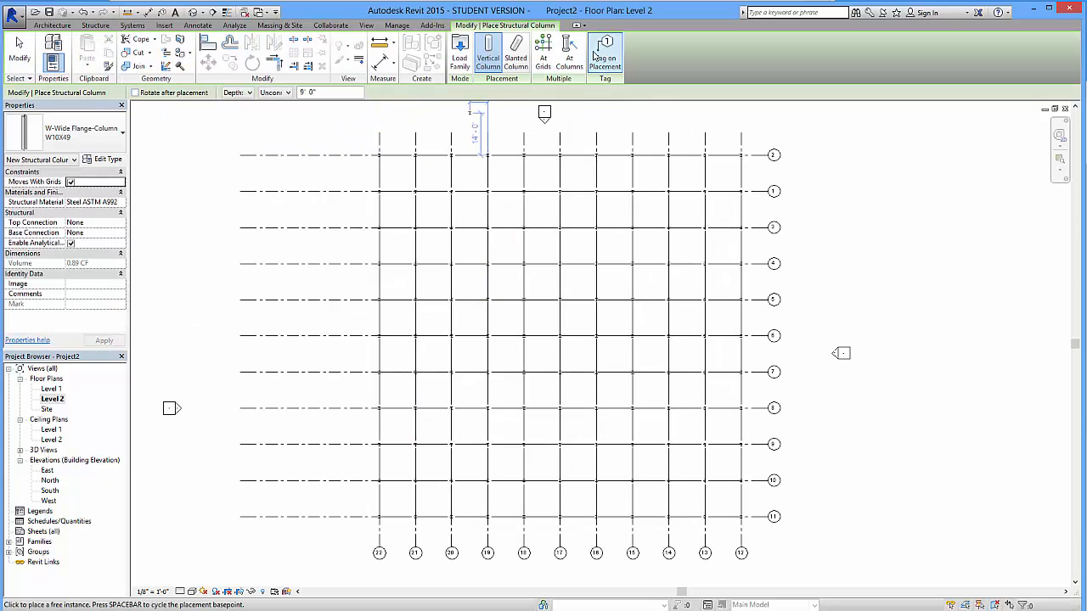
left_click(544, 51)
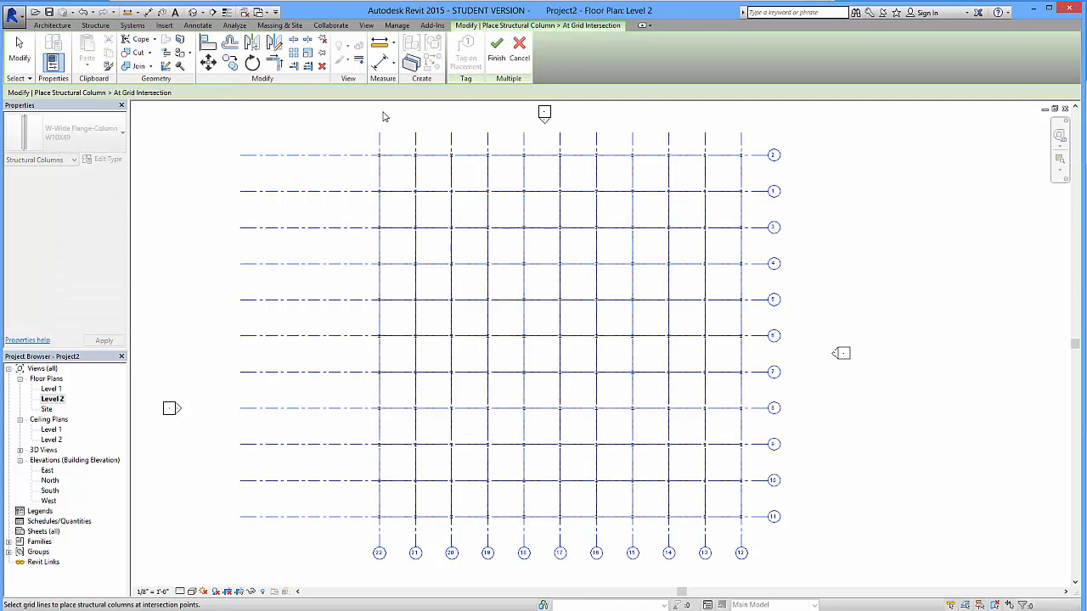
left_click(496, 47)
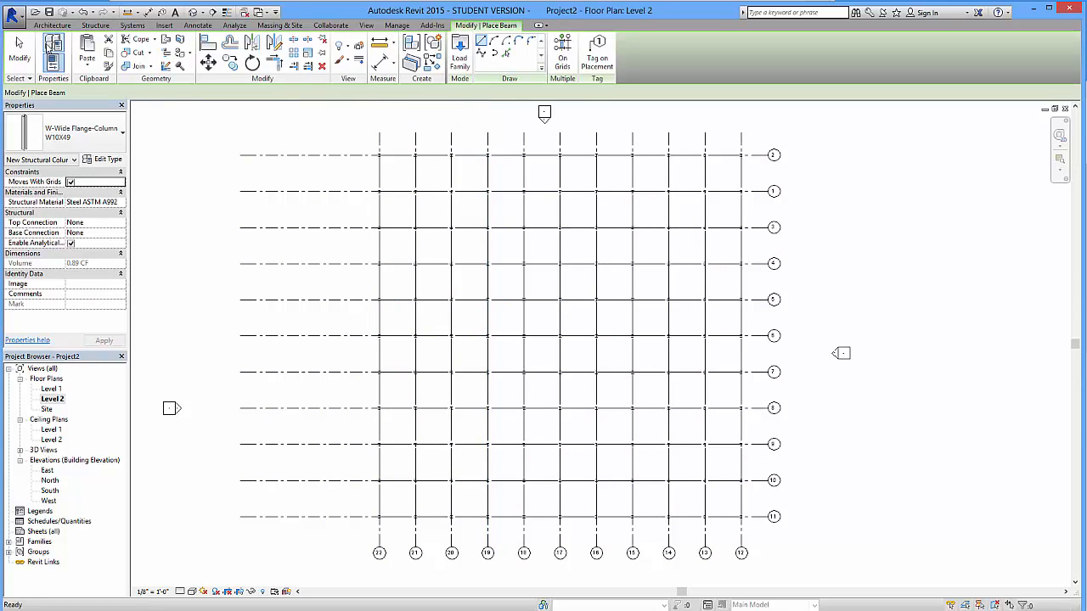
Place beams along every Level 2 grid line using On Grids
left_click(562, 51)
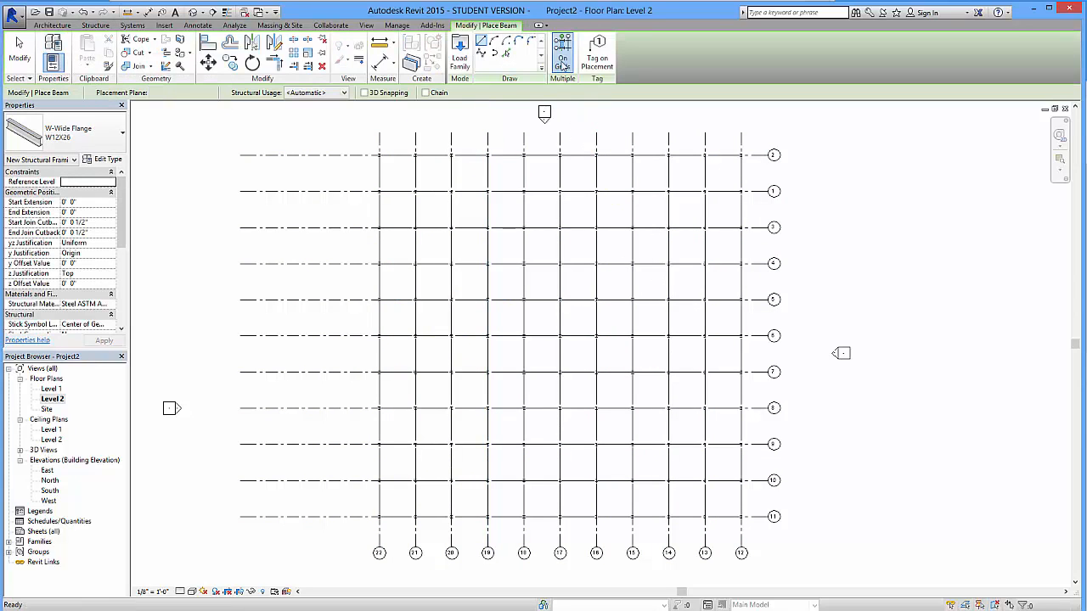
left_click(562, 48)
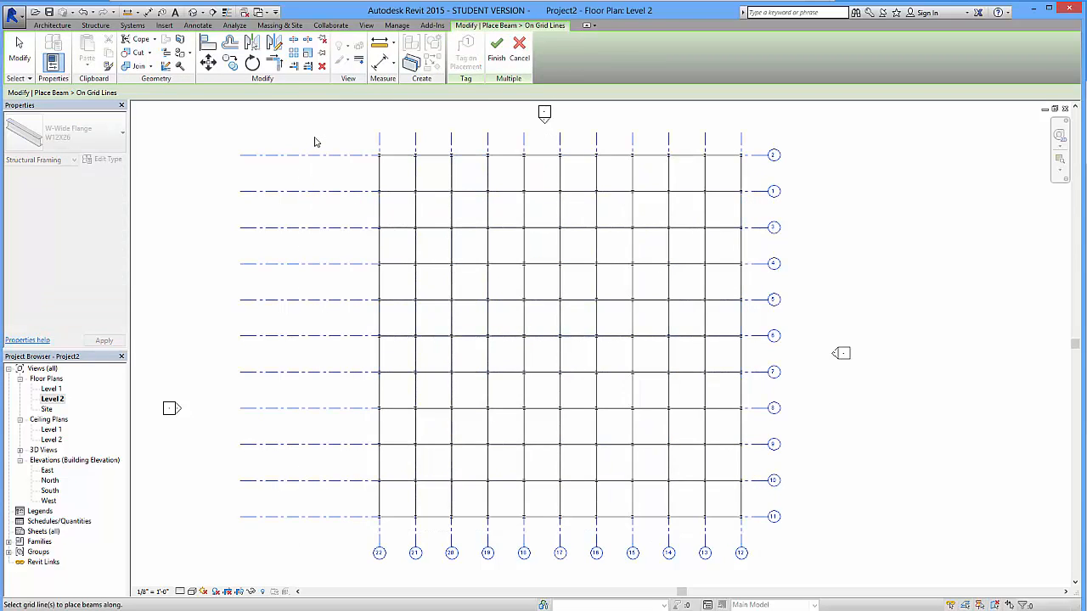
left_click(496, 48)
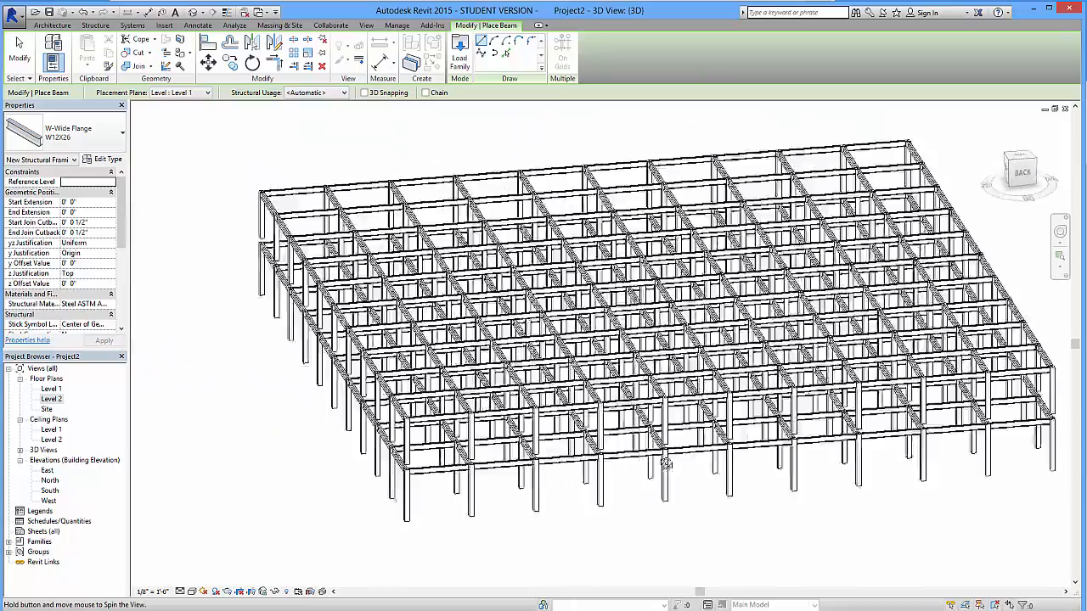
Orbit the two-story frame in 3D to view another side
left_click_drag(666, 462, 595, 399)
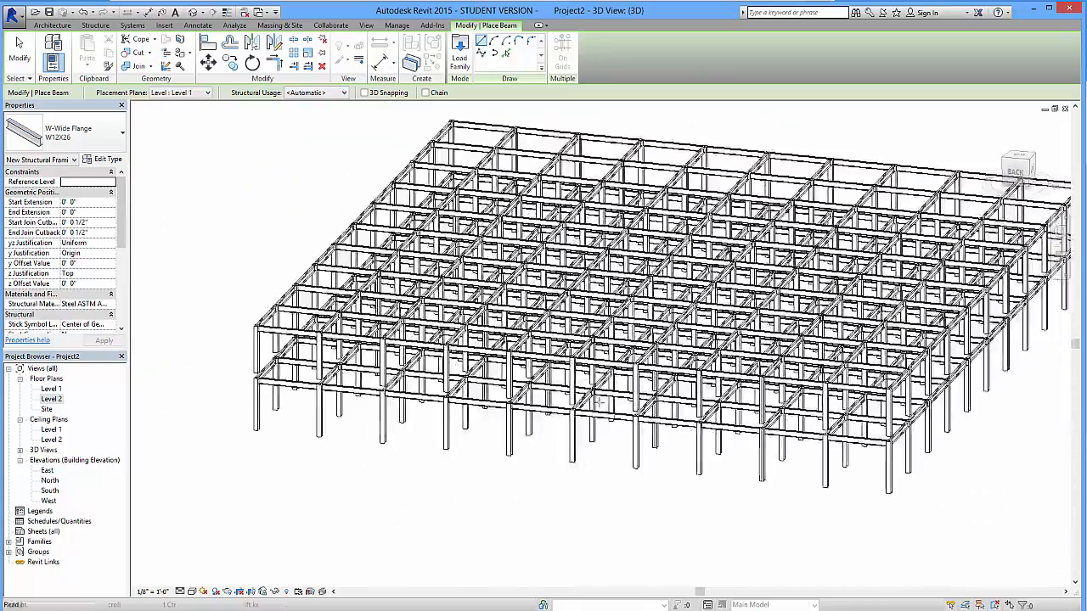